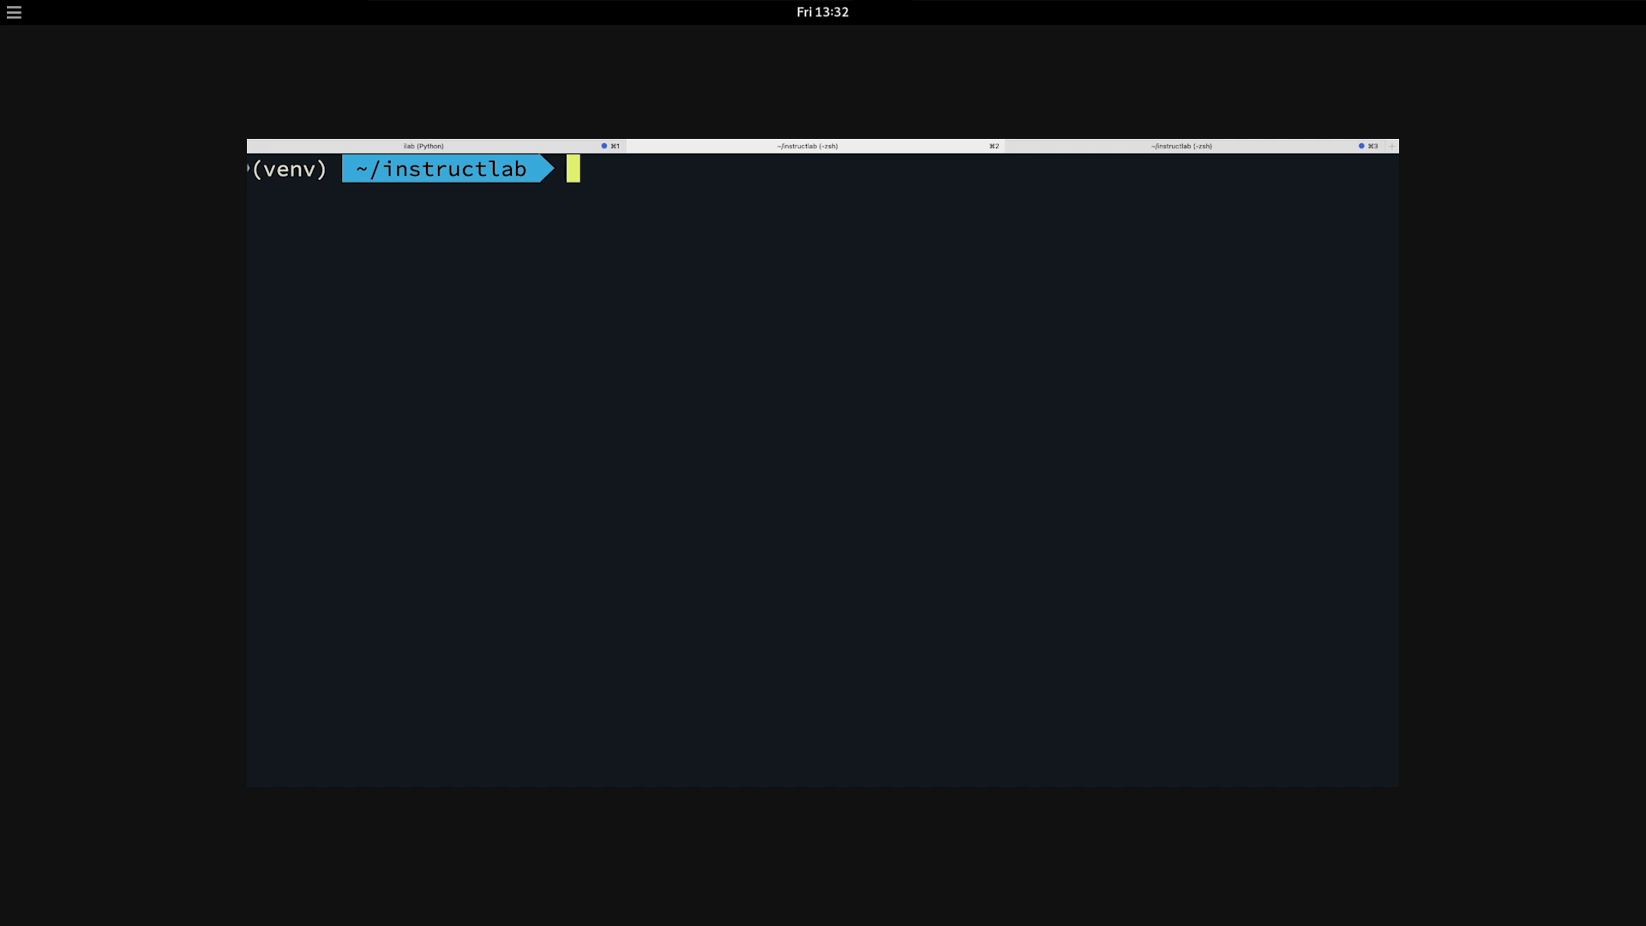
Step: Run 'ilab serve --model-path ./models/granite-7b-lab-Q4_K_M.gguf' to serve the granite model locally
type("ilab")
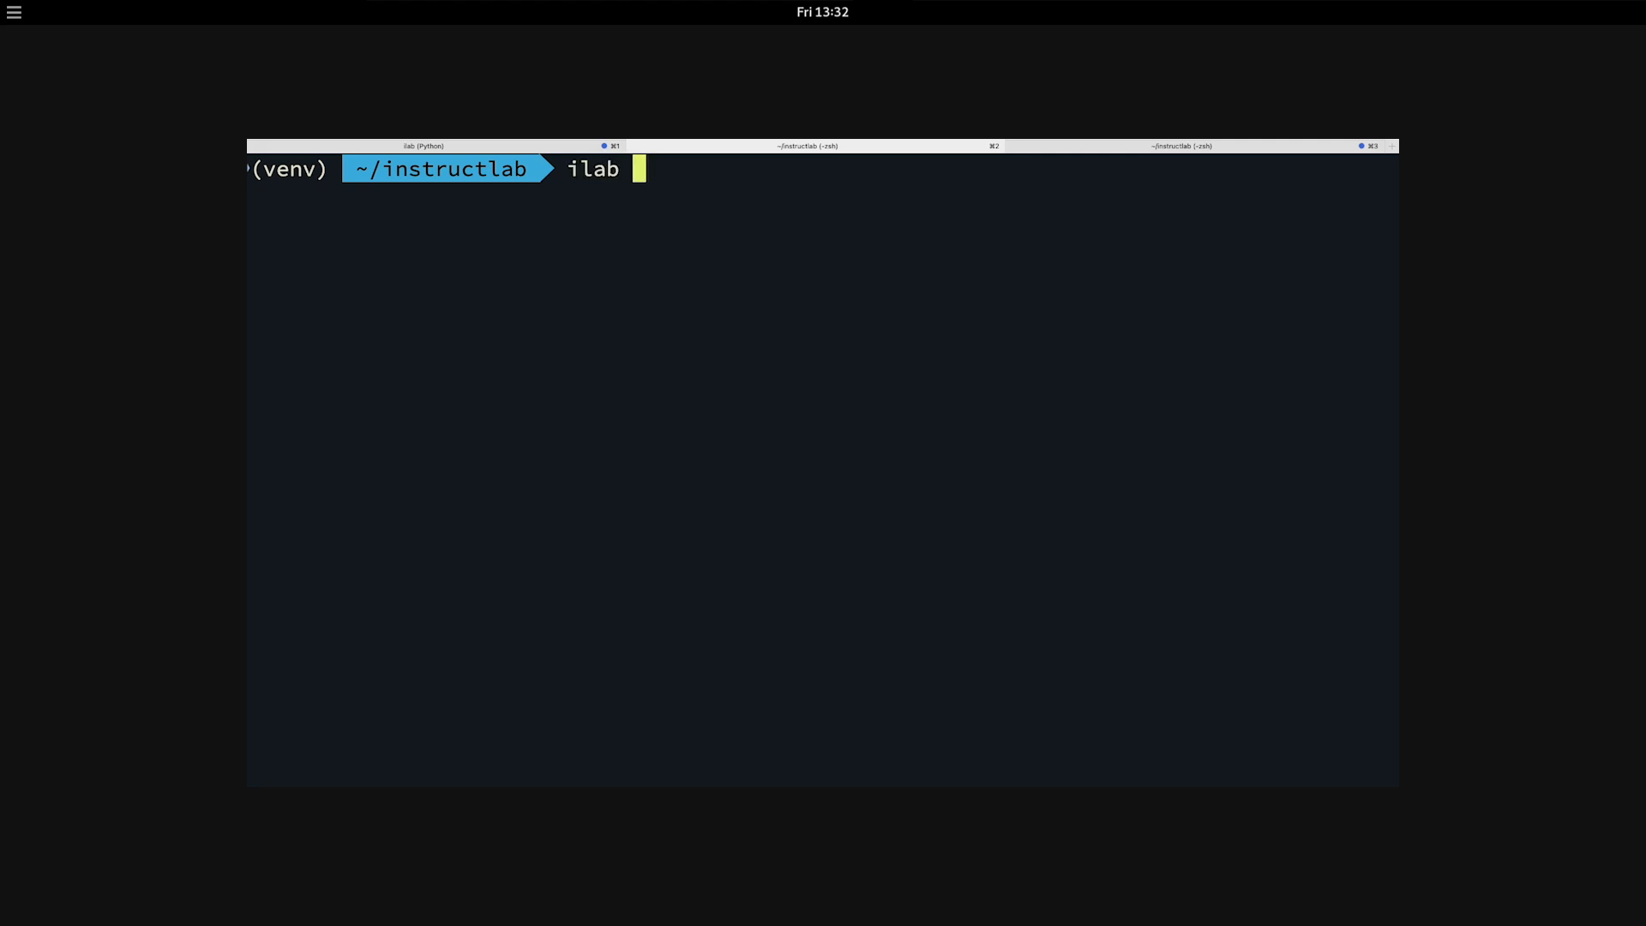
type("serve --mod")
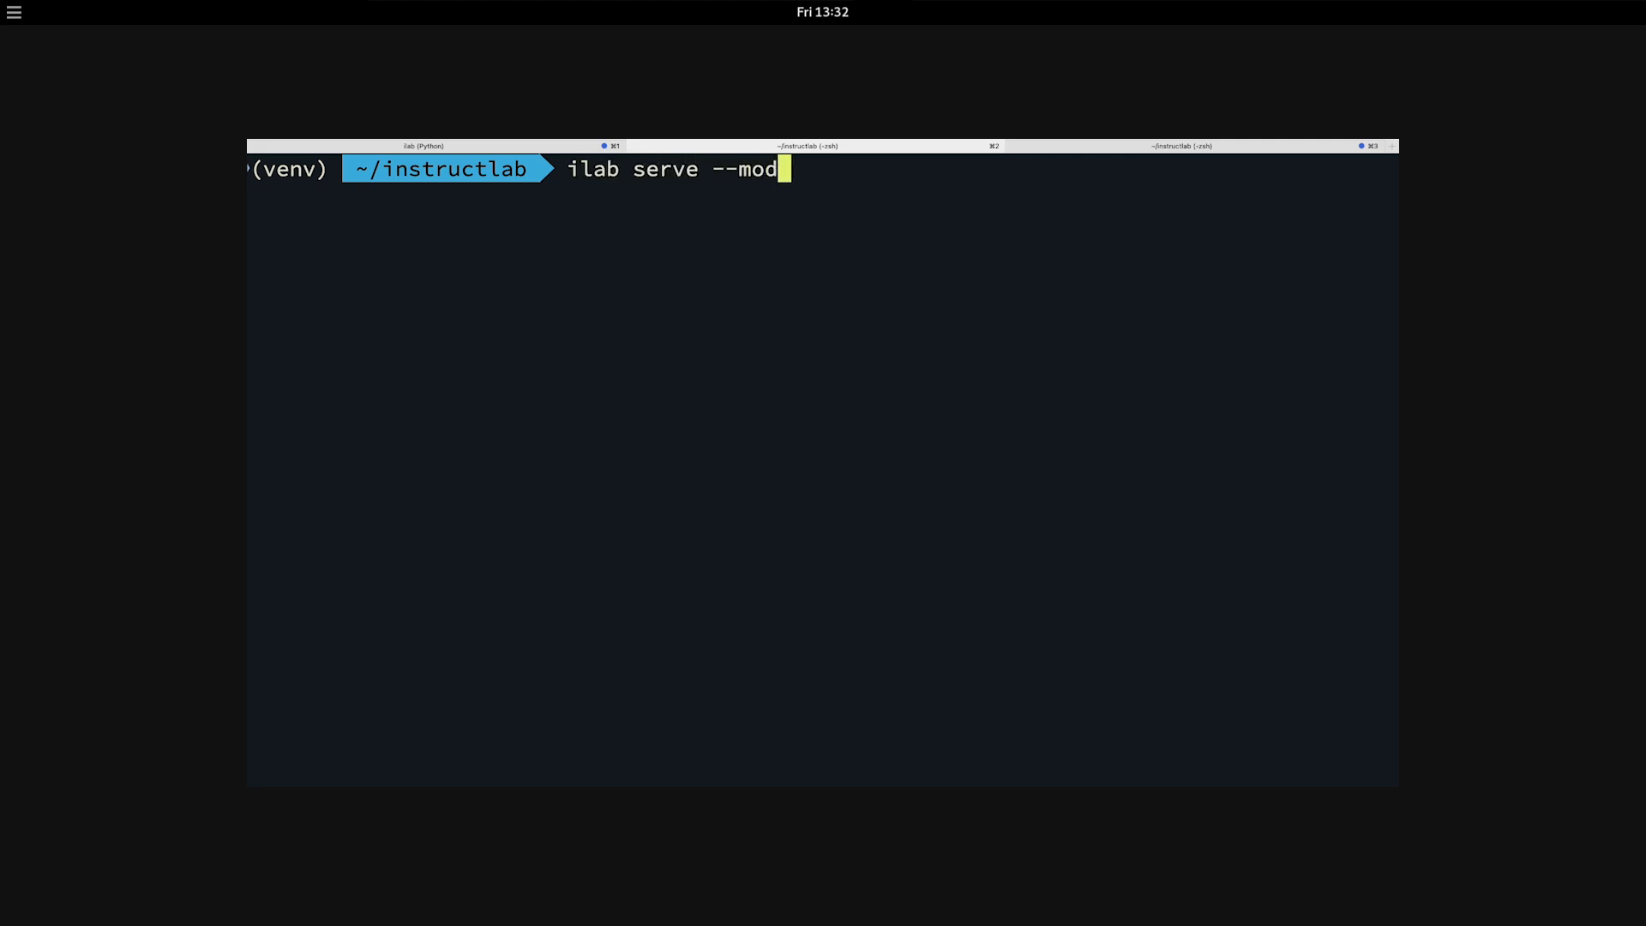
type("el-path ./mo")
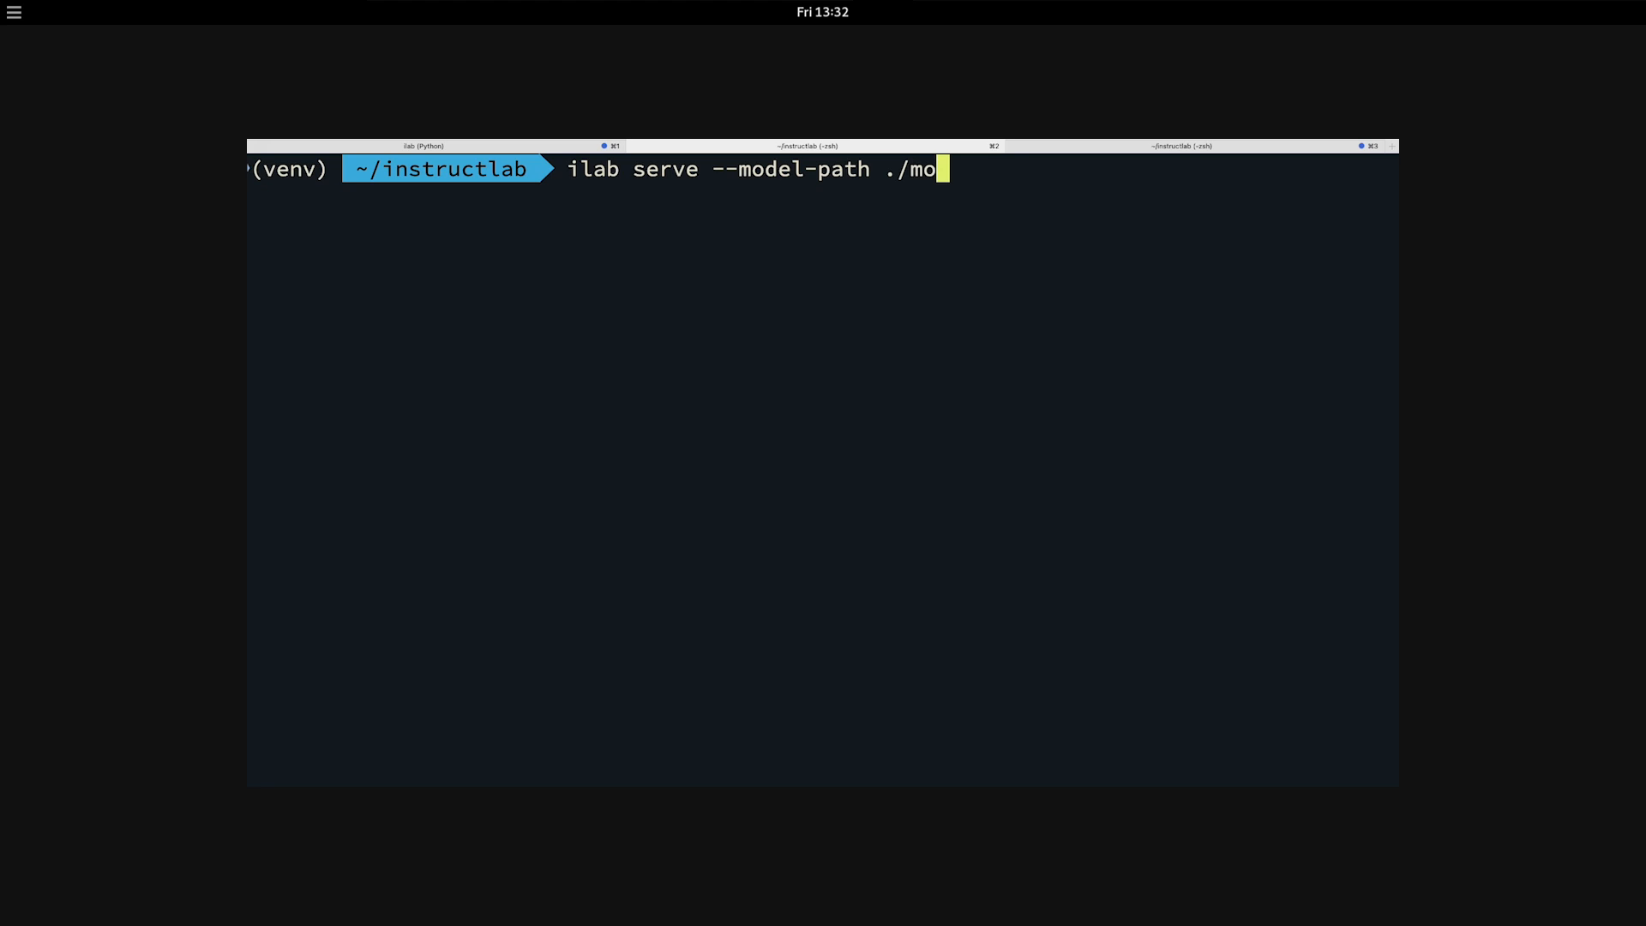
type("dels/granite-7b-lab-Q4_K_M.gguf")
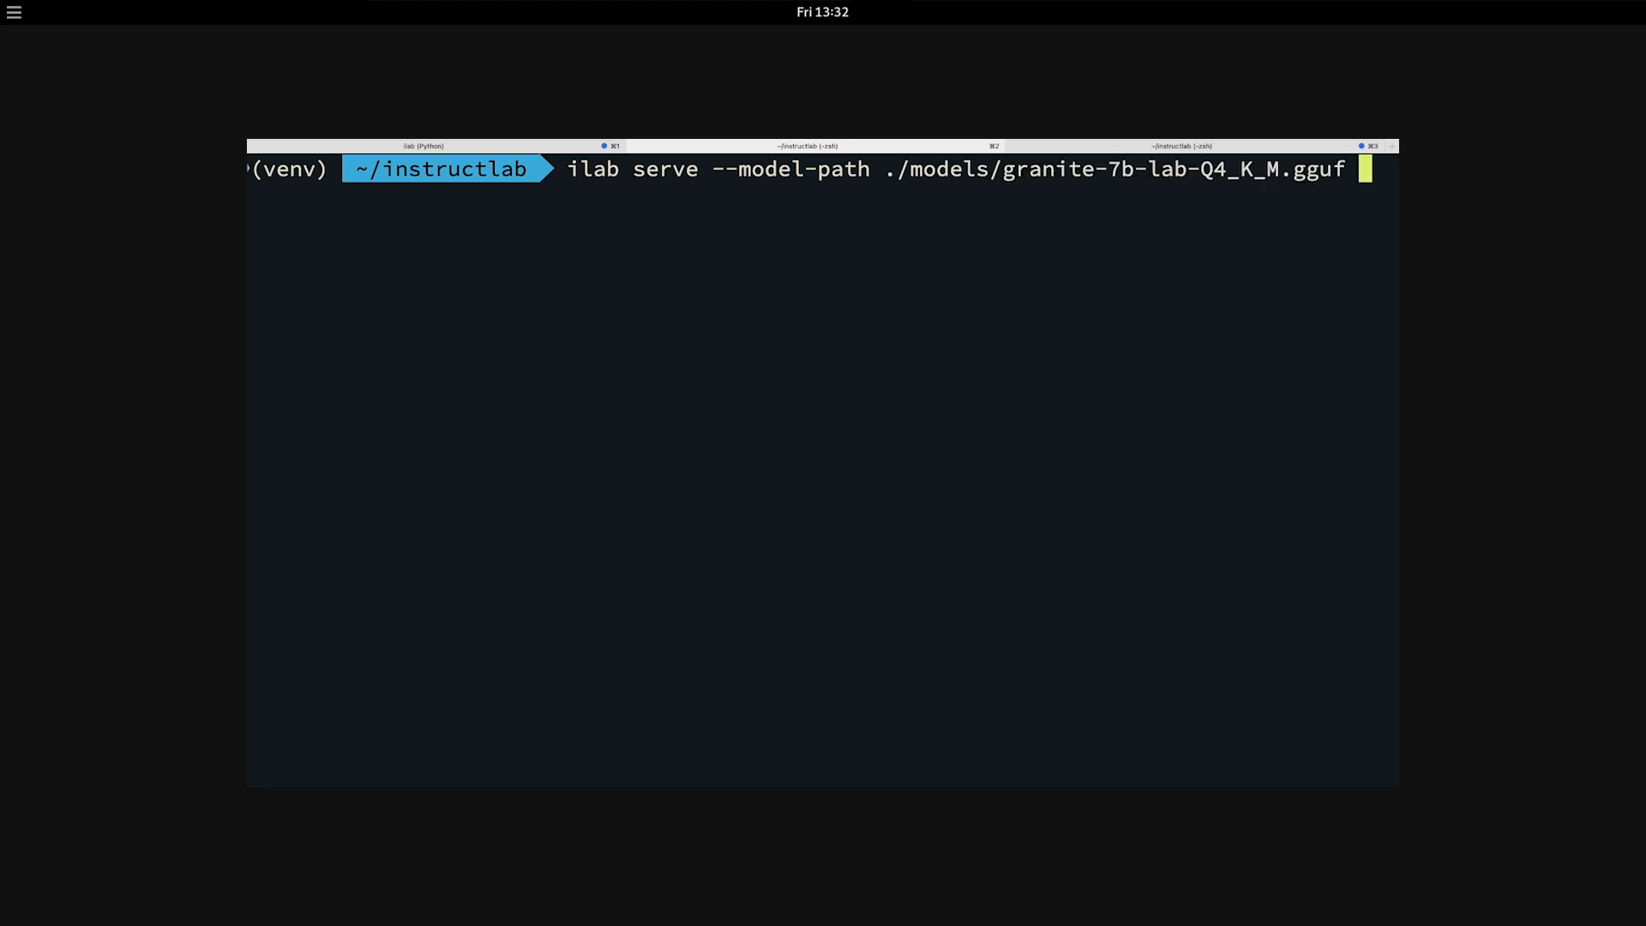
key("Return")
type("ilab chat -m")
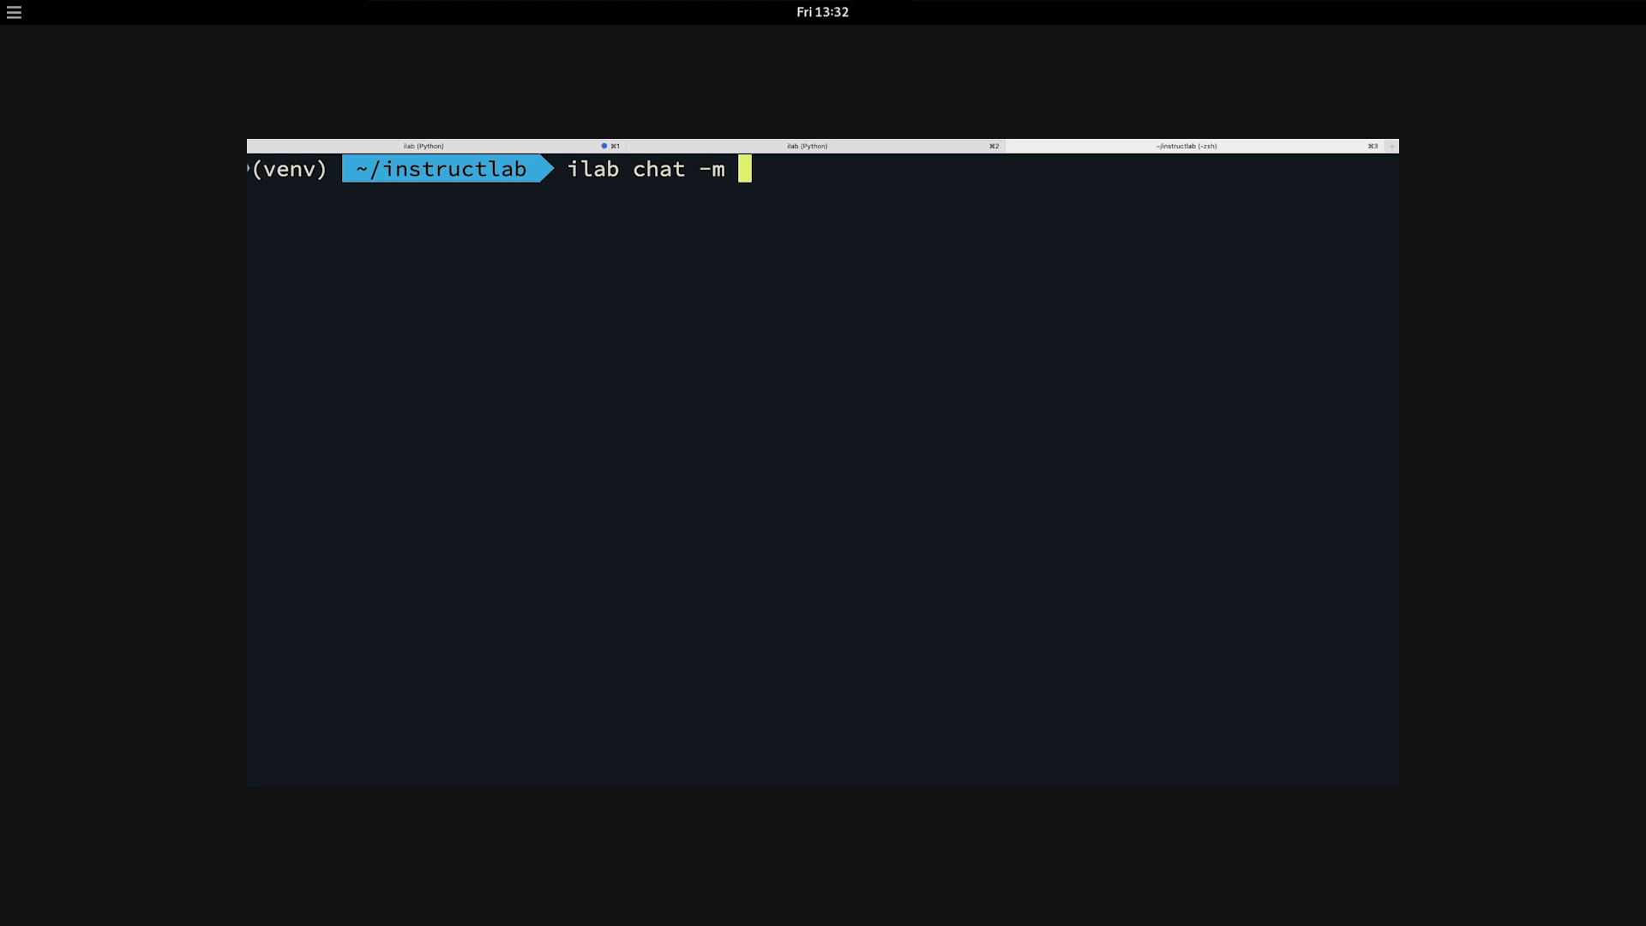
Step: Launch 'ilab chat -m' with the granite-7b-lab model and send 'hello'
type("./mp")
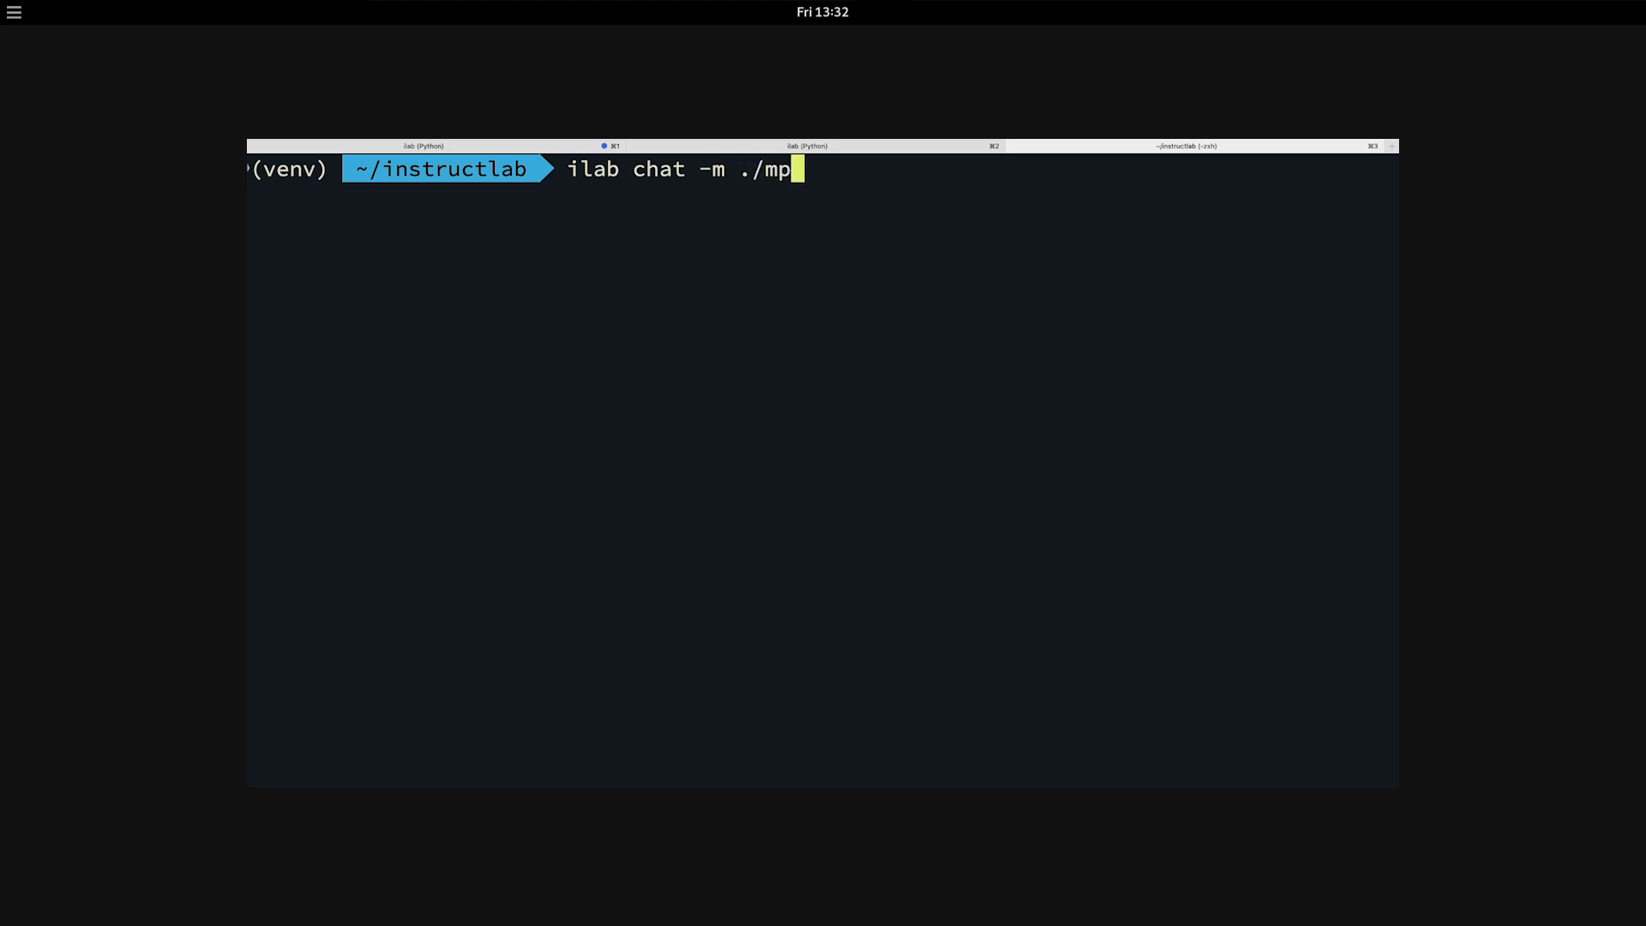
type("odels/grant")
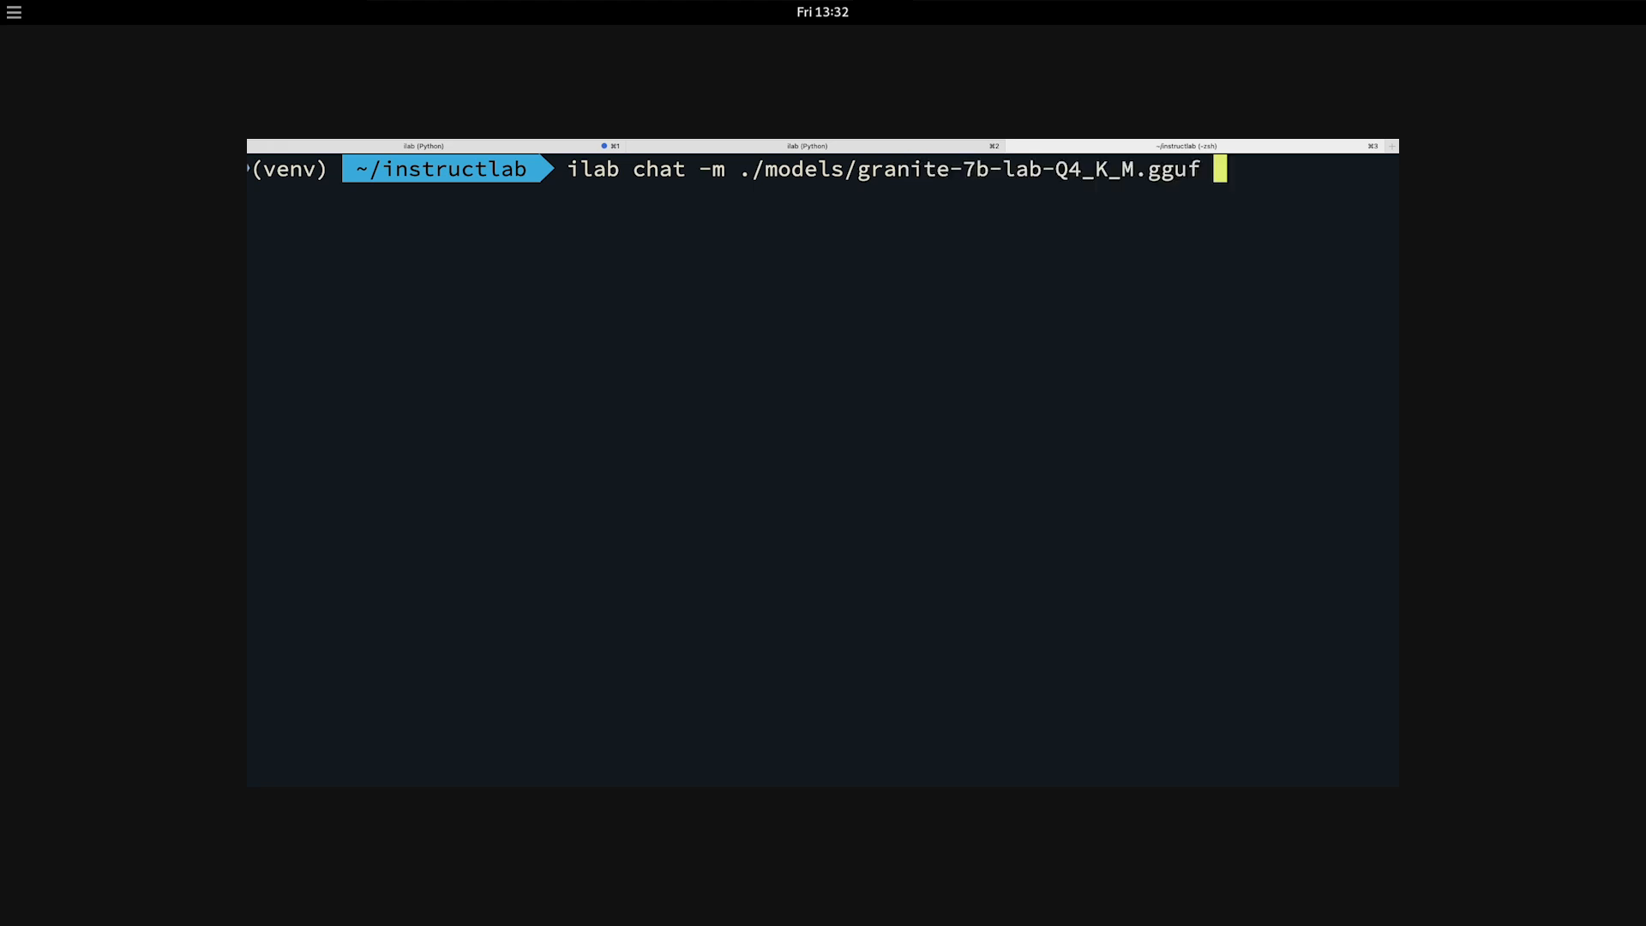
key("Return")
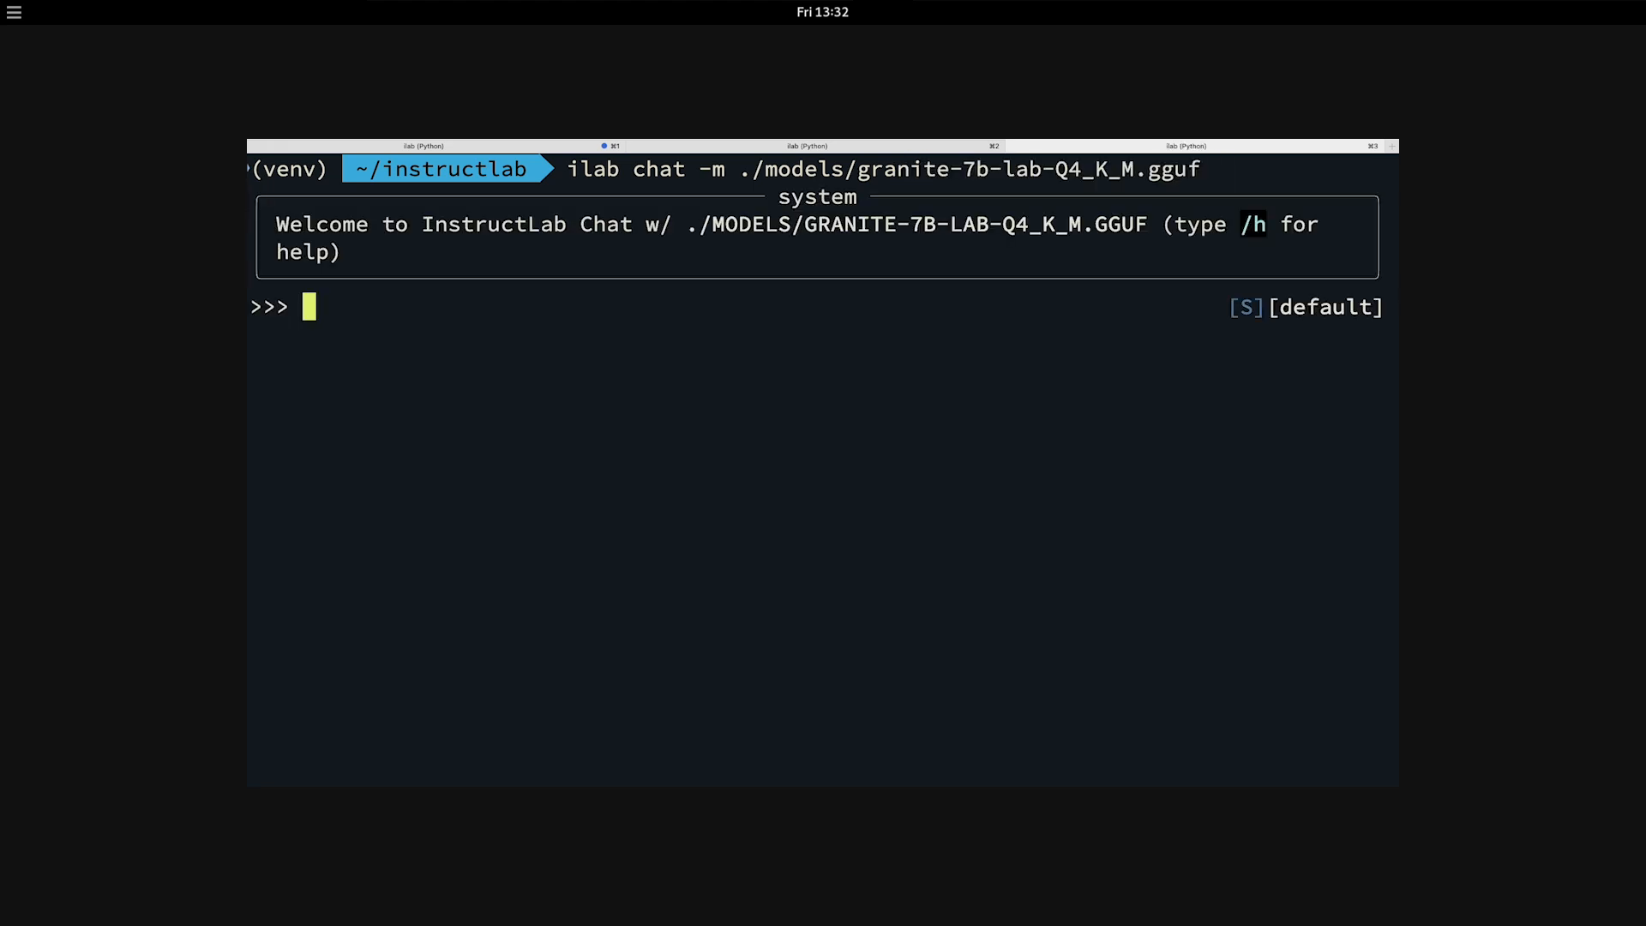
type("hello")
type("wha")
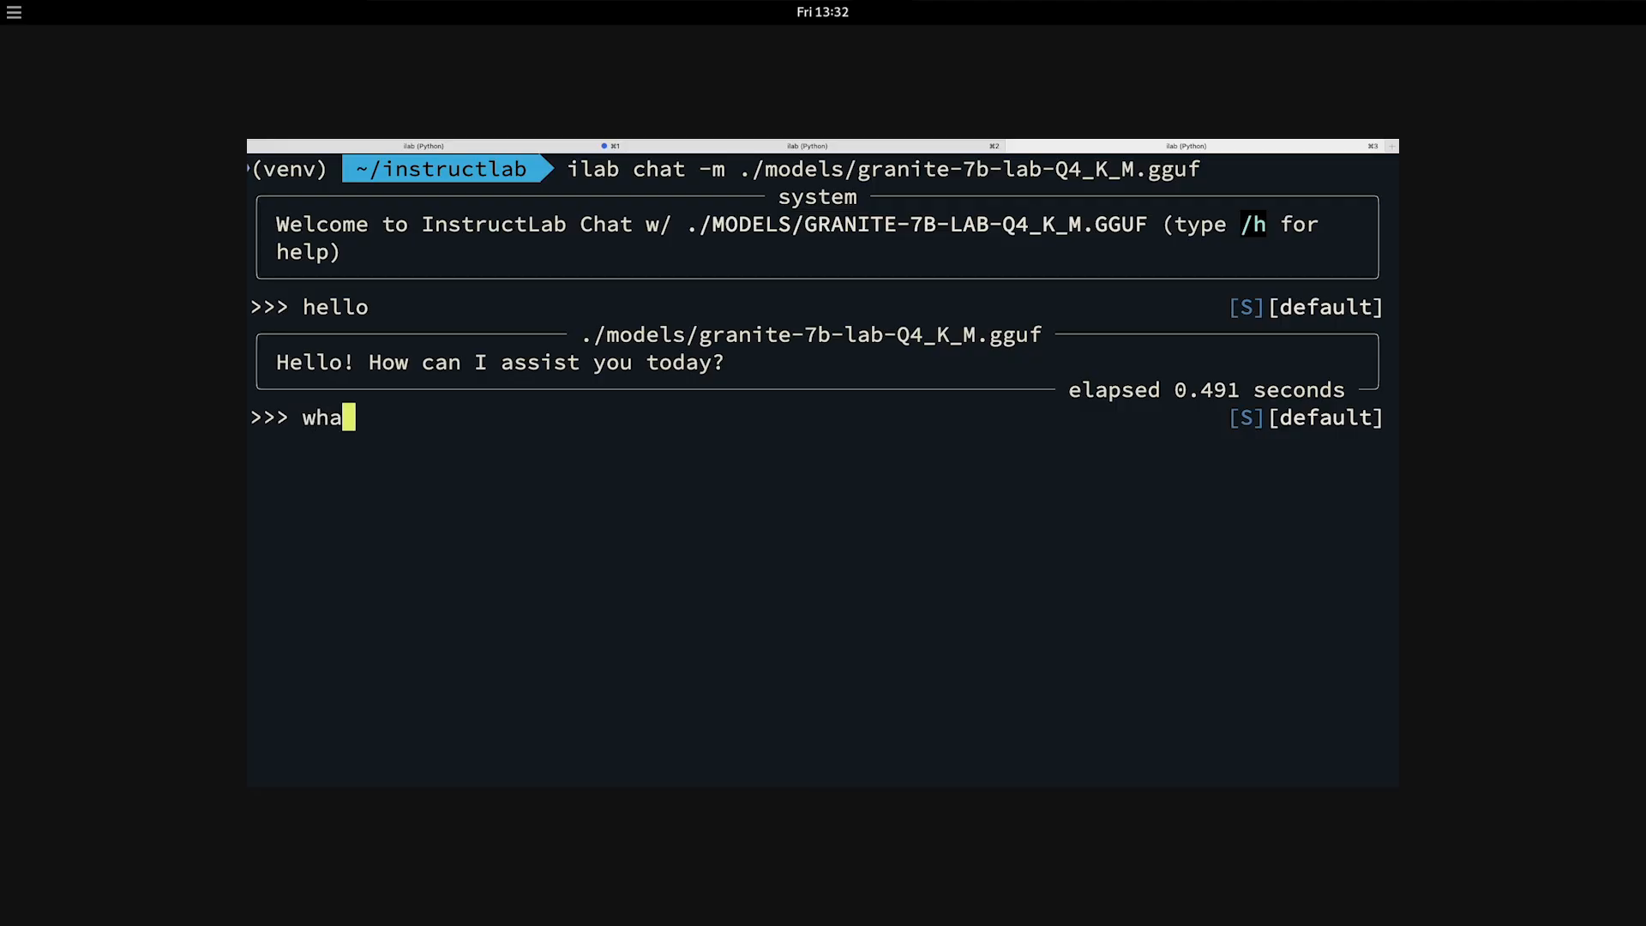
Step: Ask 'what is the instructlab project?', read the answer, then quit the chat with /q
type("t is the ins")
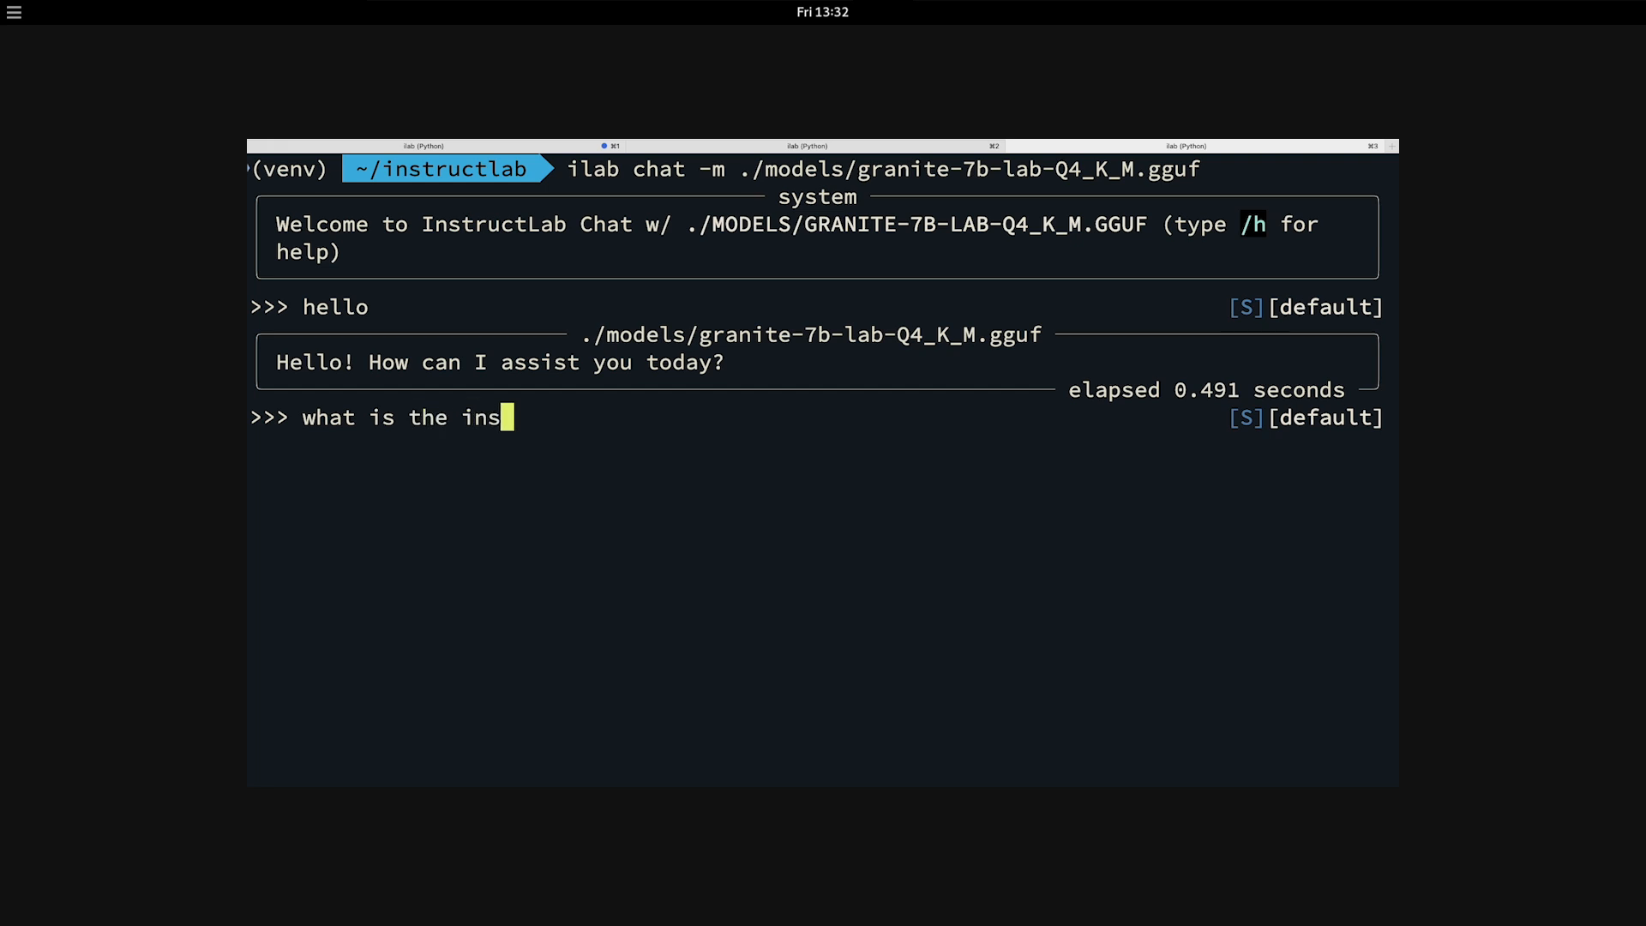
type("tructlab project?")
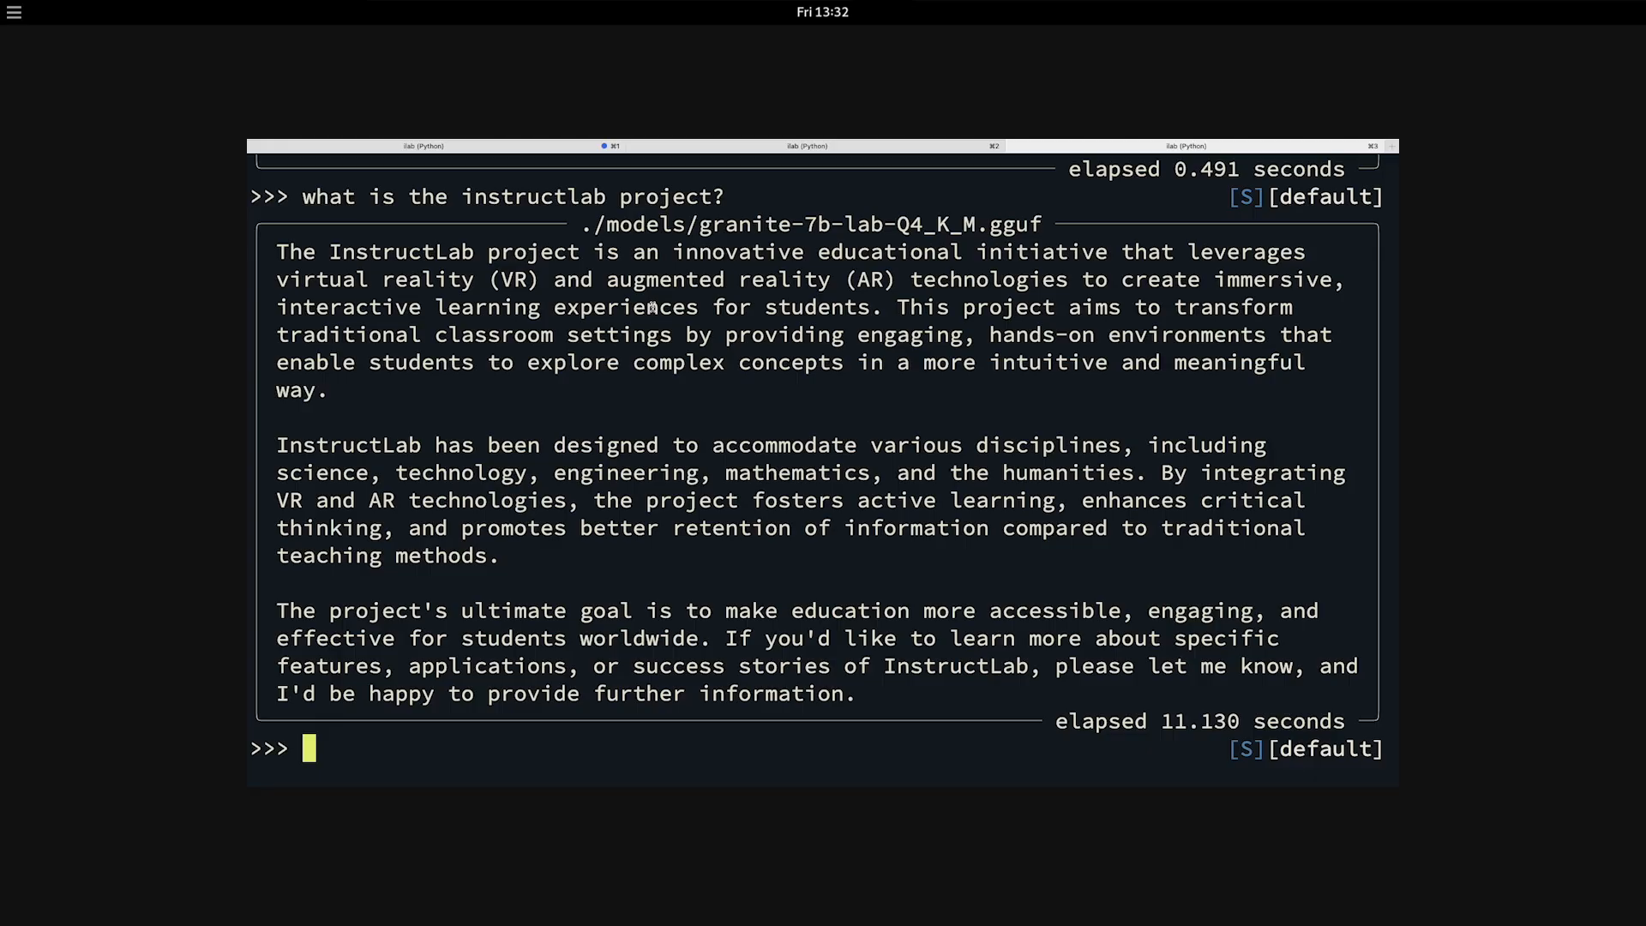
type("/q")
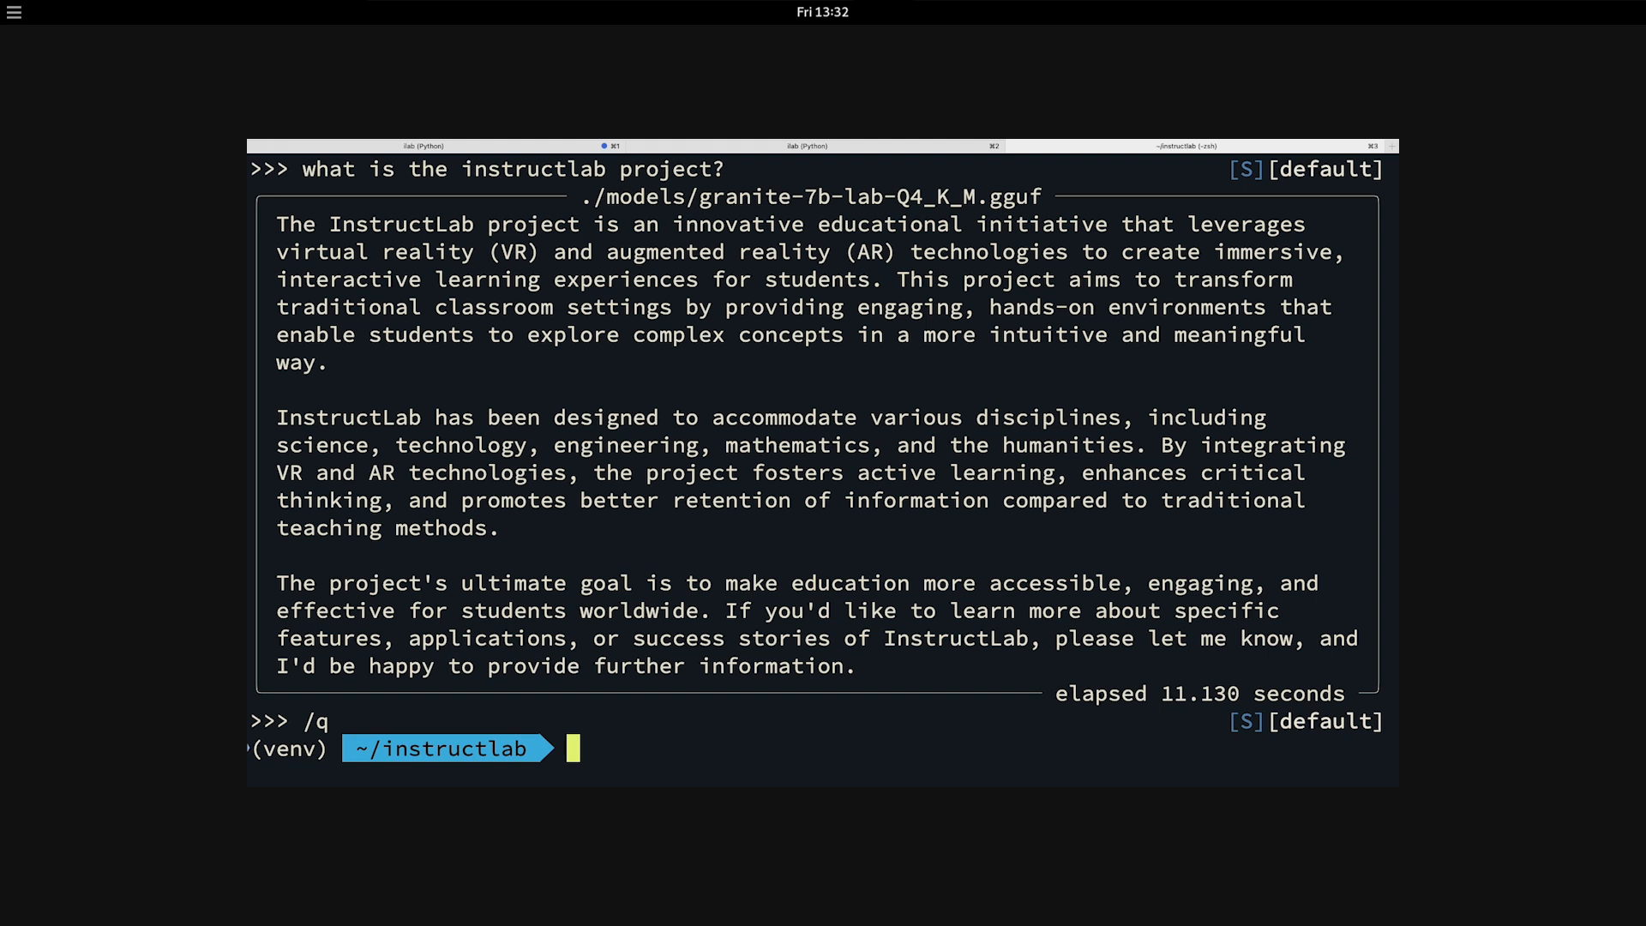
Step: Open taxonomy/knowledge/instructlab/overview/qna.yaml in vi, tab-completing the path
type("vi taxonomy/knowledge/ins")
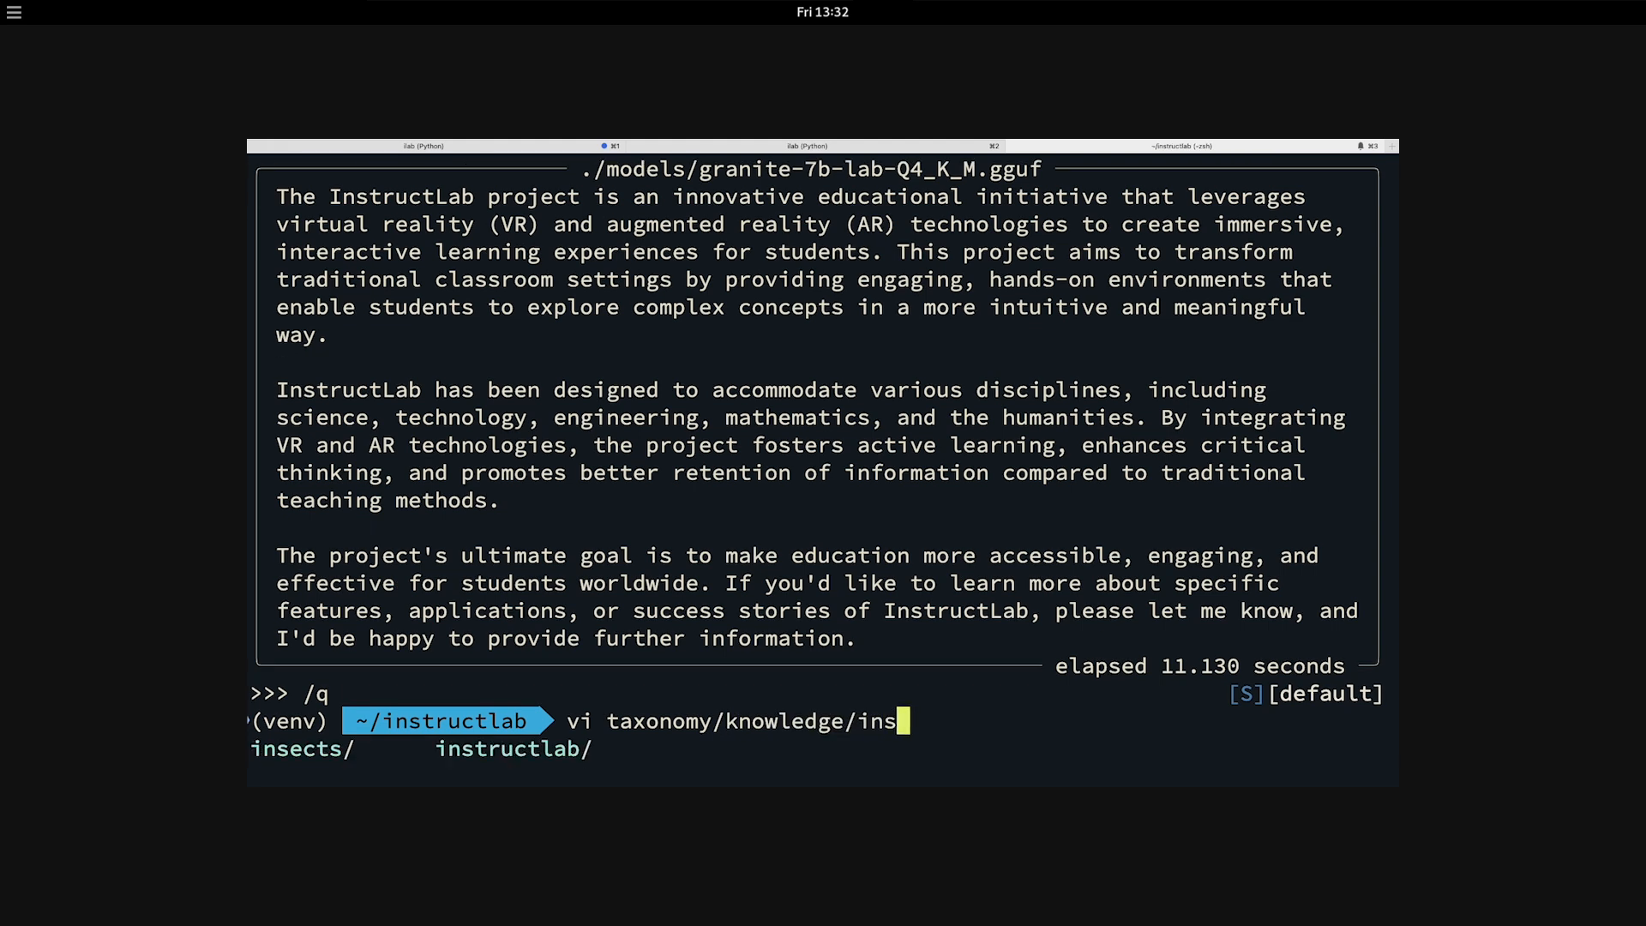
key("Tab")
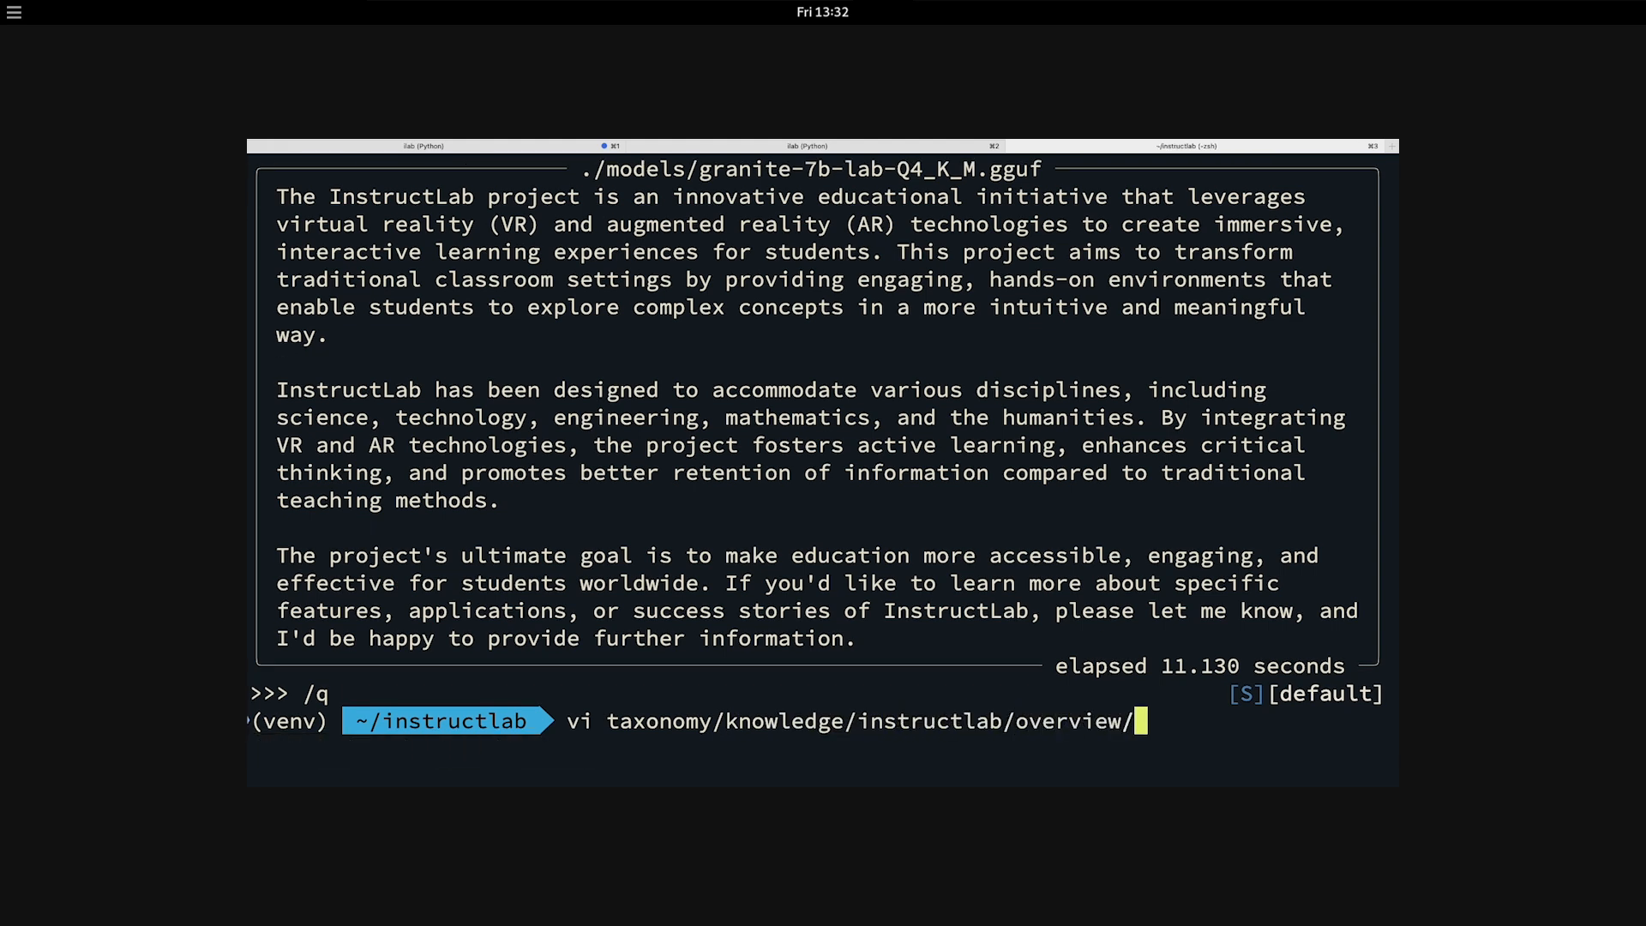
type("qna.yaml")
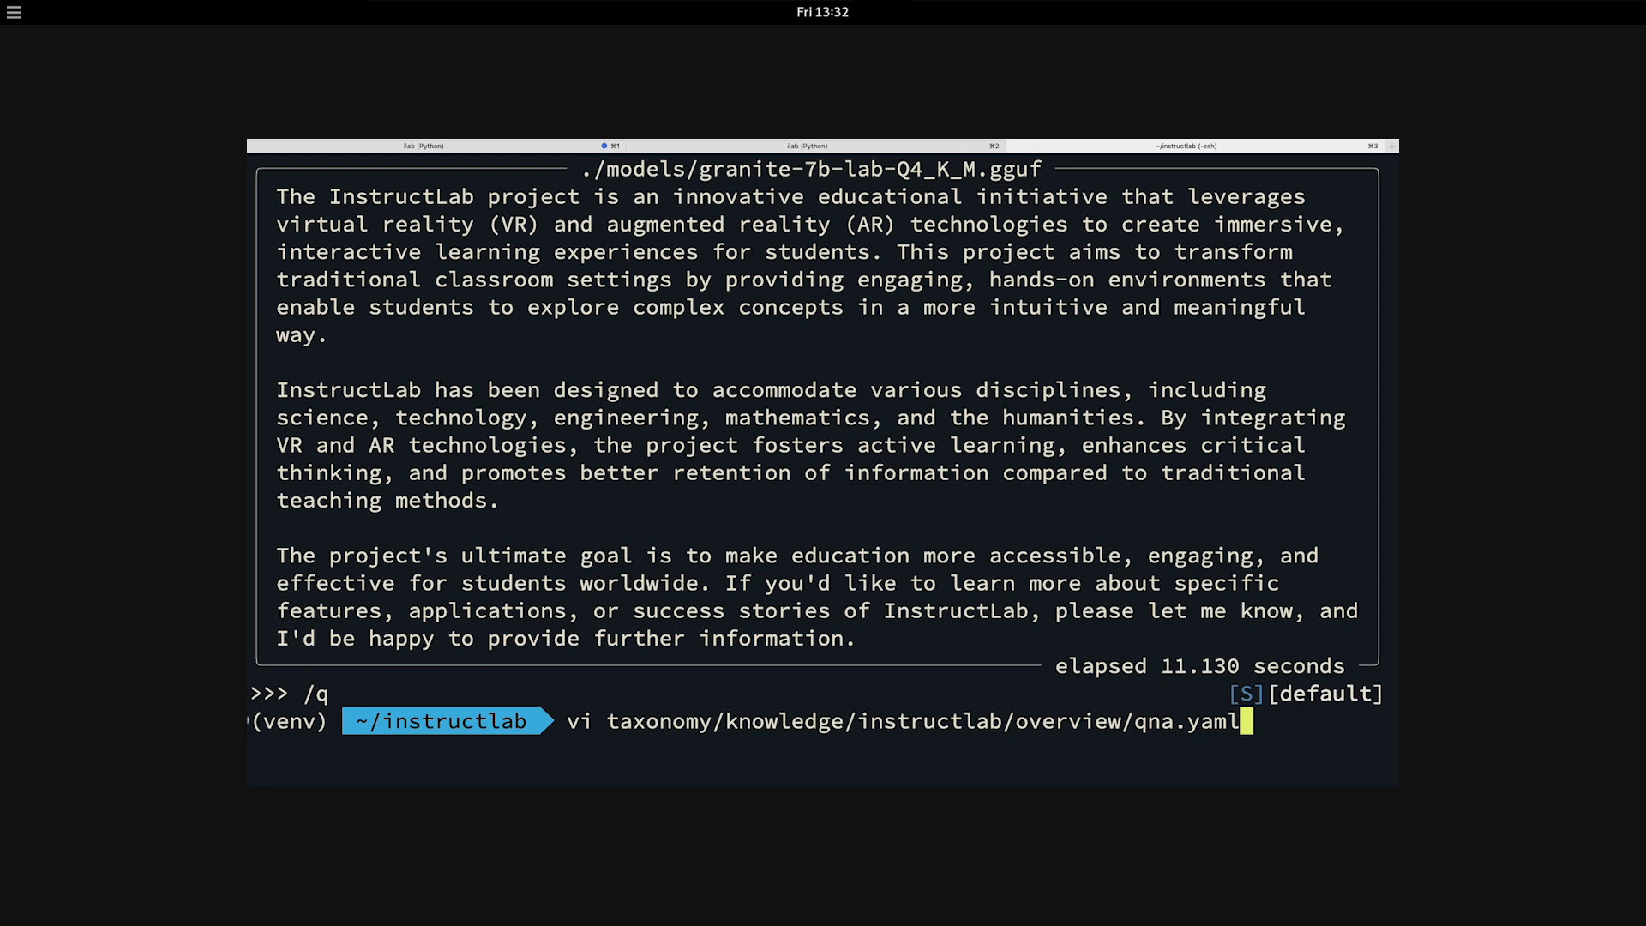
key("Return")
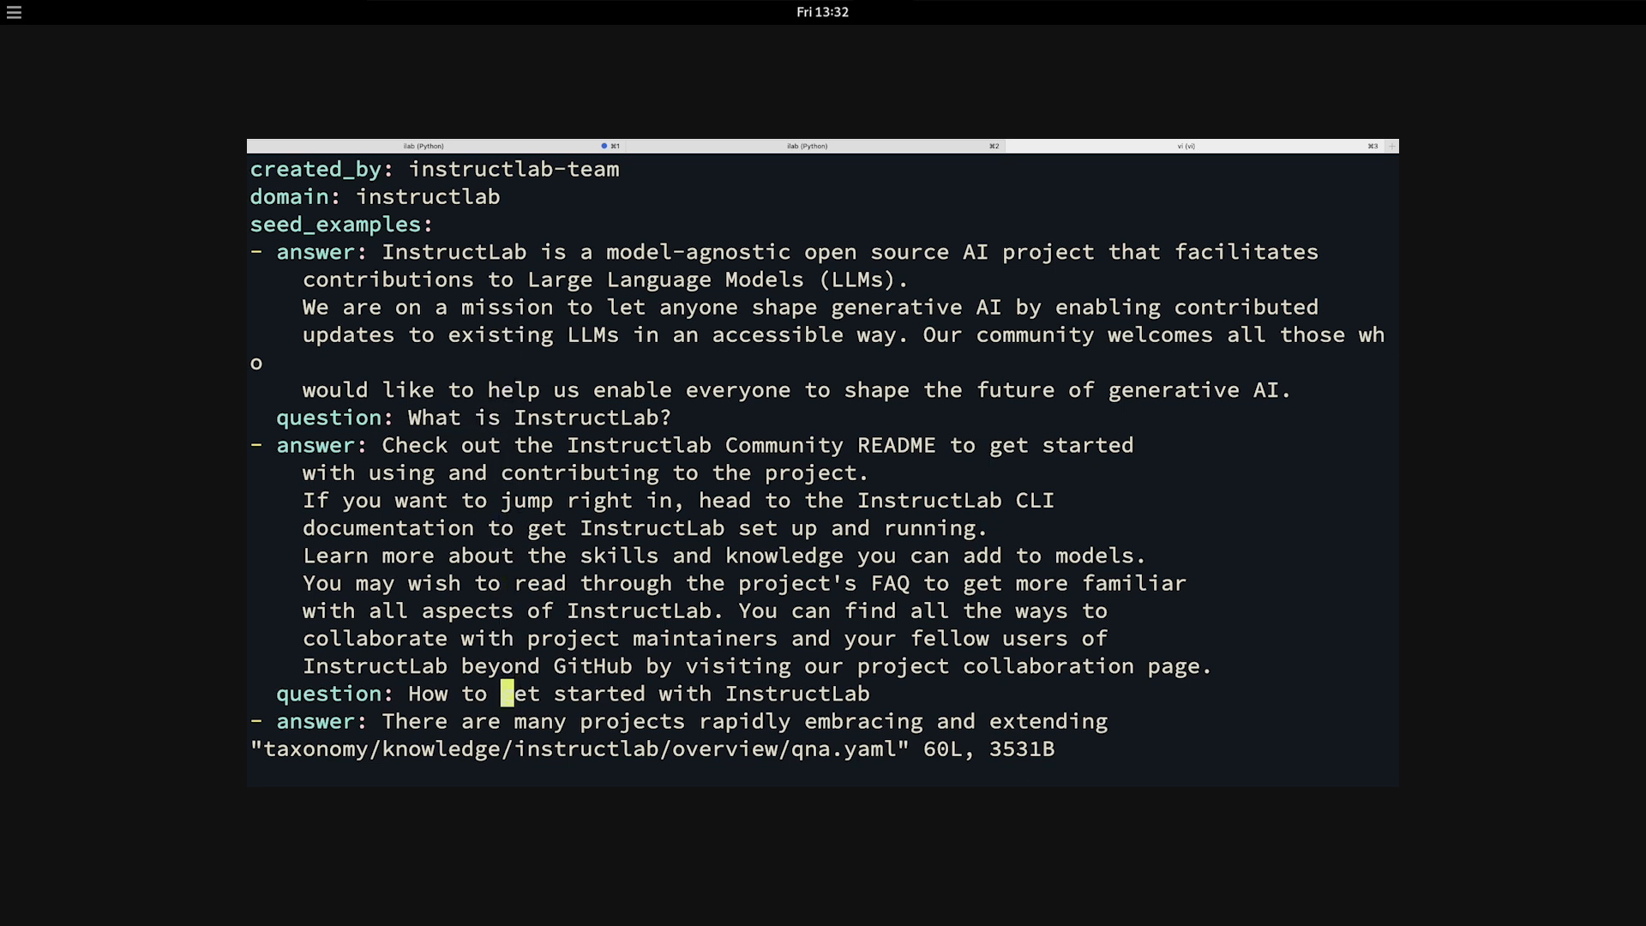
Step: Scroll through the qna.yaml seed examples to the document section, then quit vi with :q
scroll("down", 3)
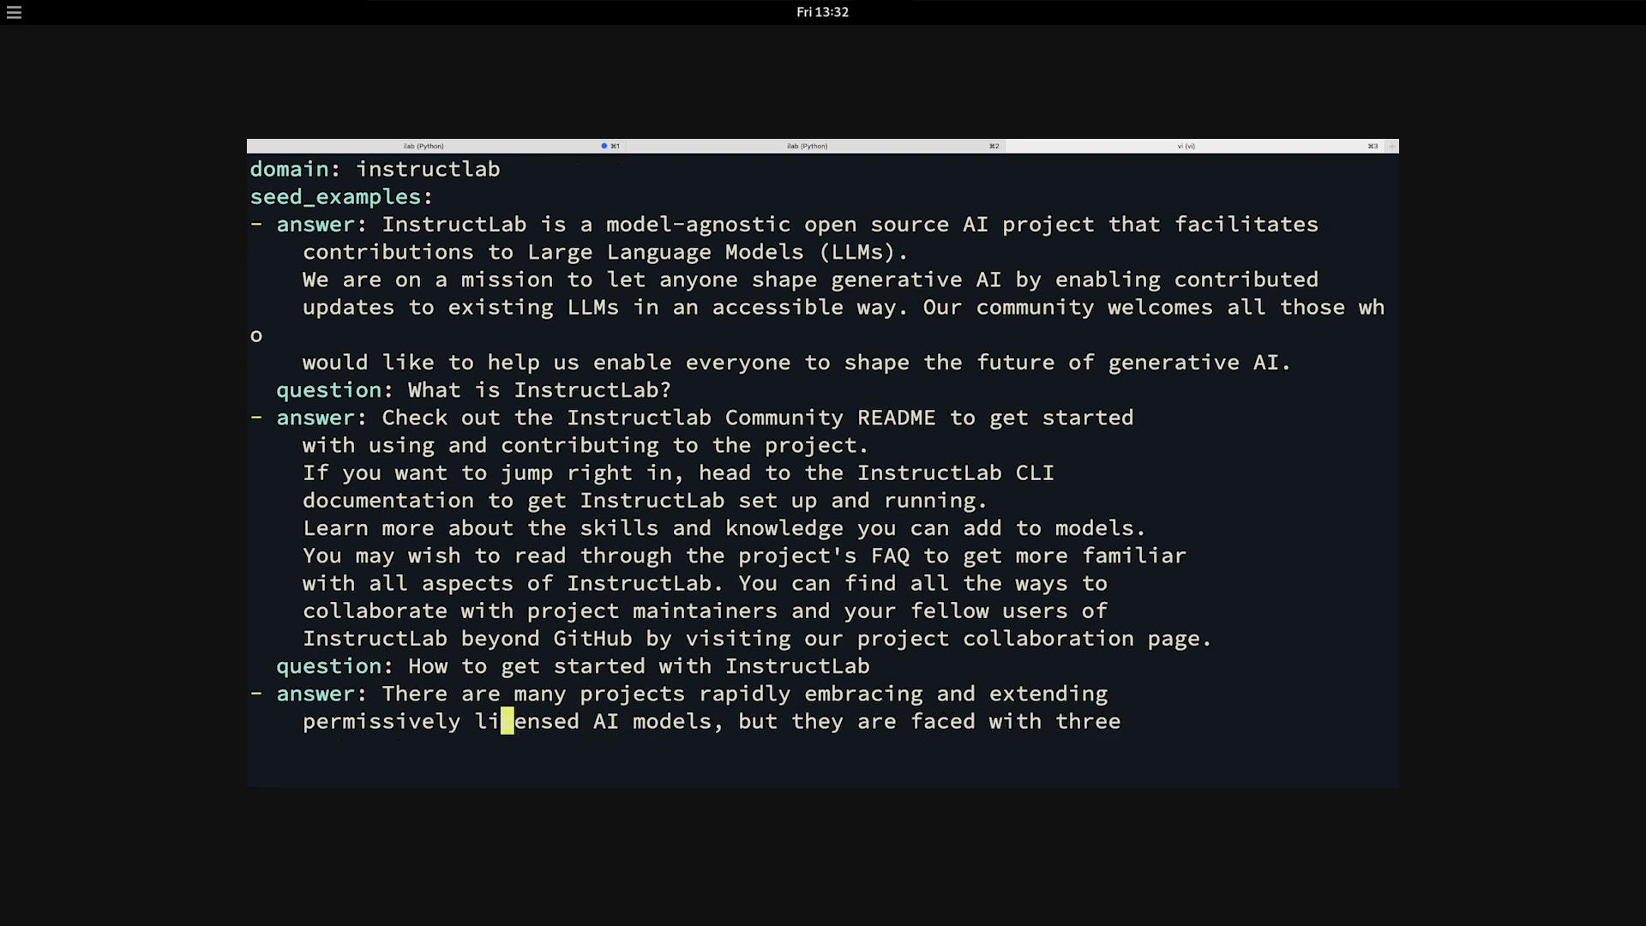
scroll("down", 3)
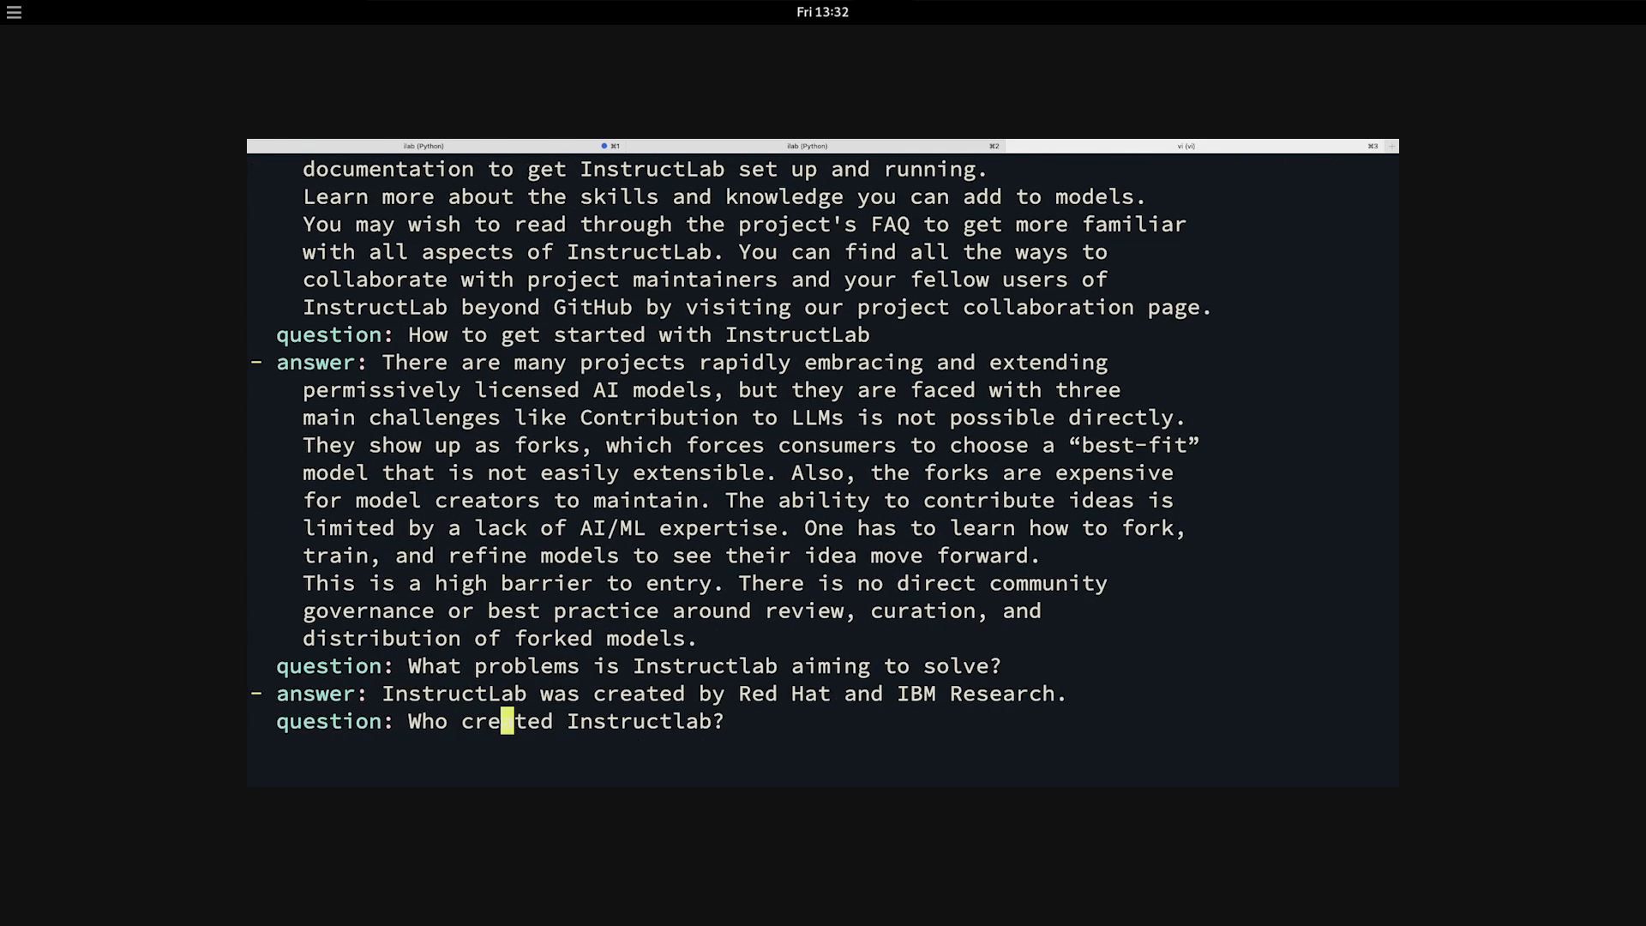
scroll("down", 3)
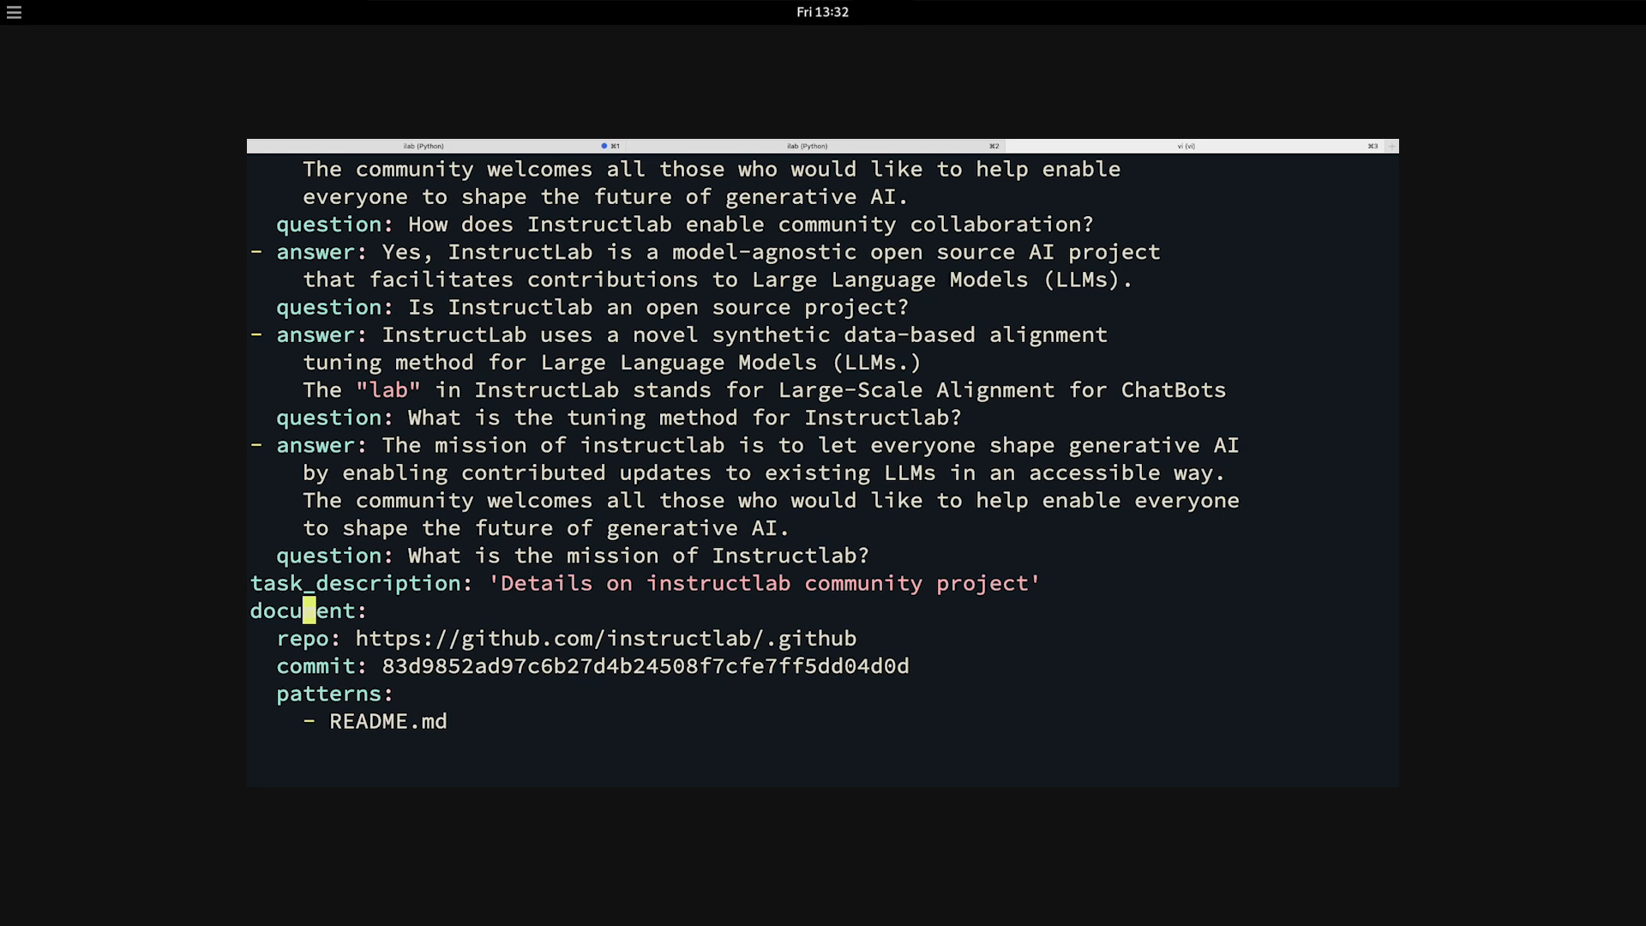
type(":q")
type("ilab")
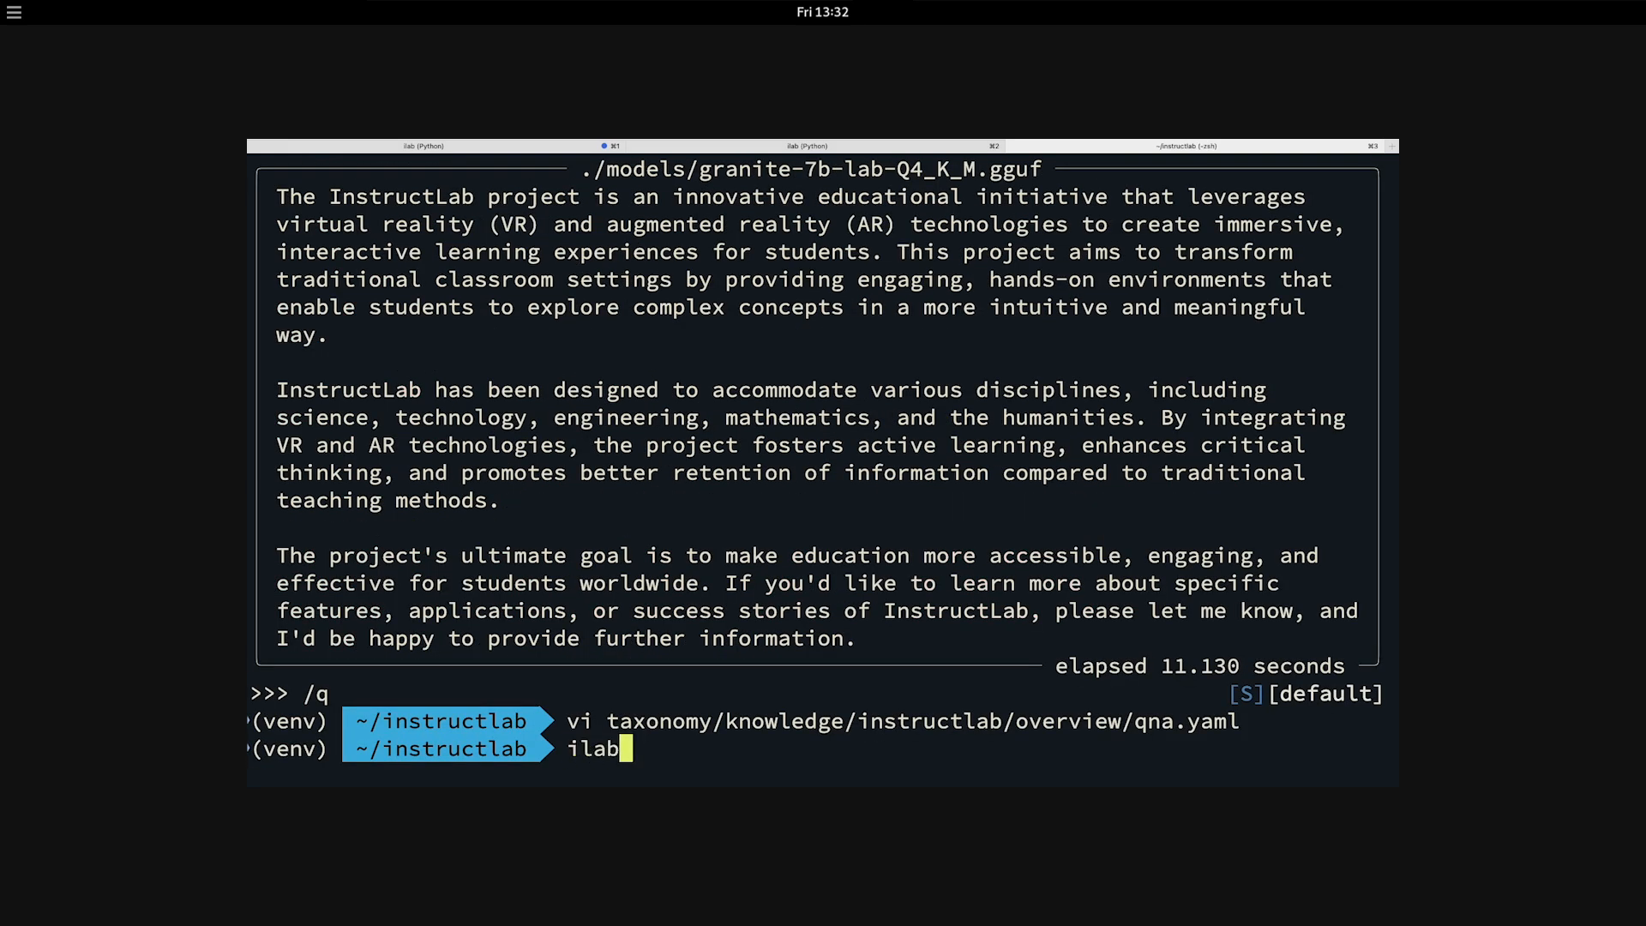
Step: Run 'ilab generate --num-instructions 10' to start synthetic data generation
type("generate")
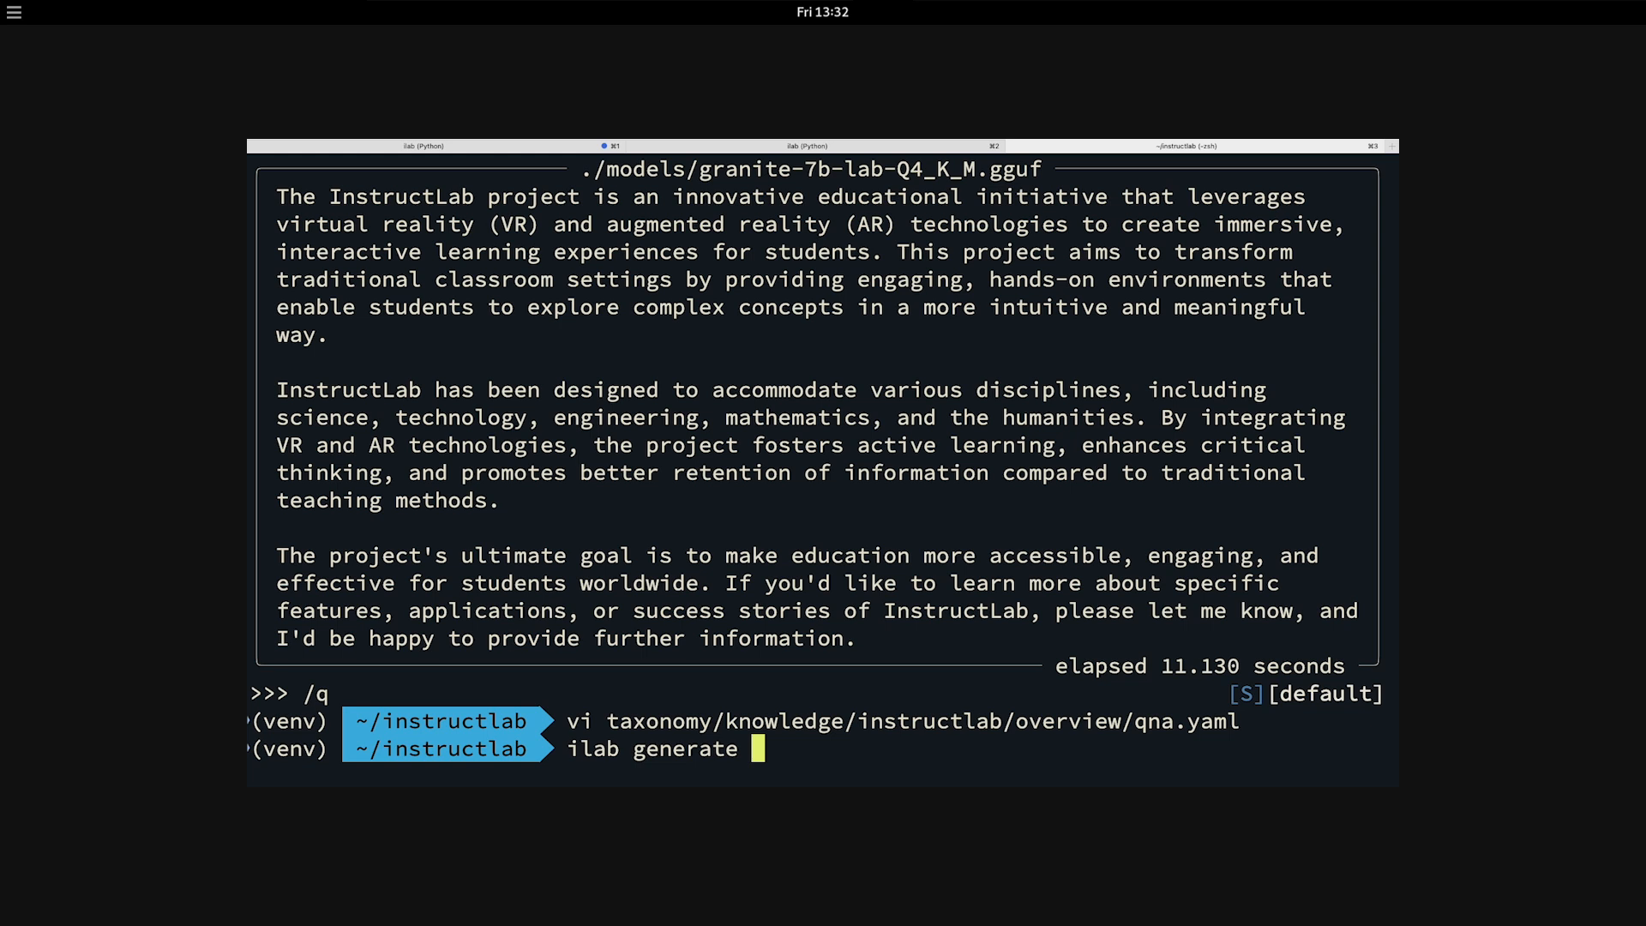
type("--num")
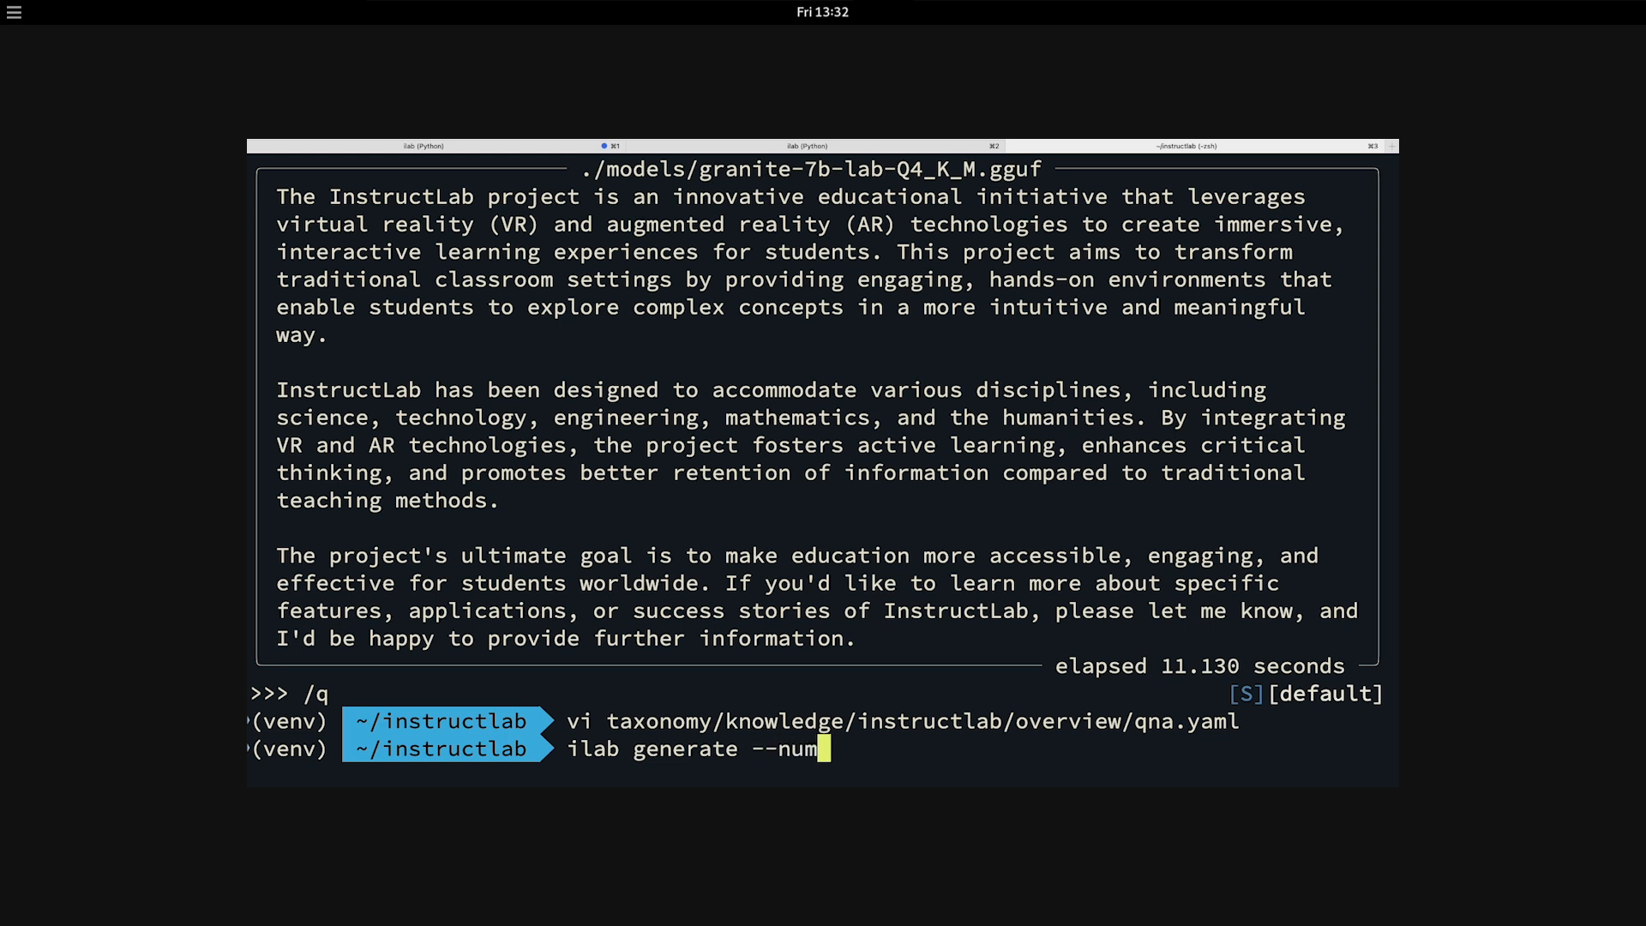
type("instruction")
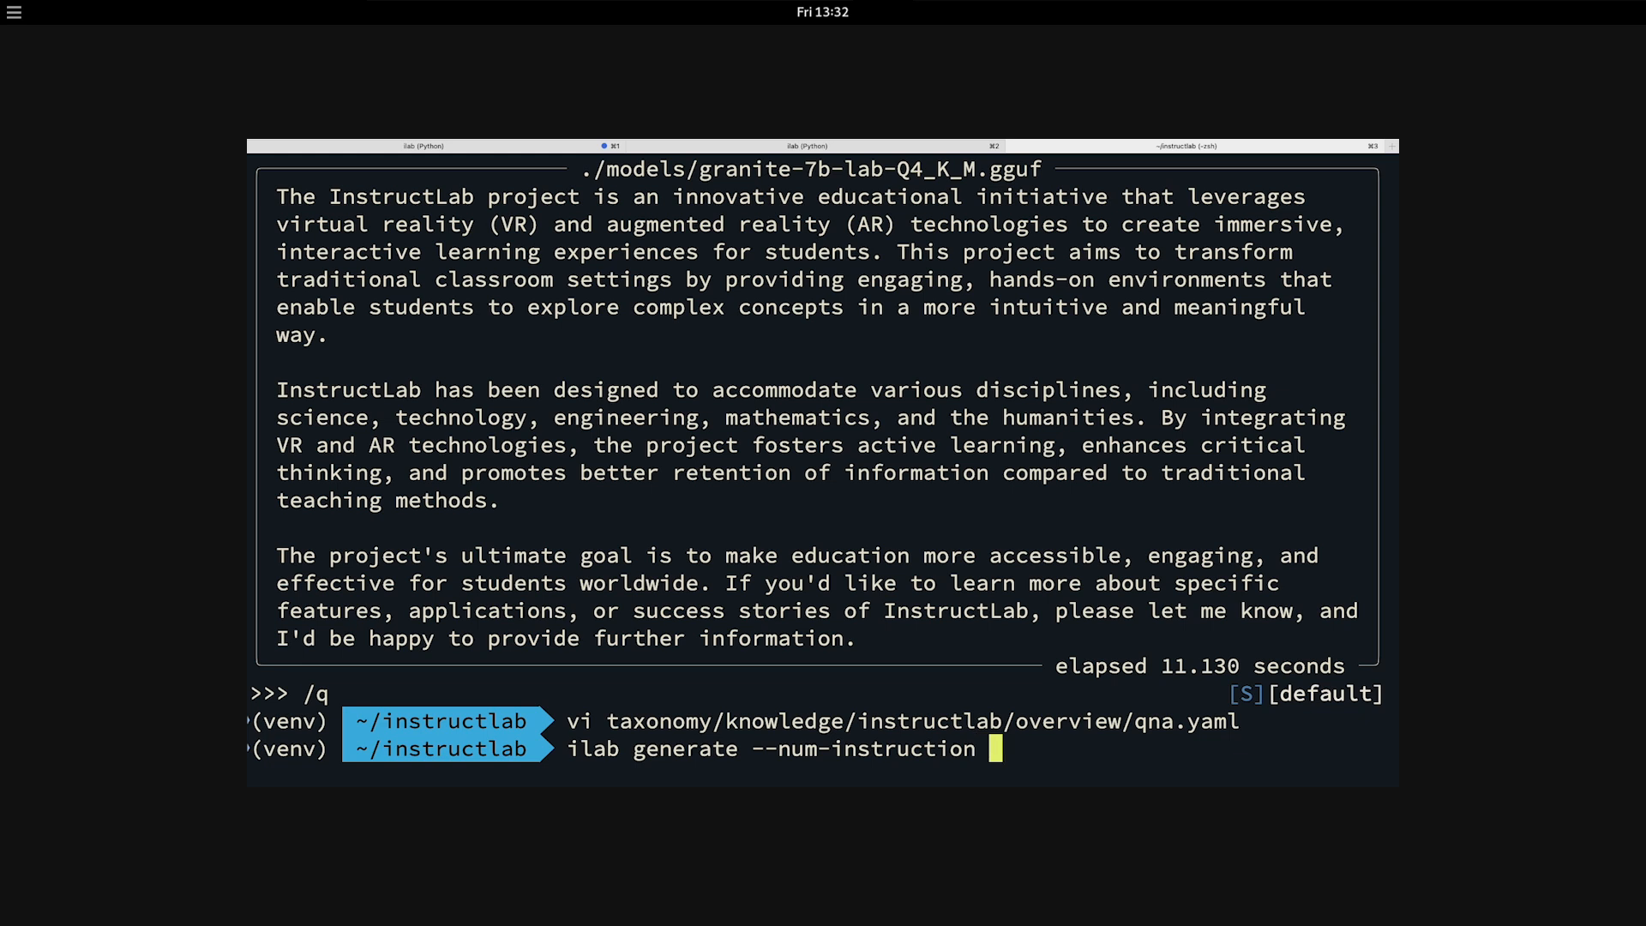
type("s 10")
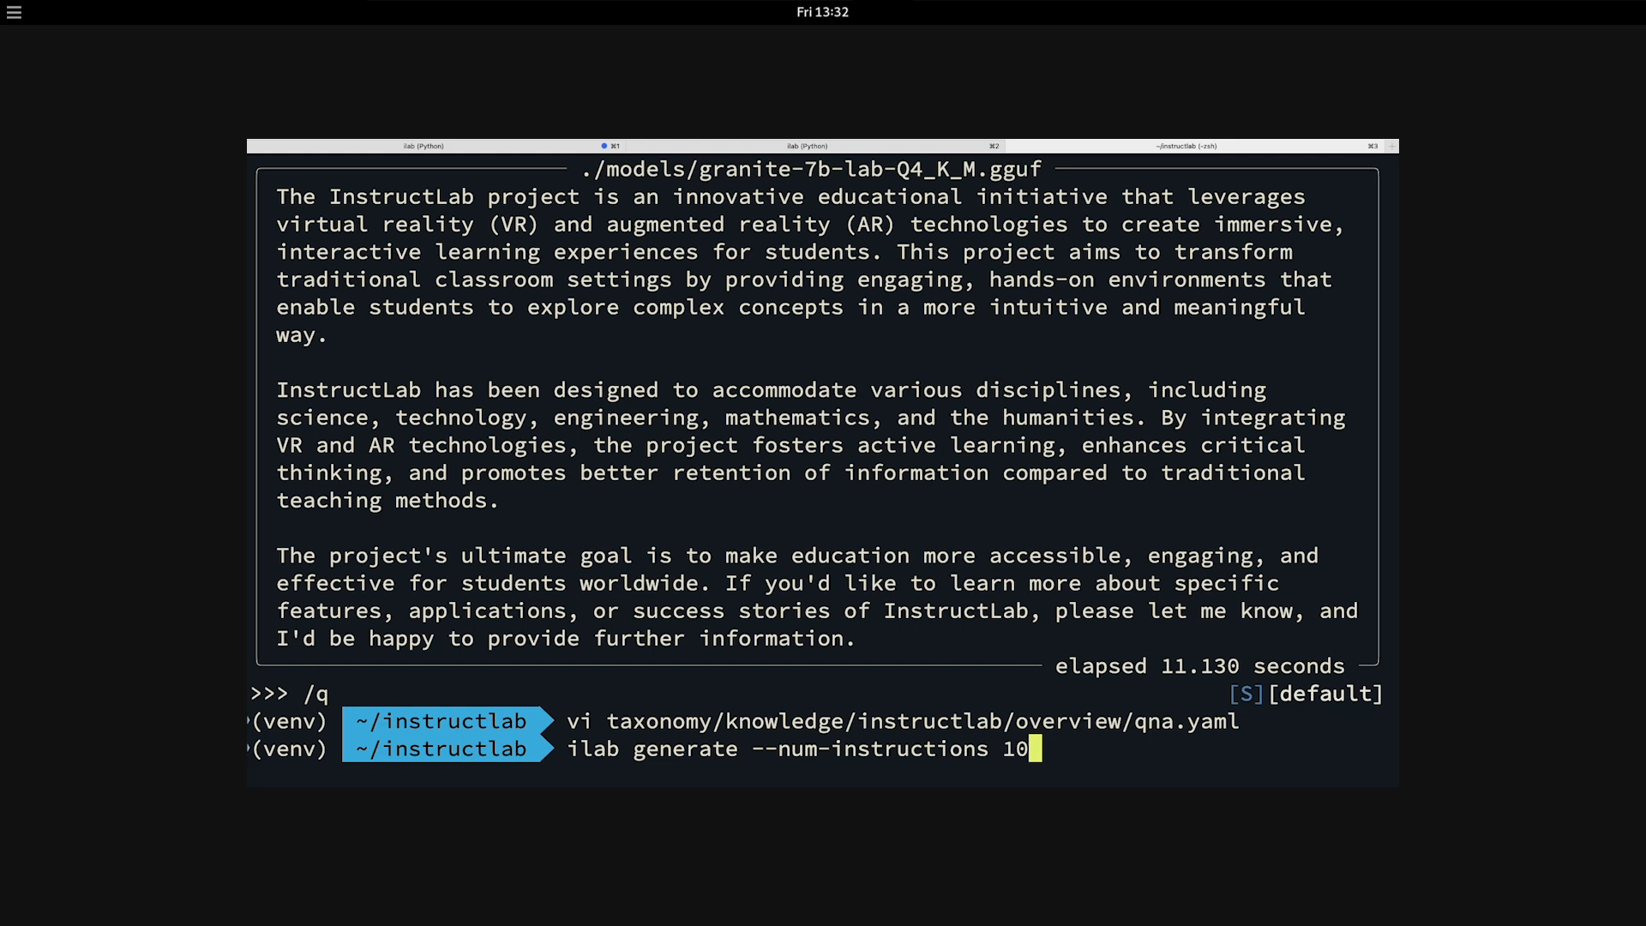
key("Return")
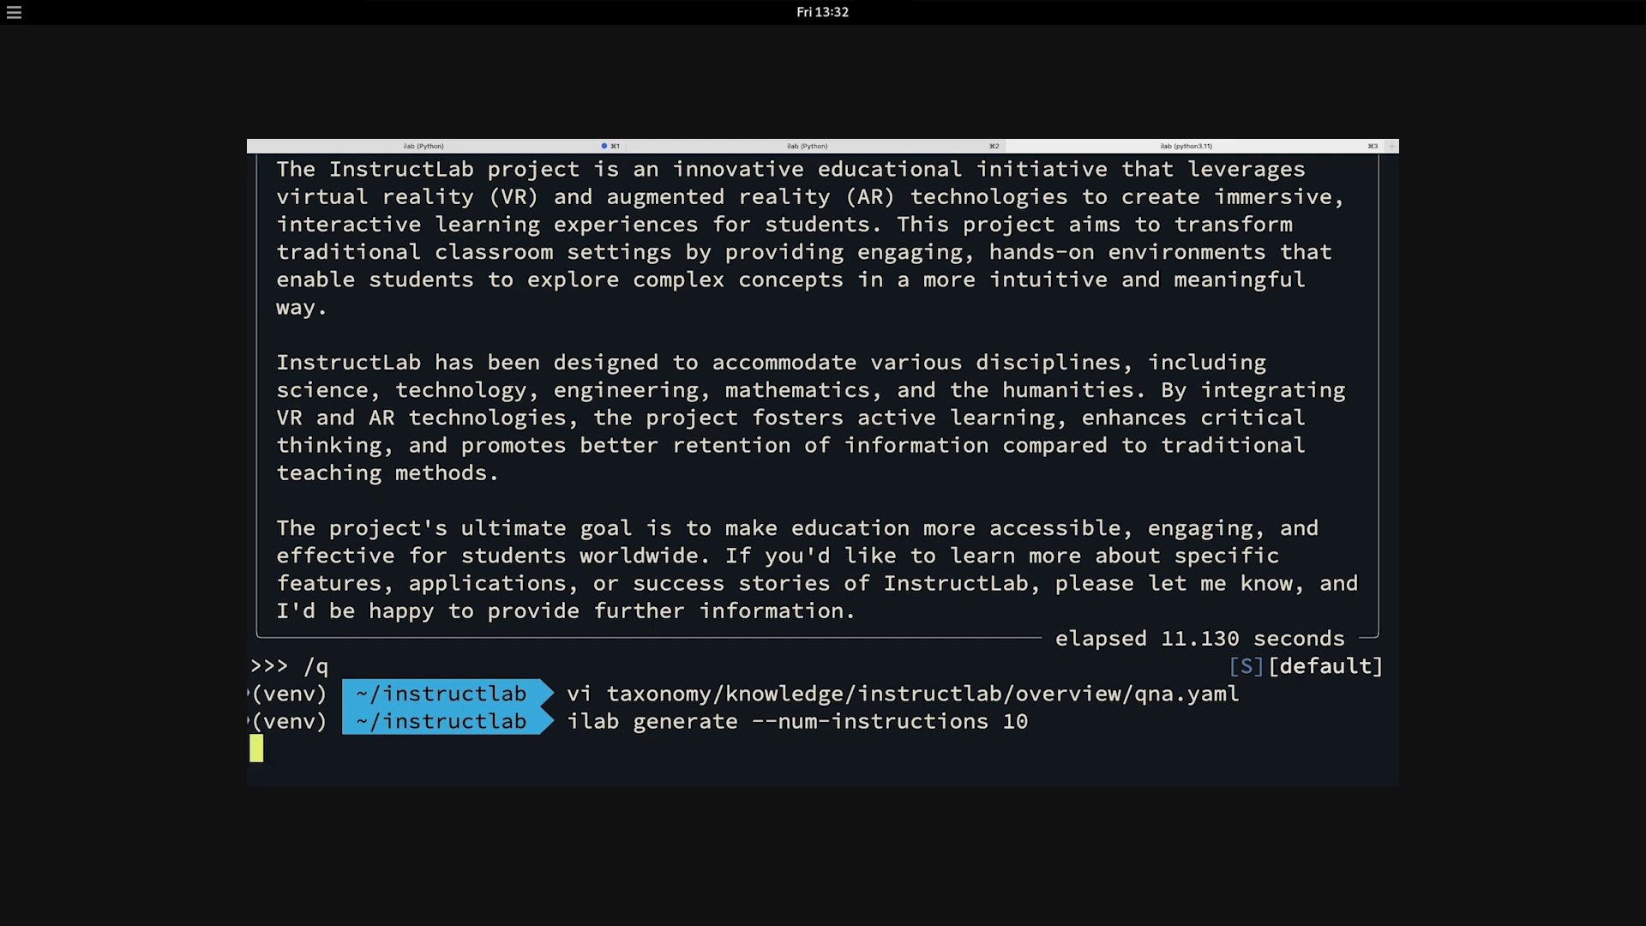
Step: Let ilab generate produce the synthetic InstructLab Q/A pairs with merlinite-7b-lab
key("Return")
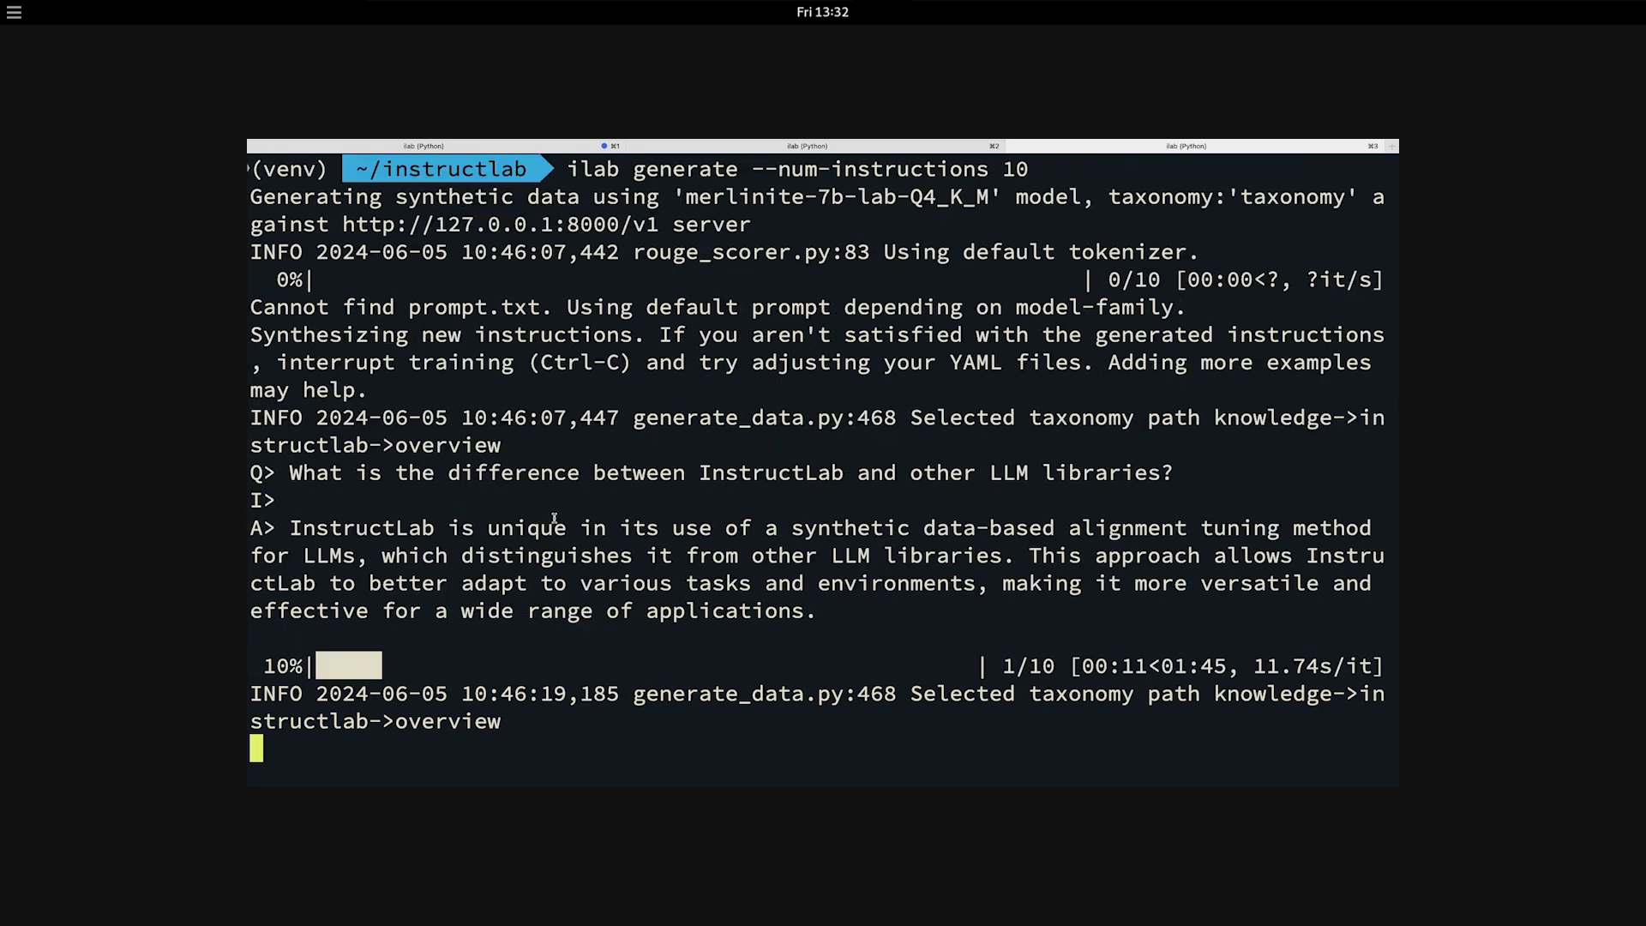
mouse_move(380, 486)
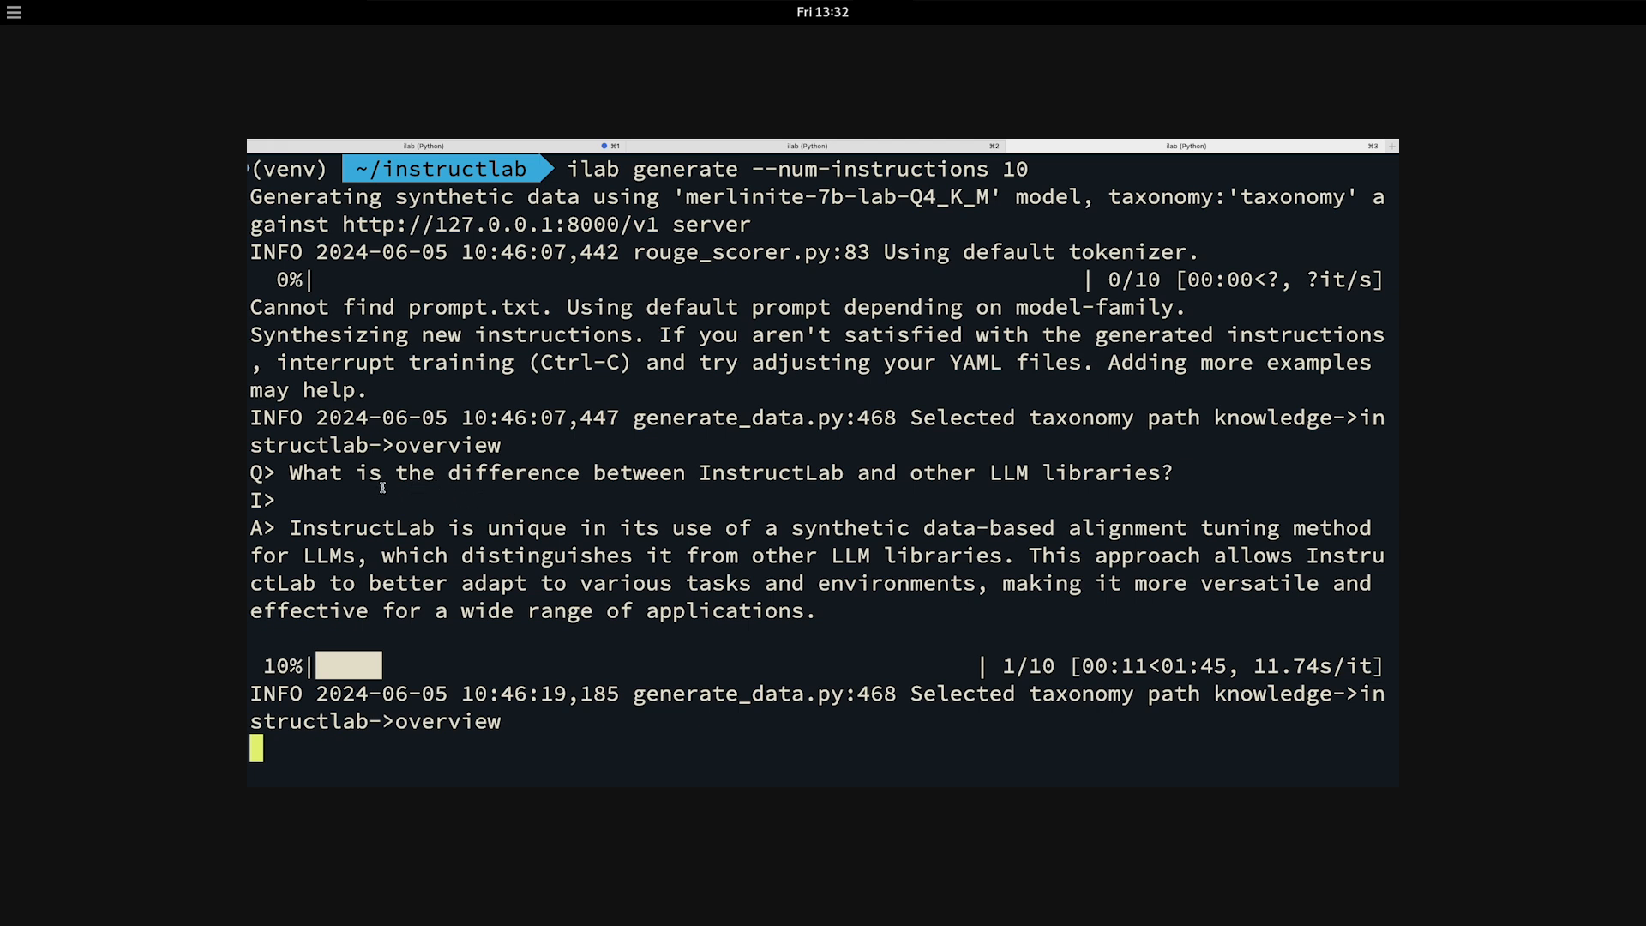
mouse_move(954, 463)
type("ilab train")
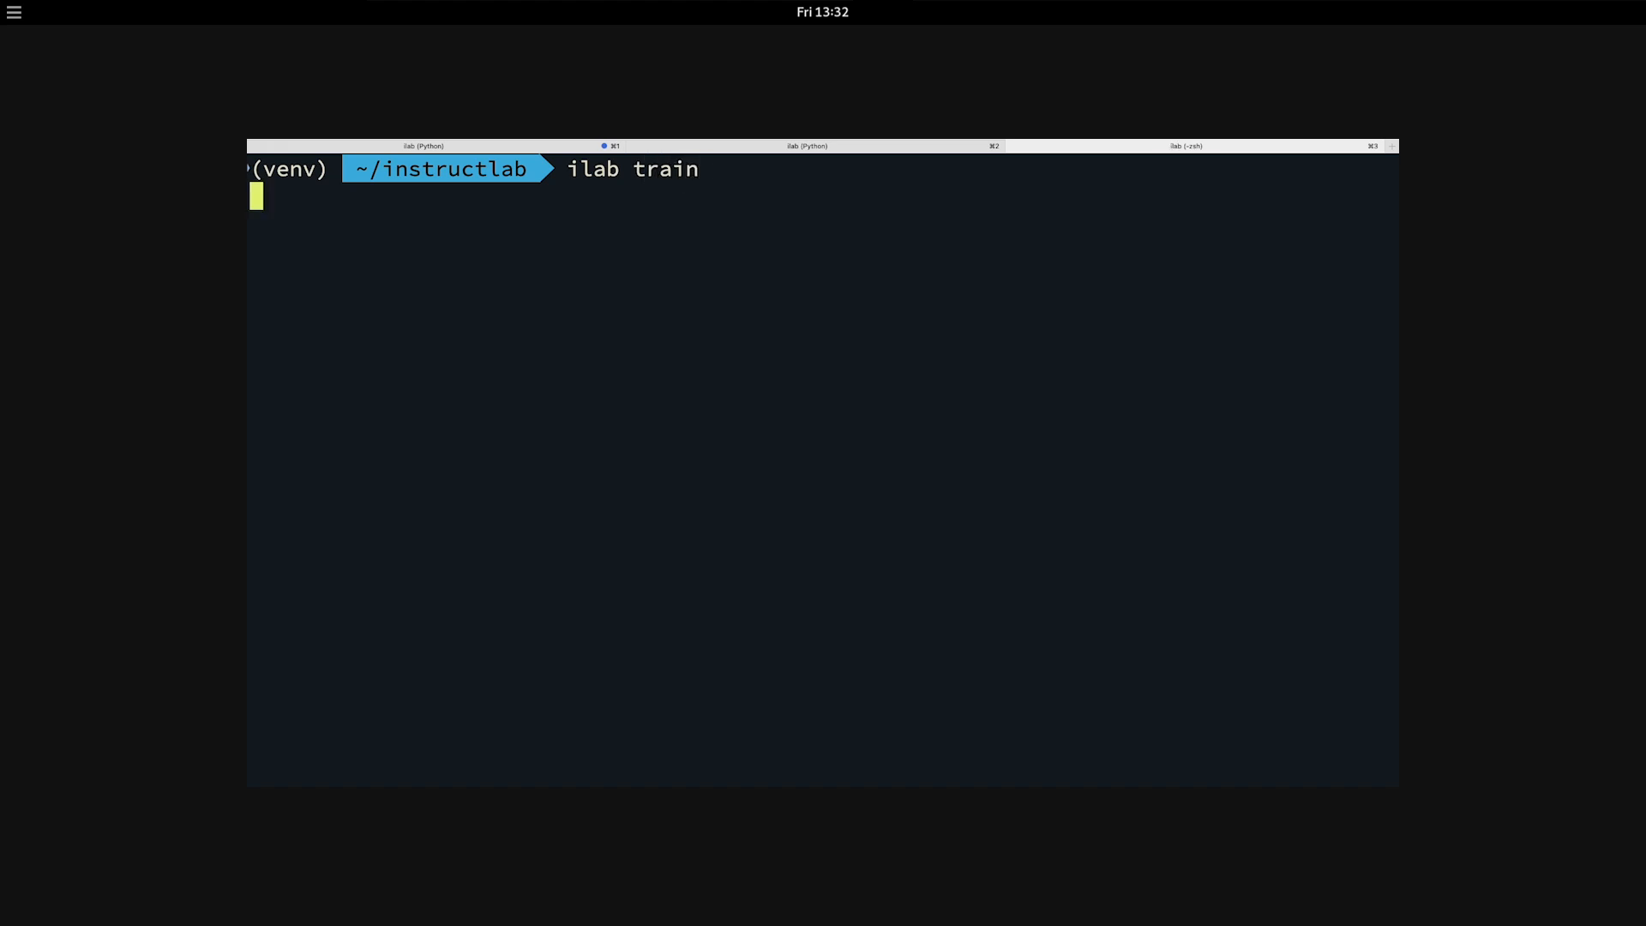
Step: Launch ilab train and return to the granite-7b-lab serving session's startup log
key("Return")
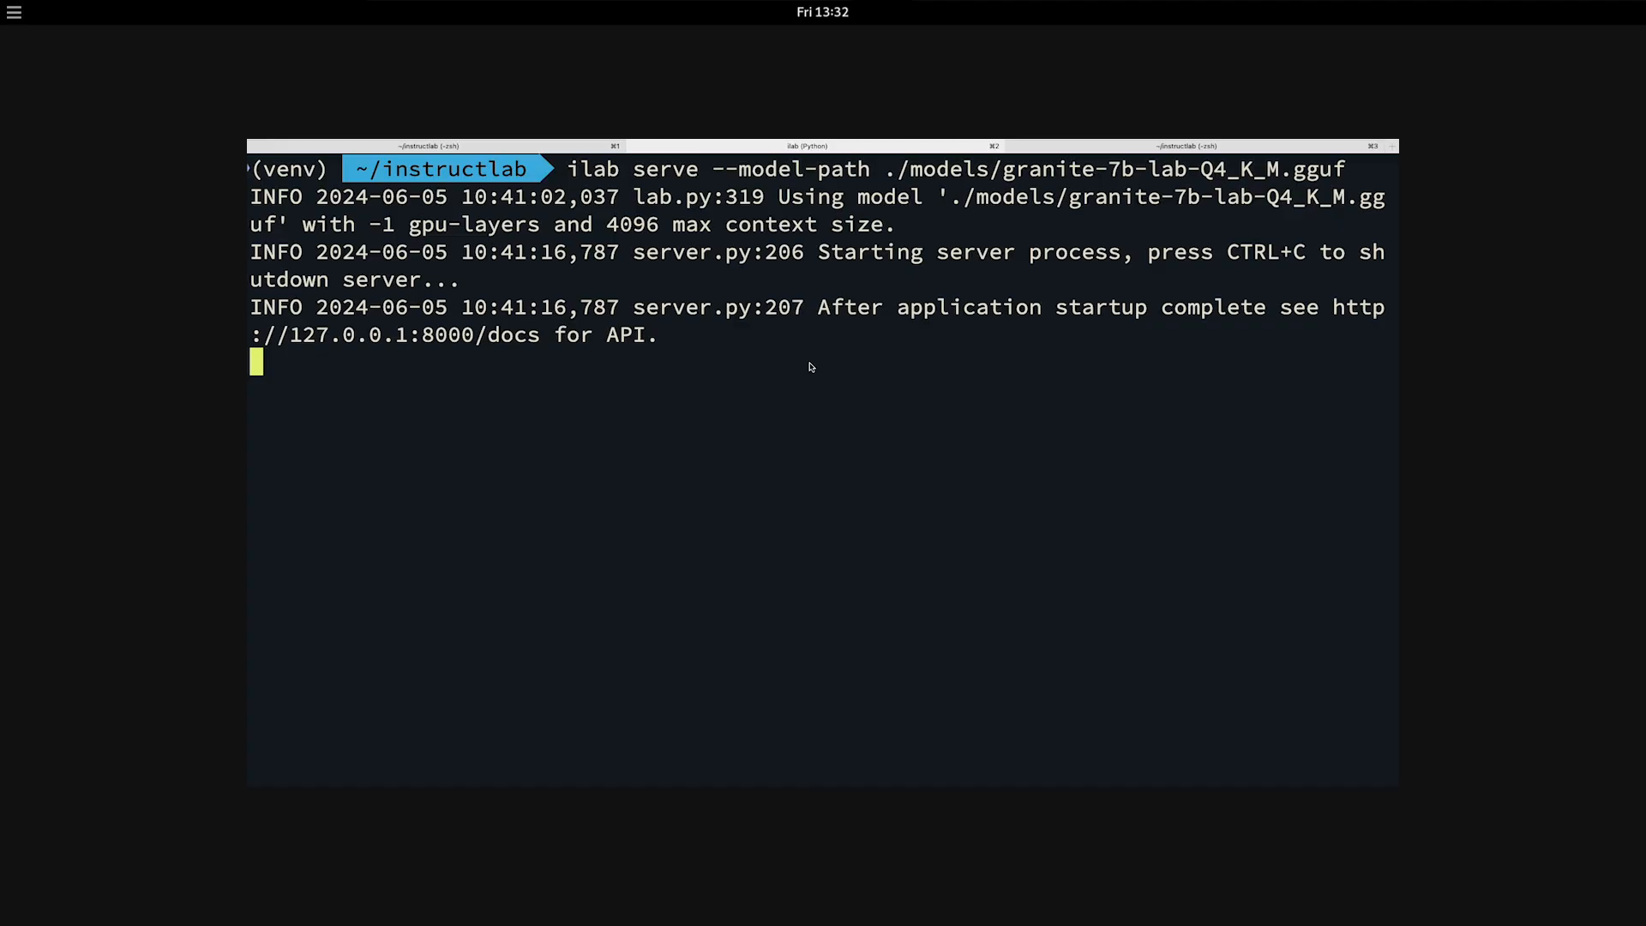
Step: Stop the granite server with Ctrl+C and serve ./models/ggml-model-Q4_K_M.gguf instead
key("ctrl+c")
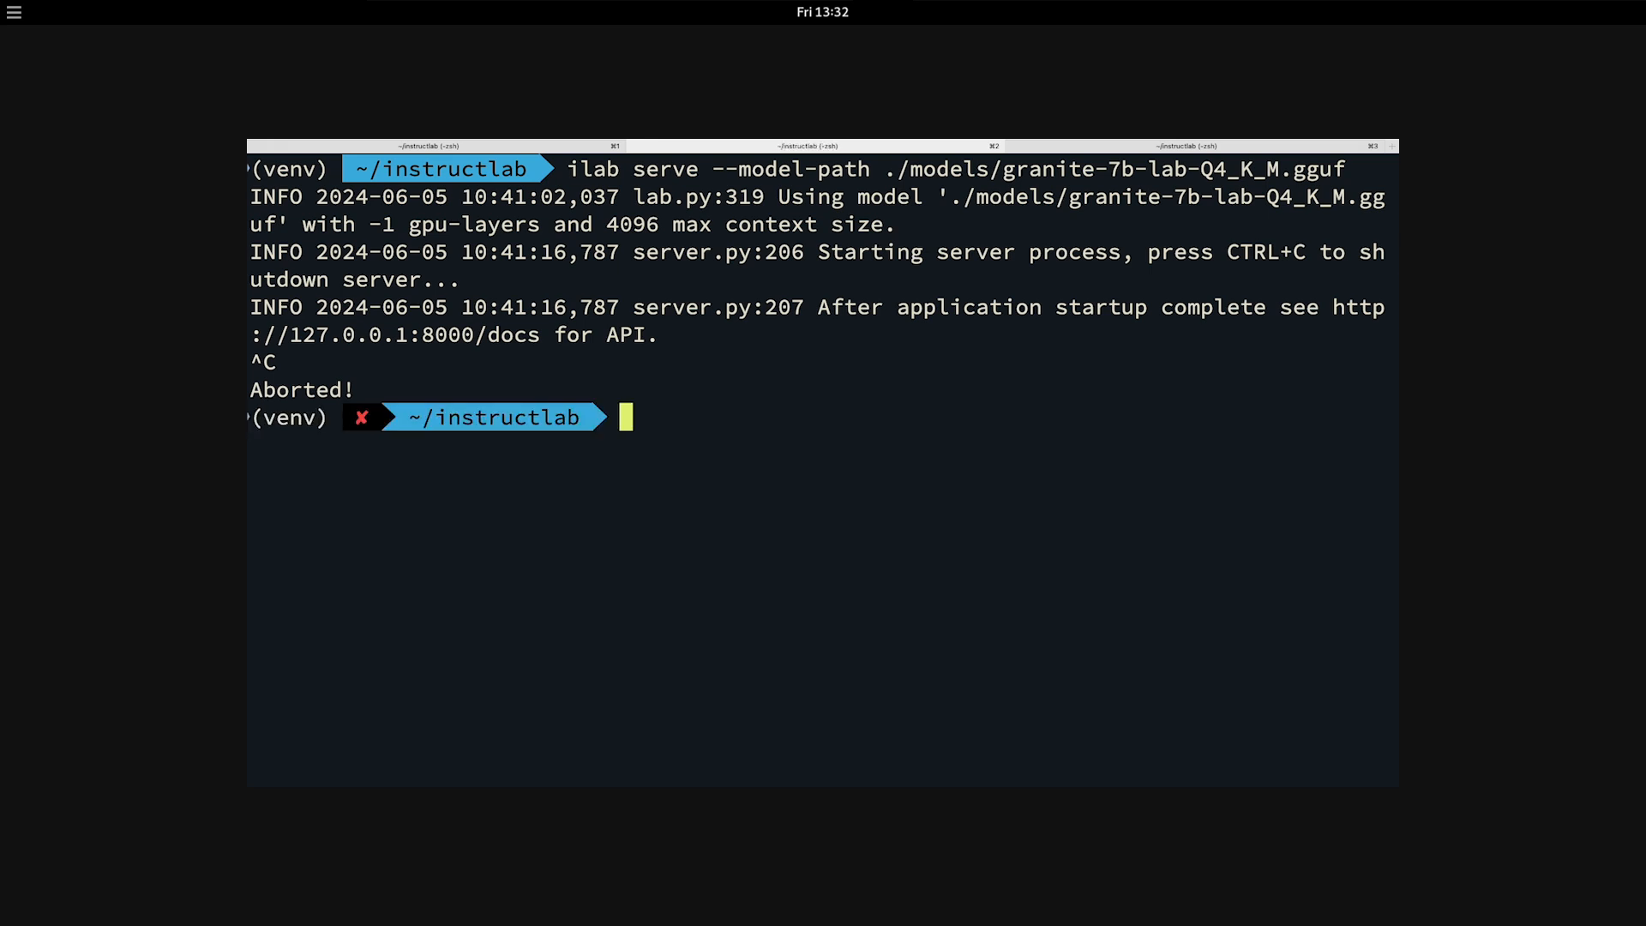
type("i")
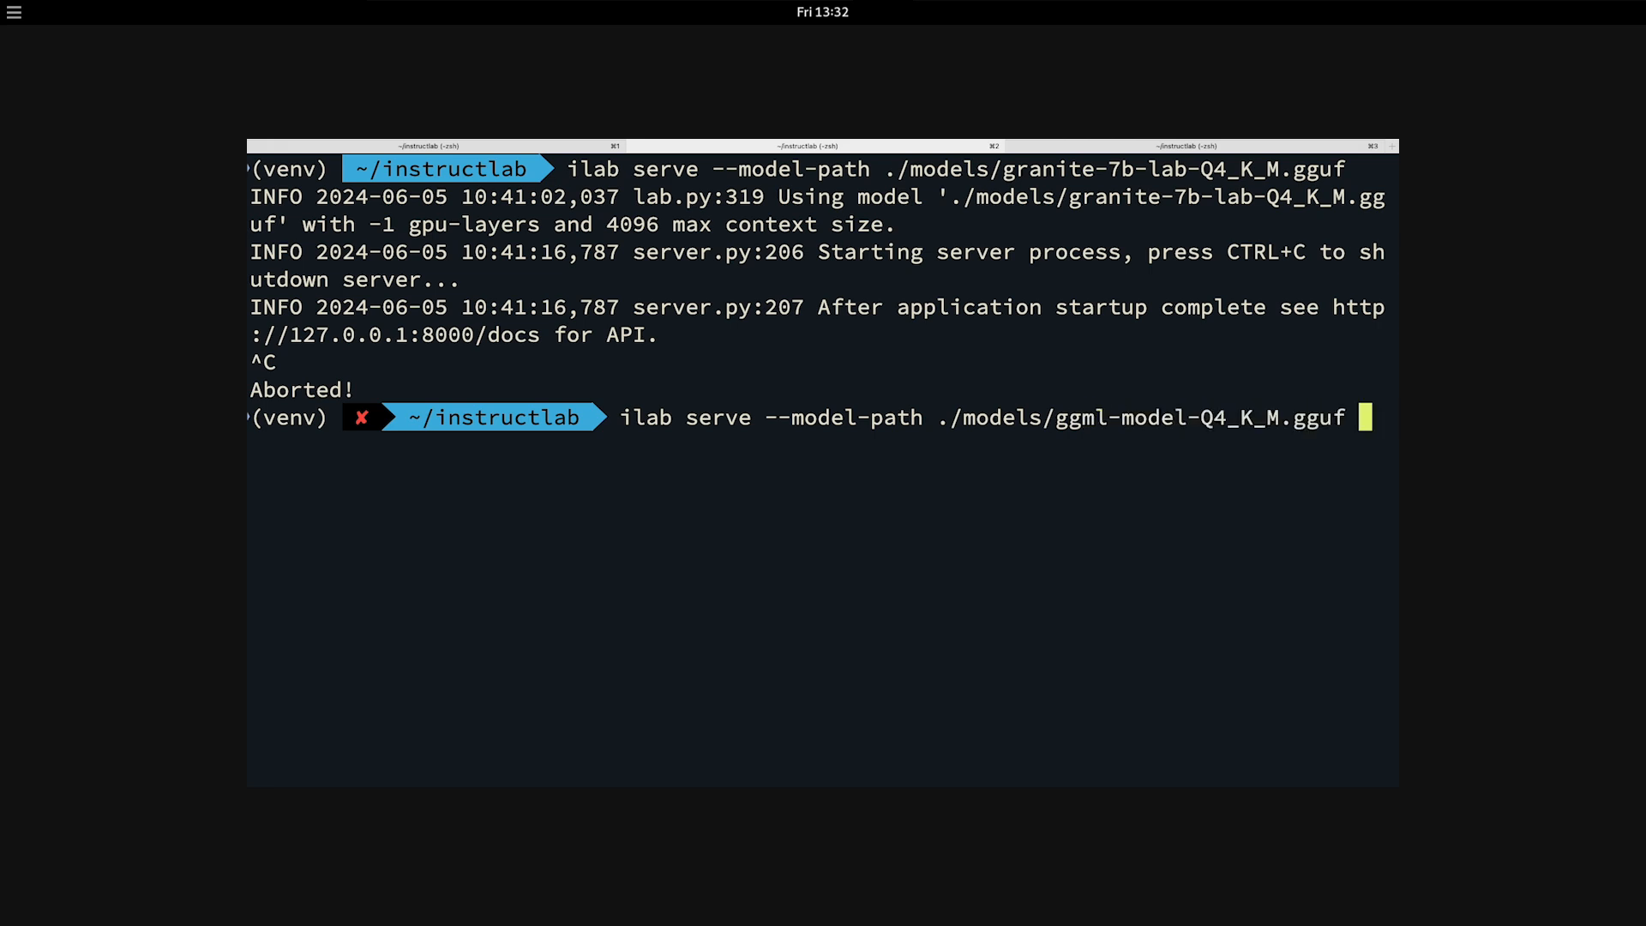
key("Return")
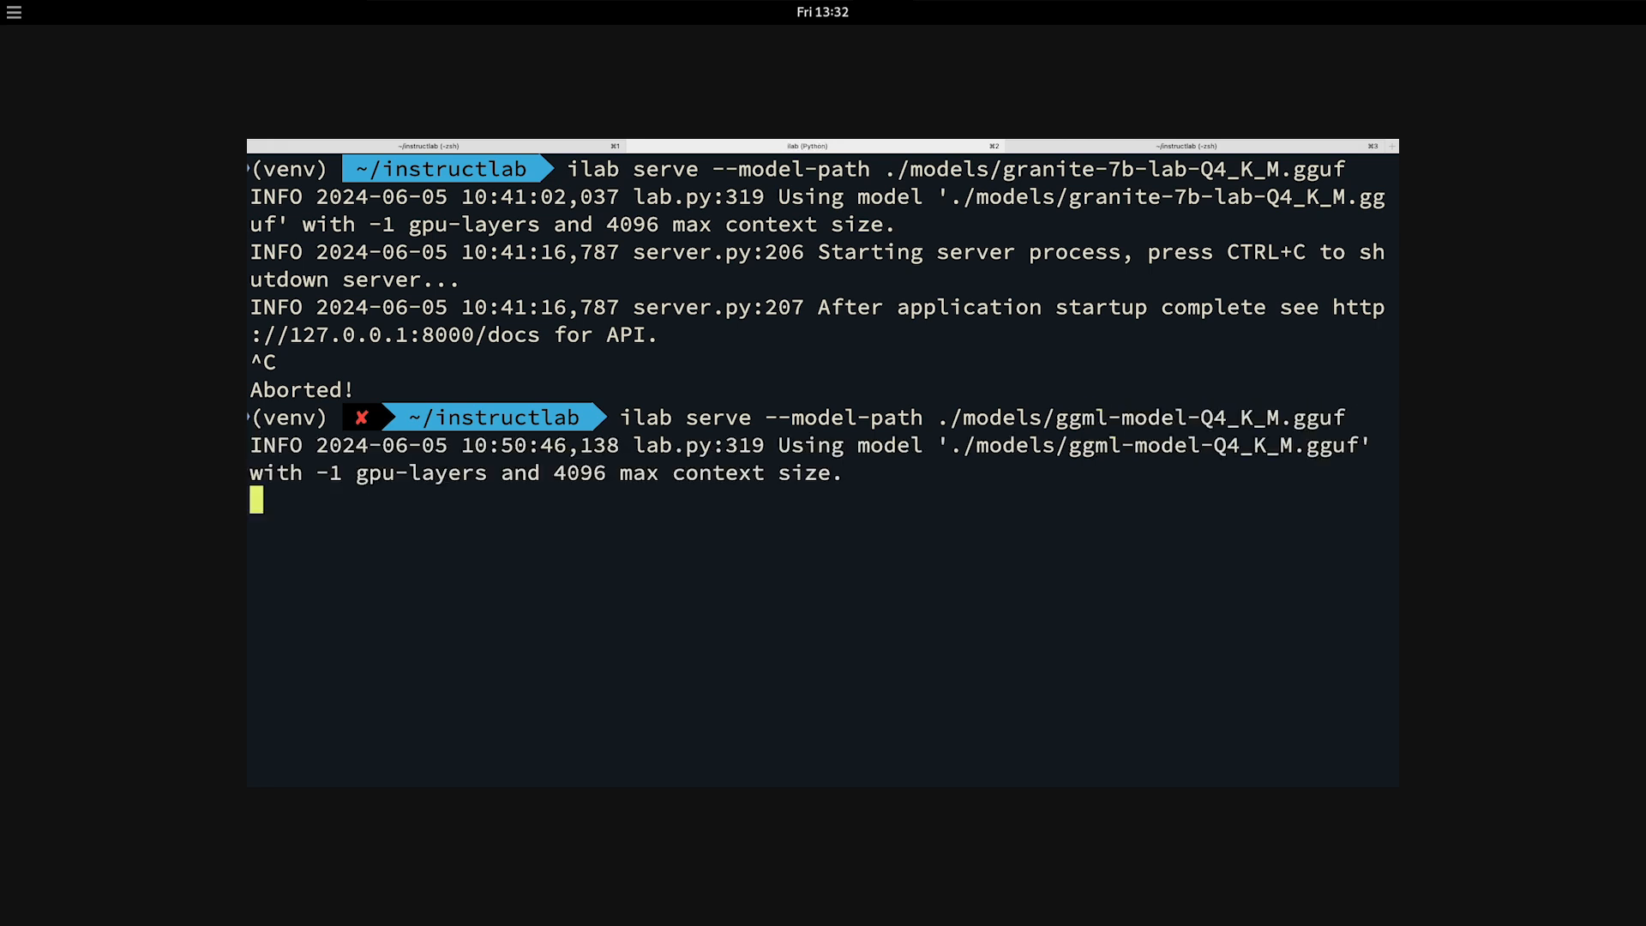
mouse_move(1103, 180)
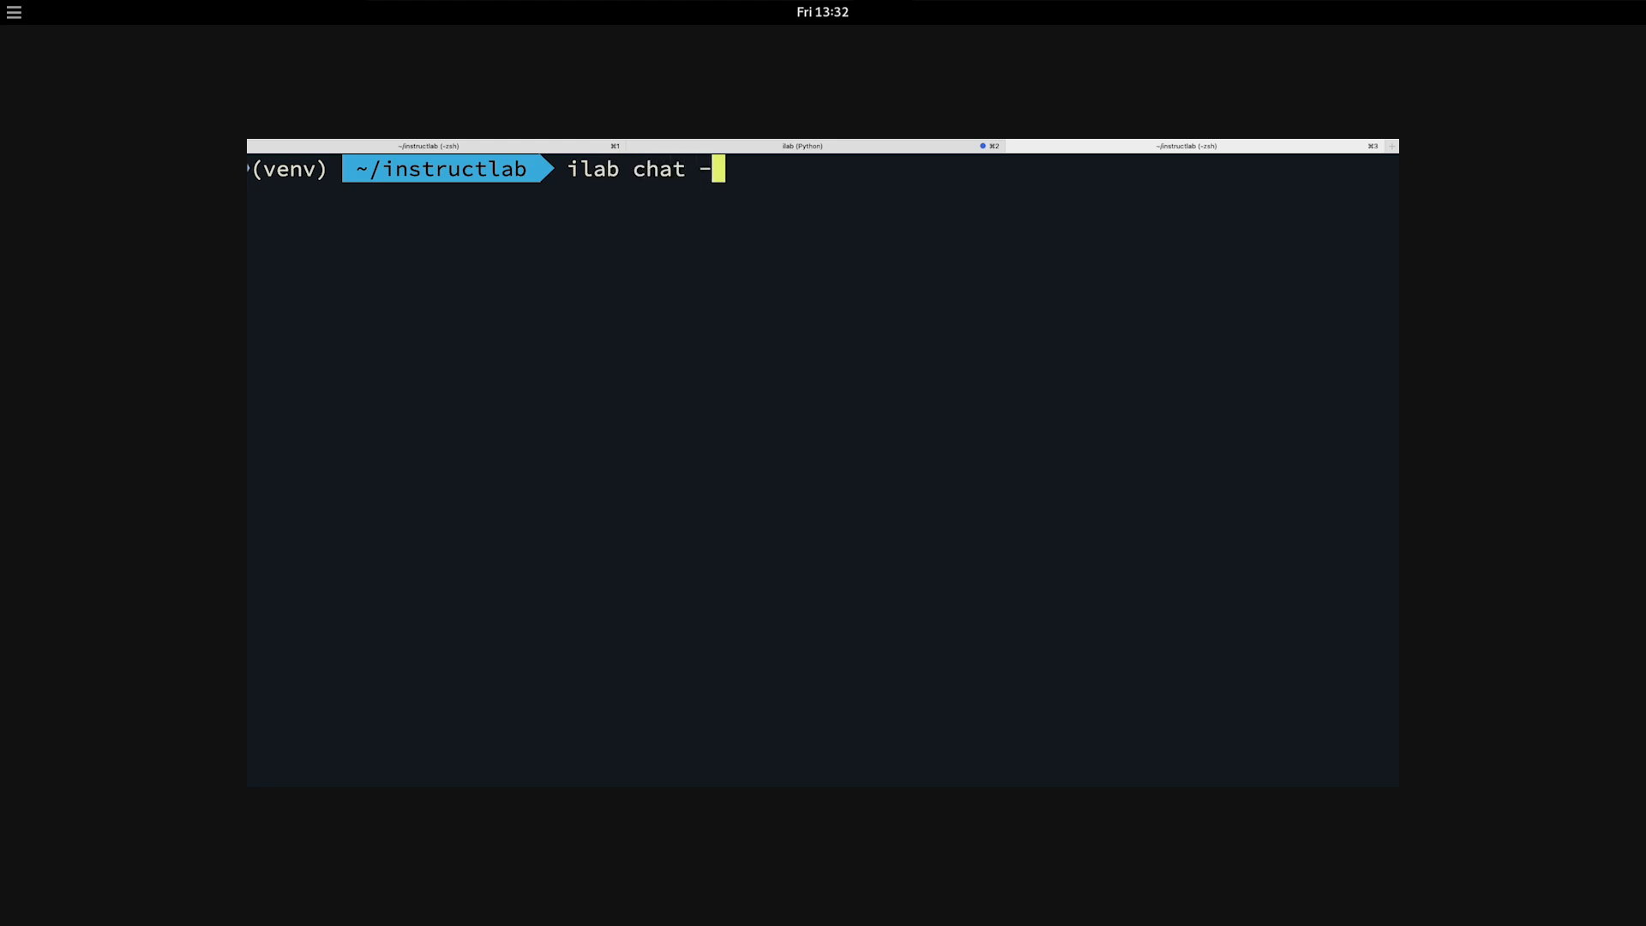
Step: Chat with ggml-model-Q4_K_M.gguf and ask 'what is the InstructLab project?'
type("m ./models/ggml-model-Q4_K_M.gguf")
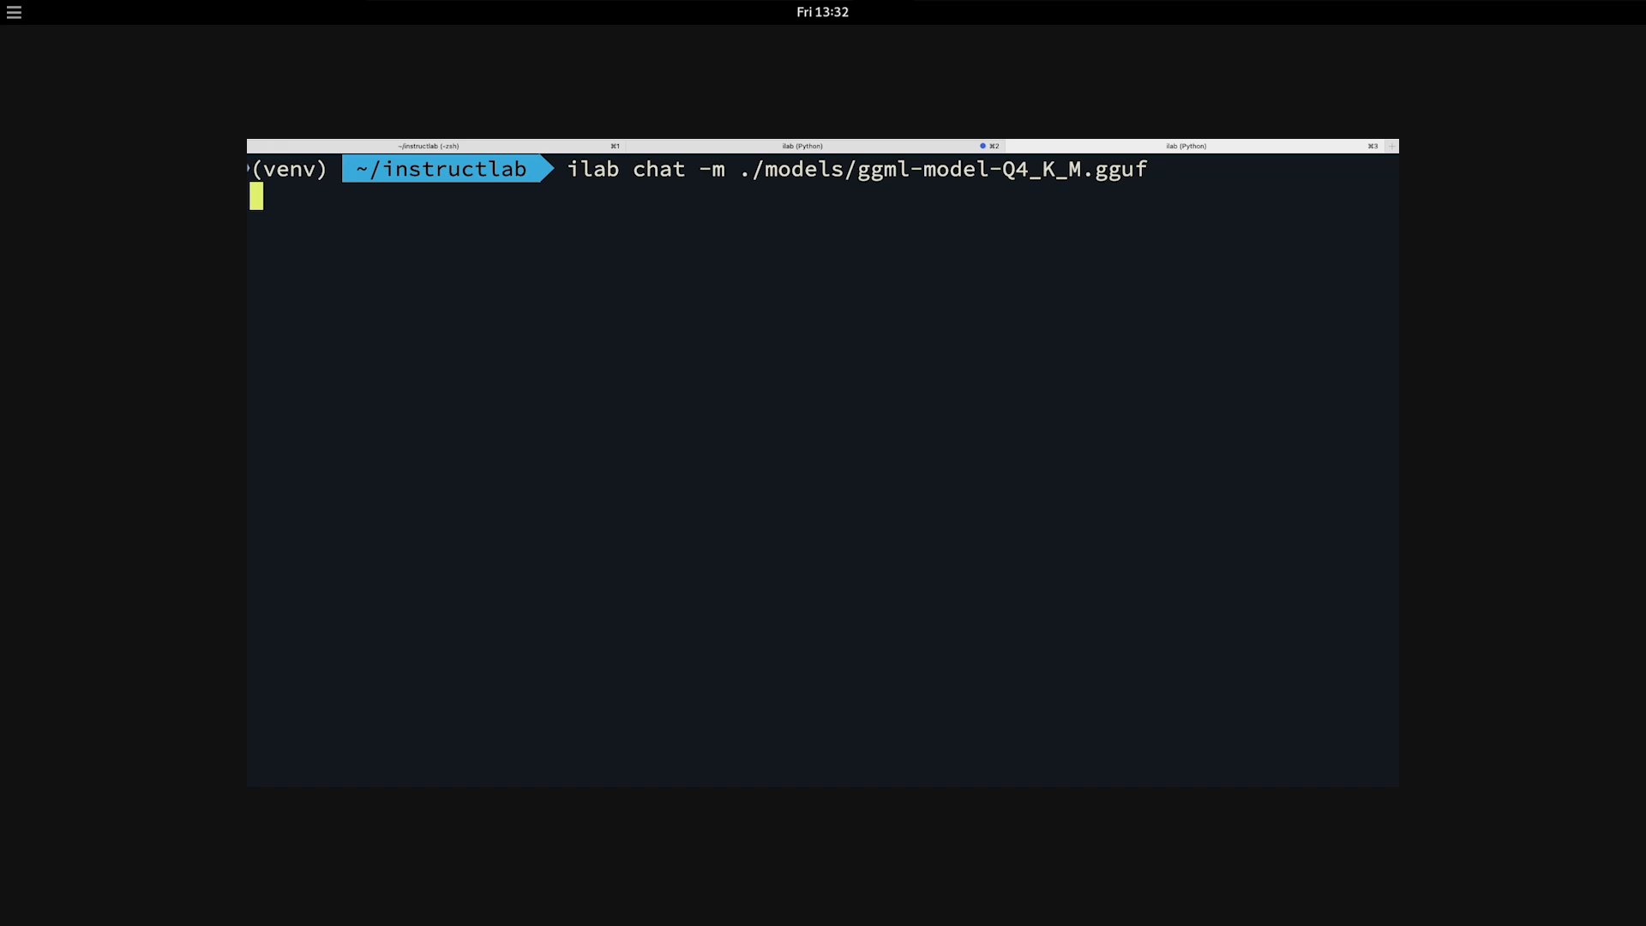
type("what")
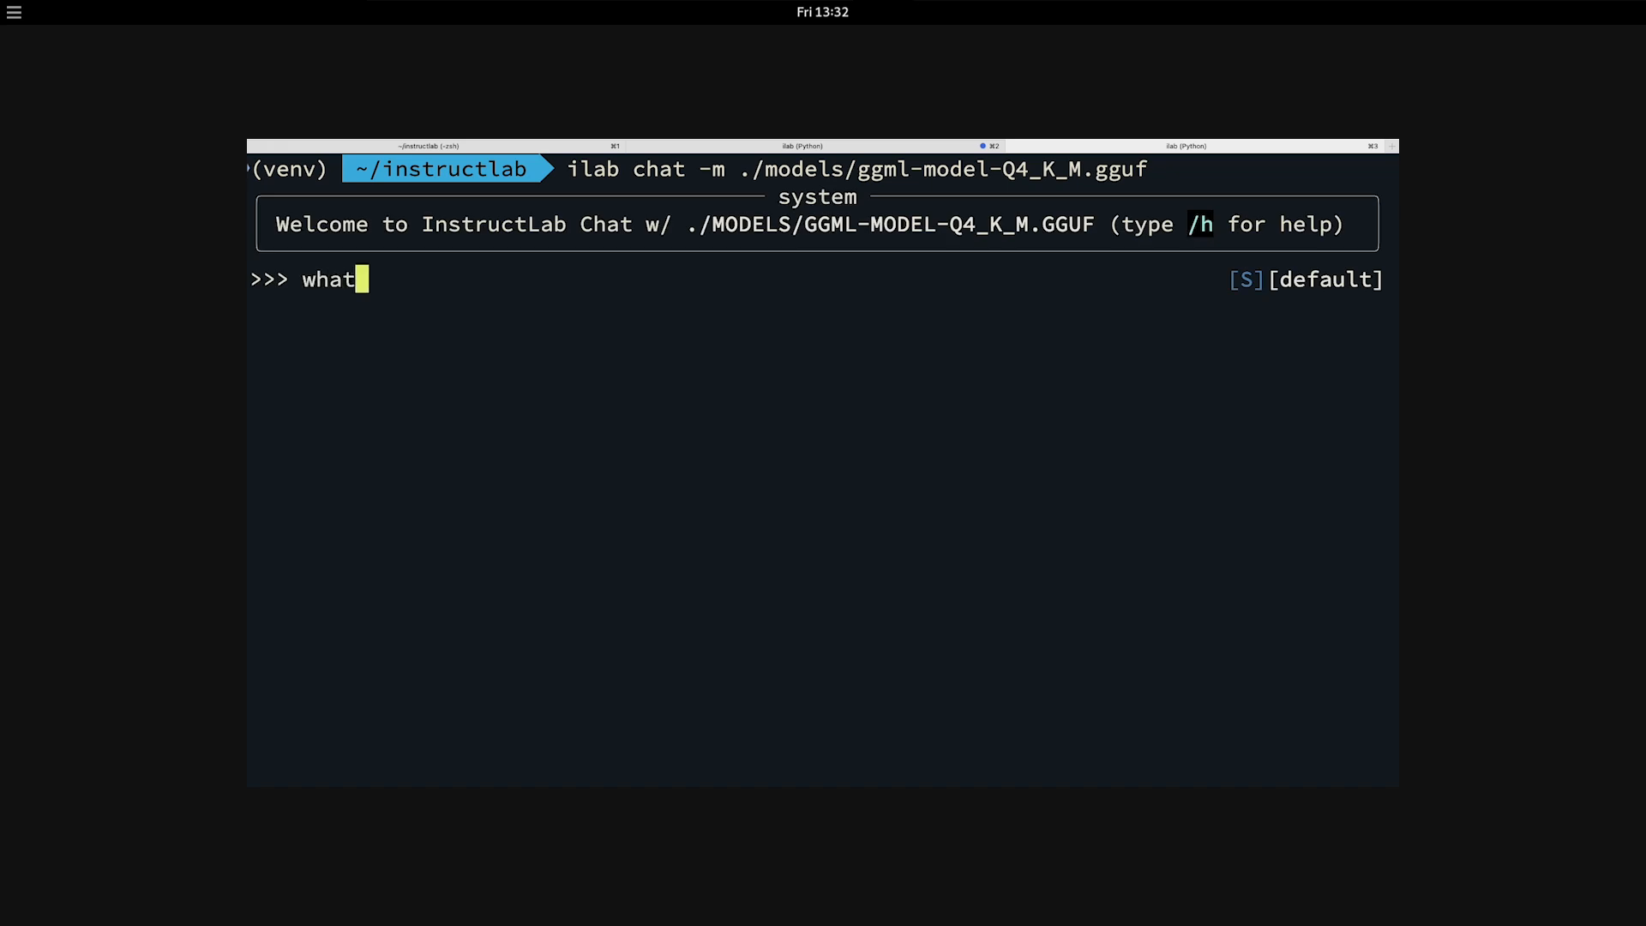
type("is the Insr")
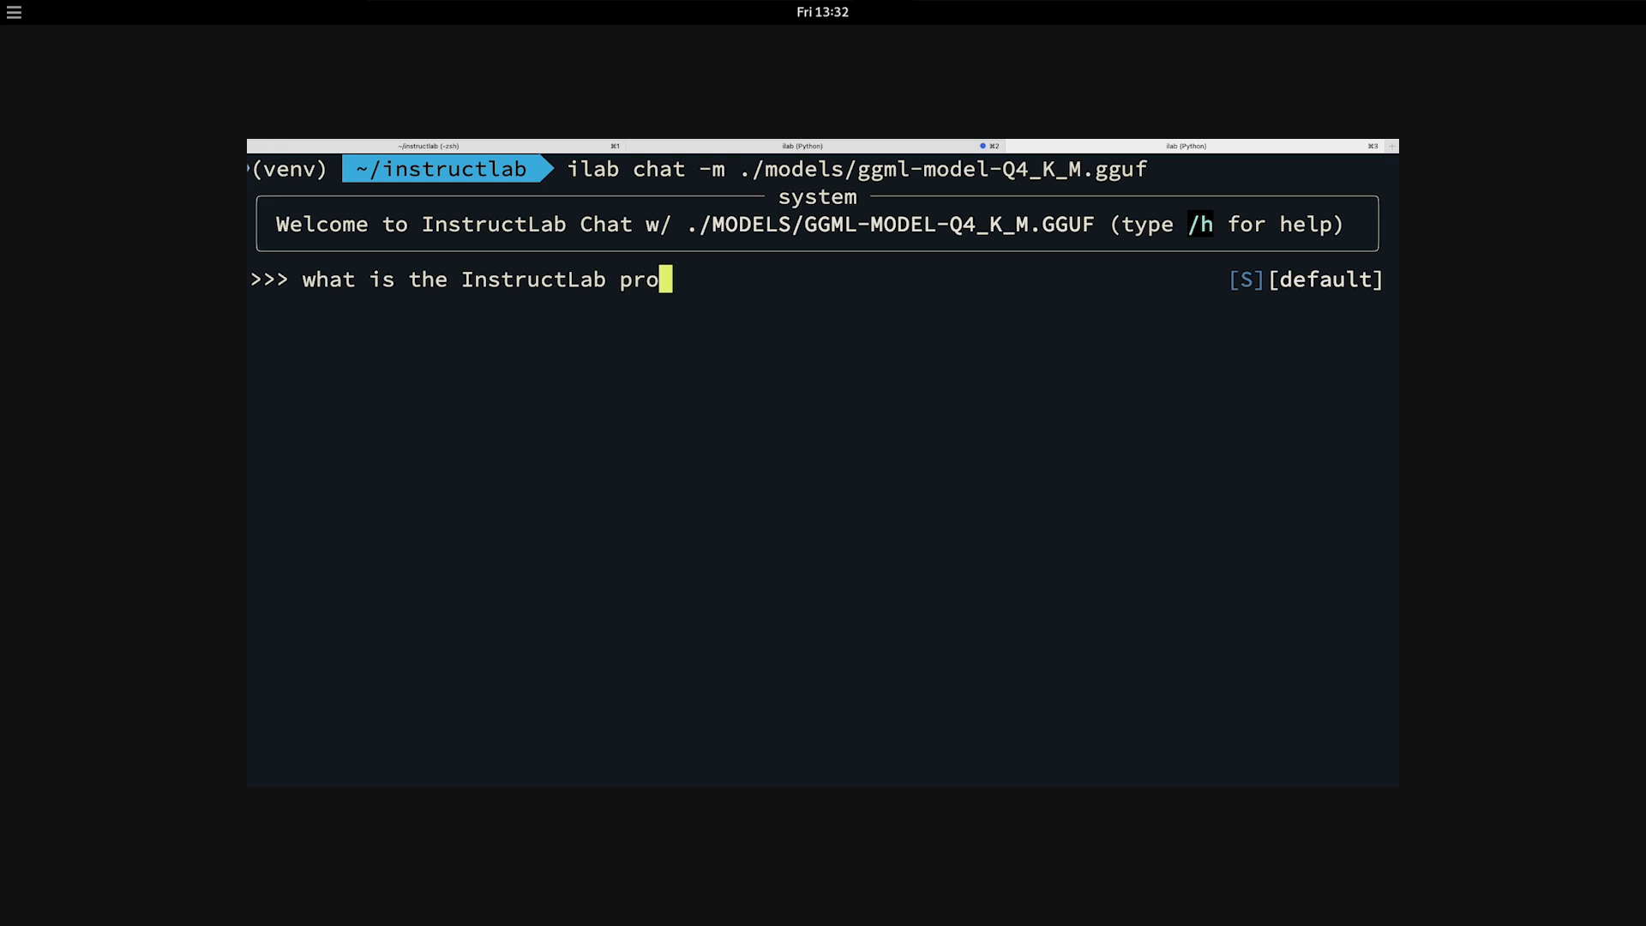
key("Return")
type("Help me wr")
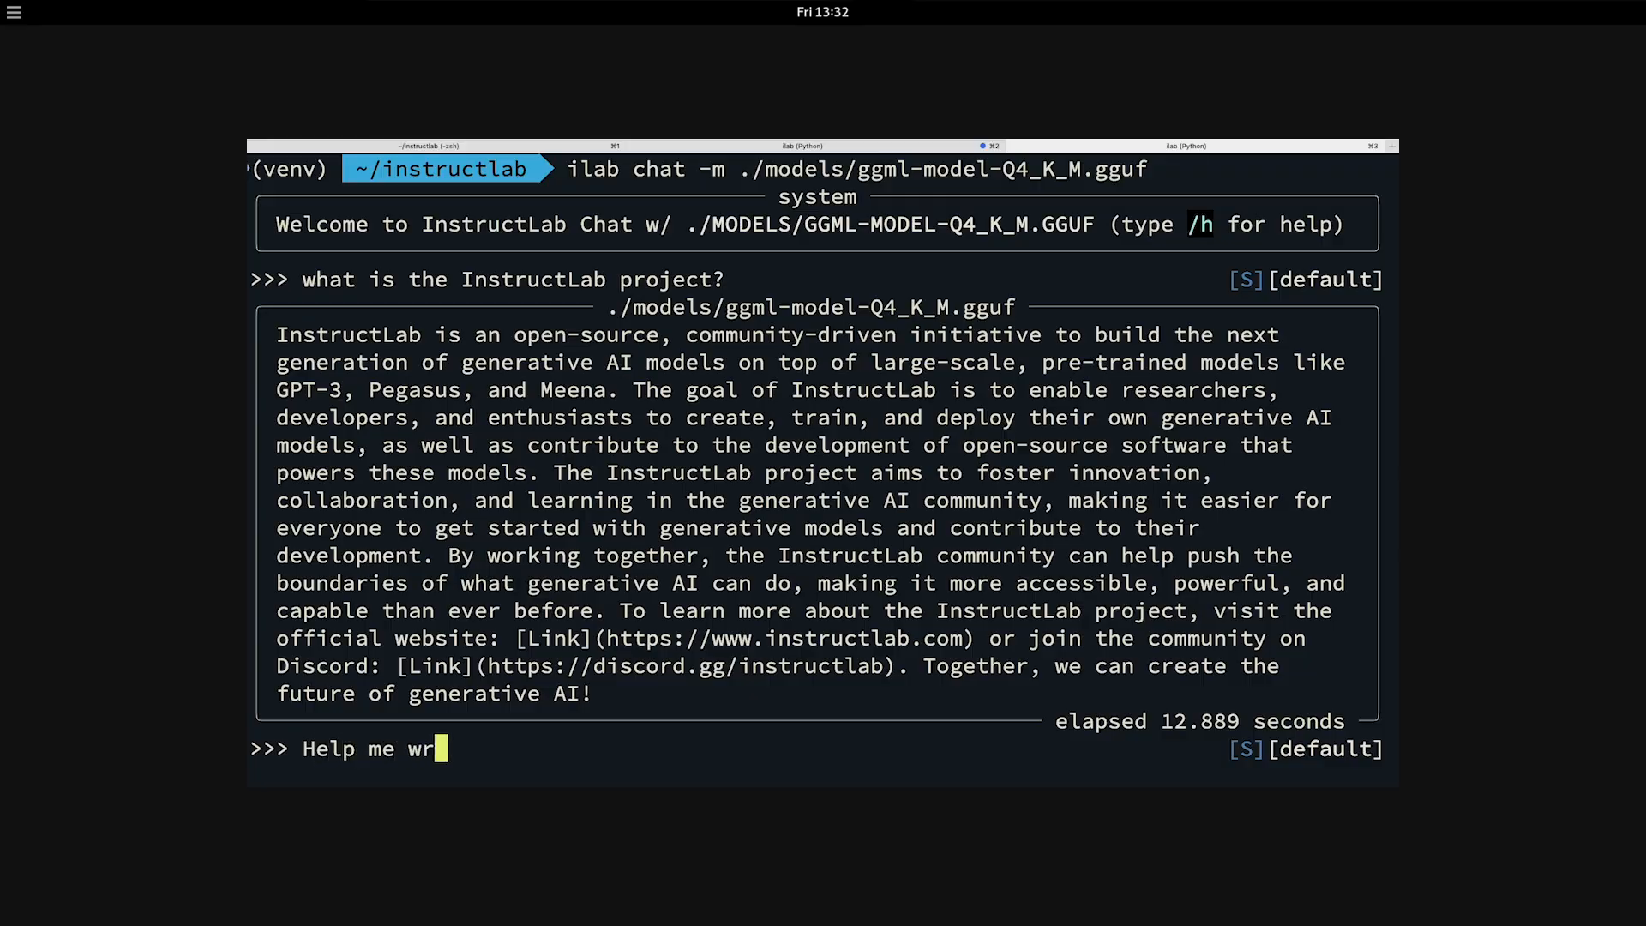
Step: Ask the model to write an email to boss John requesting a full day investigating the InstructLab Project and highlighting its benefits to the company
type("ite an email to my")
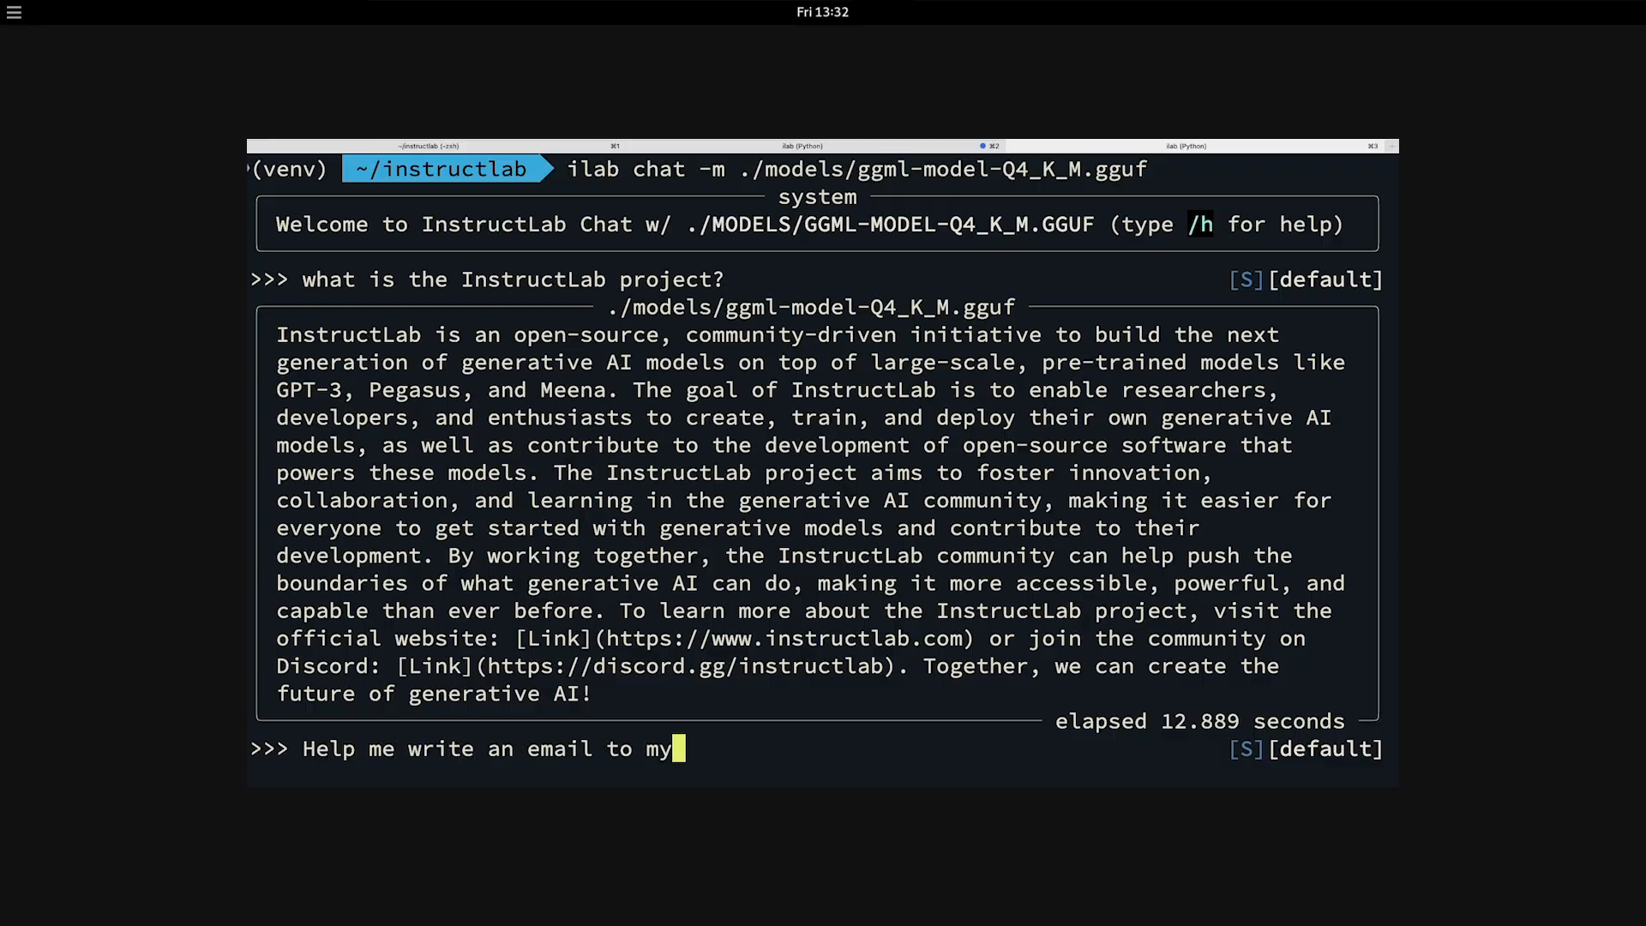
type("boss, John")
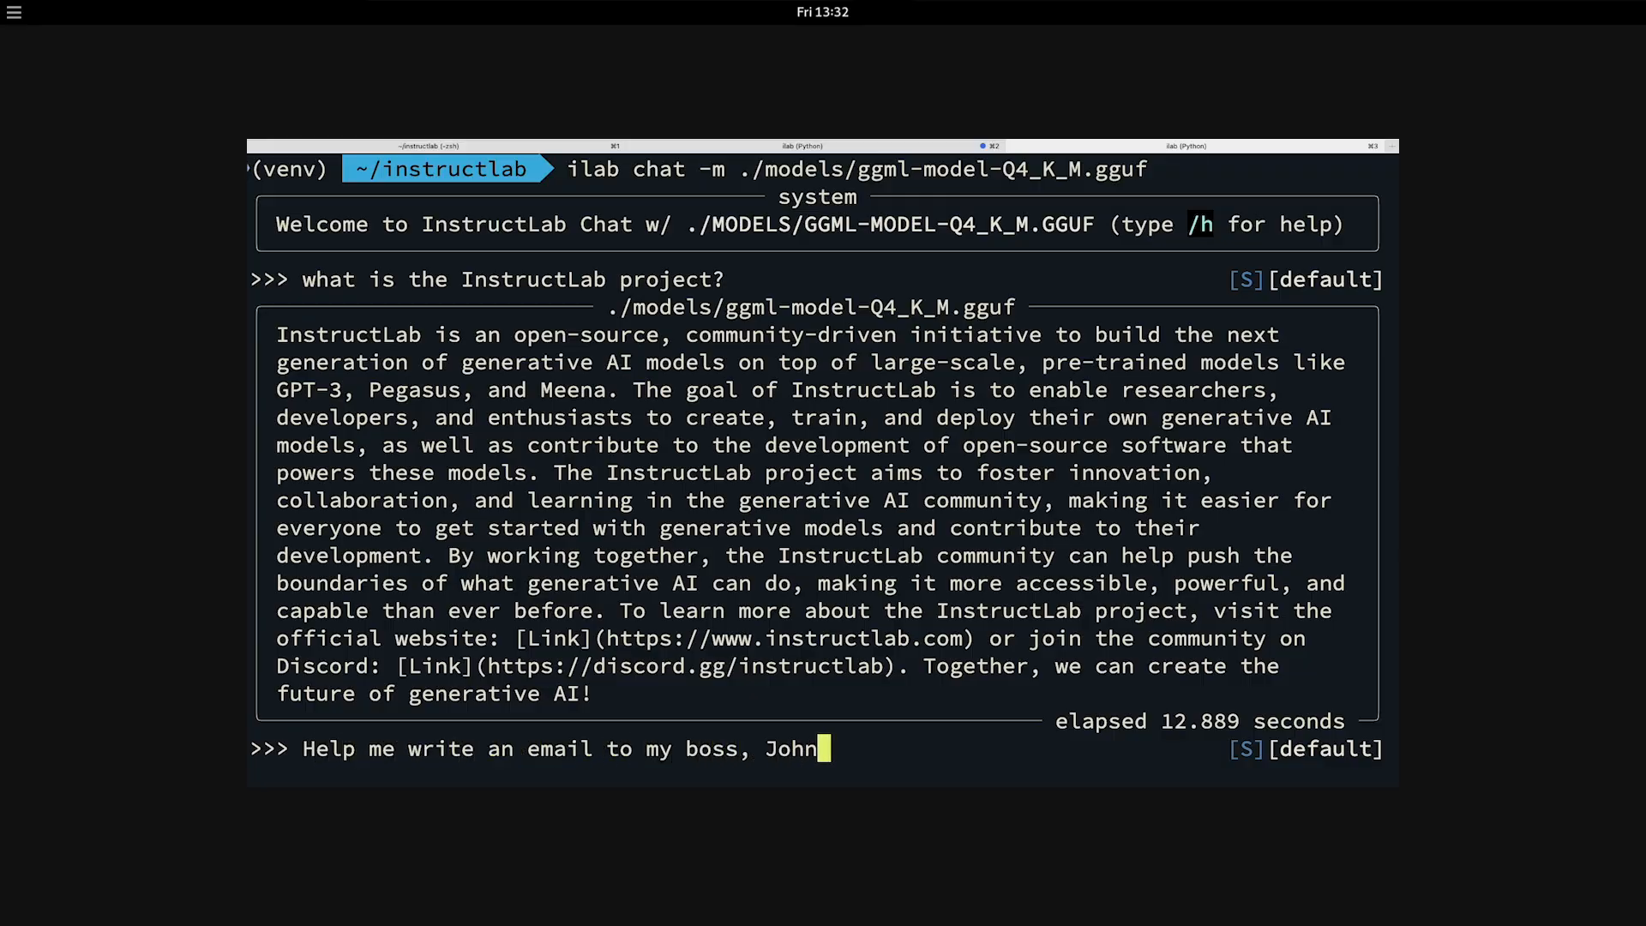
type(", ask")
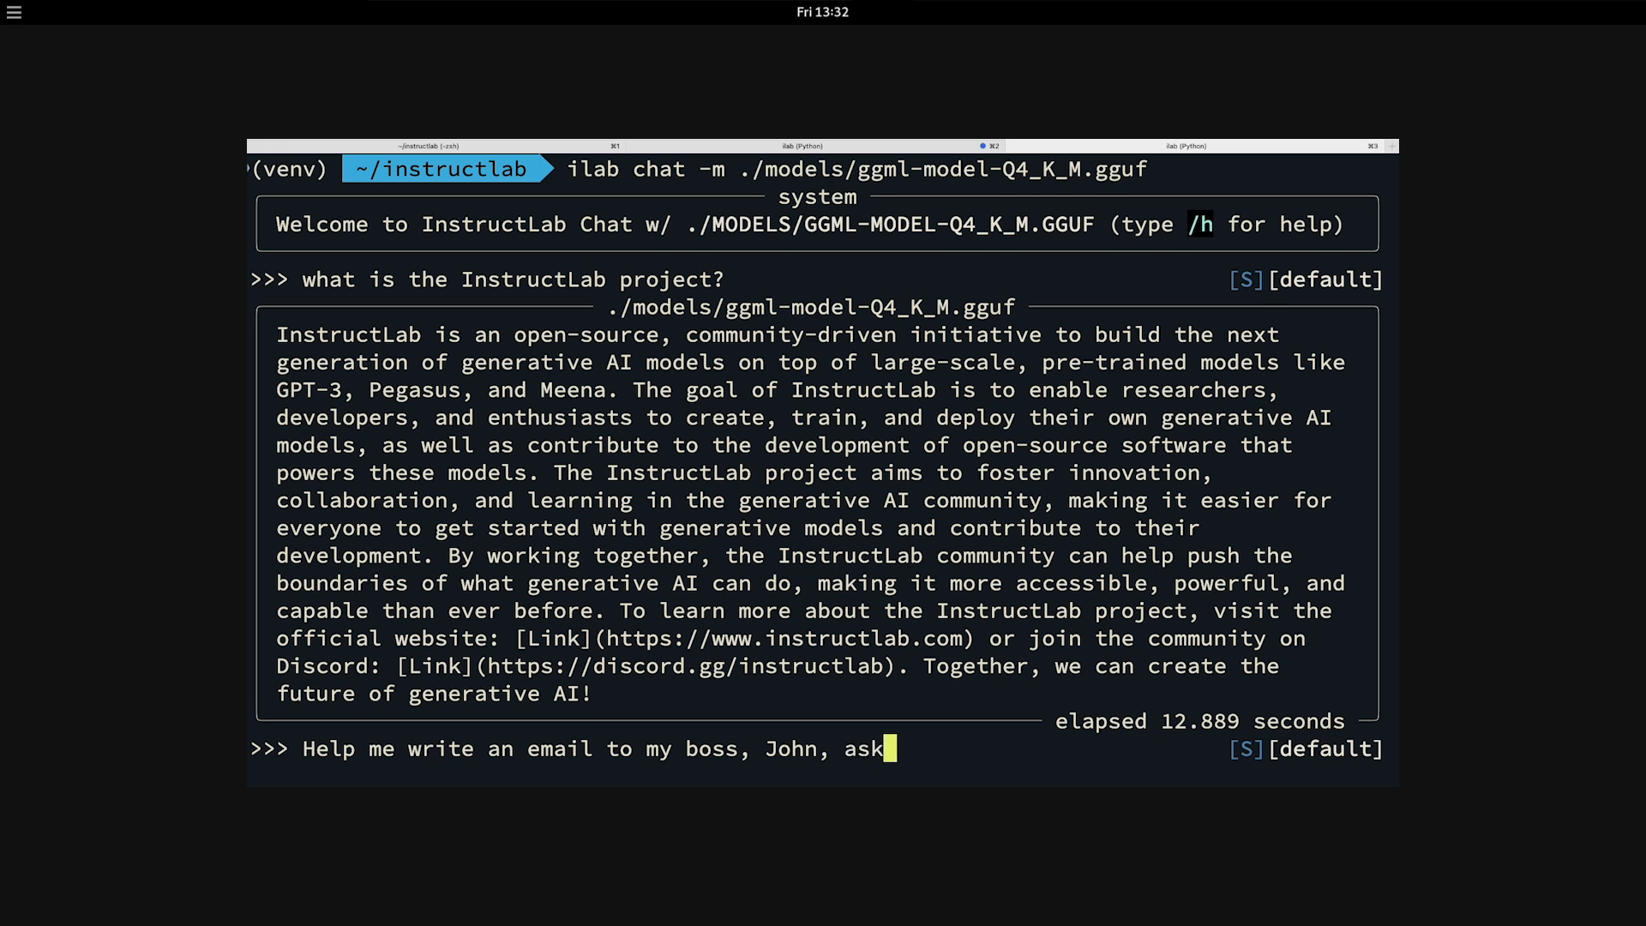
type("ing to spend a full")
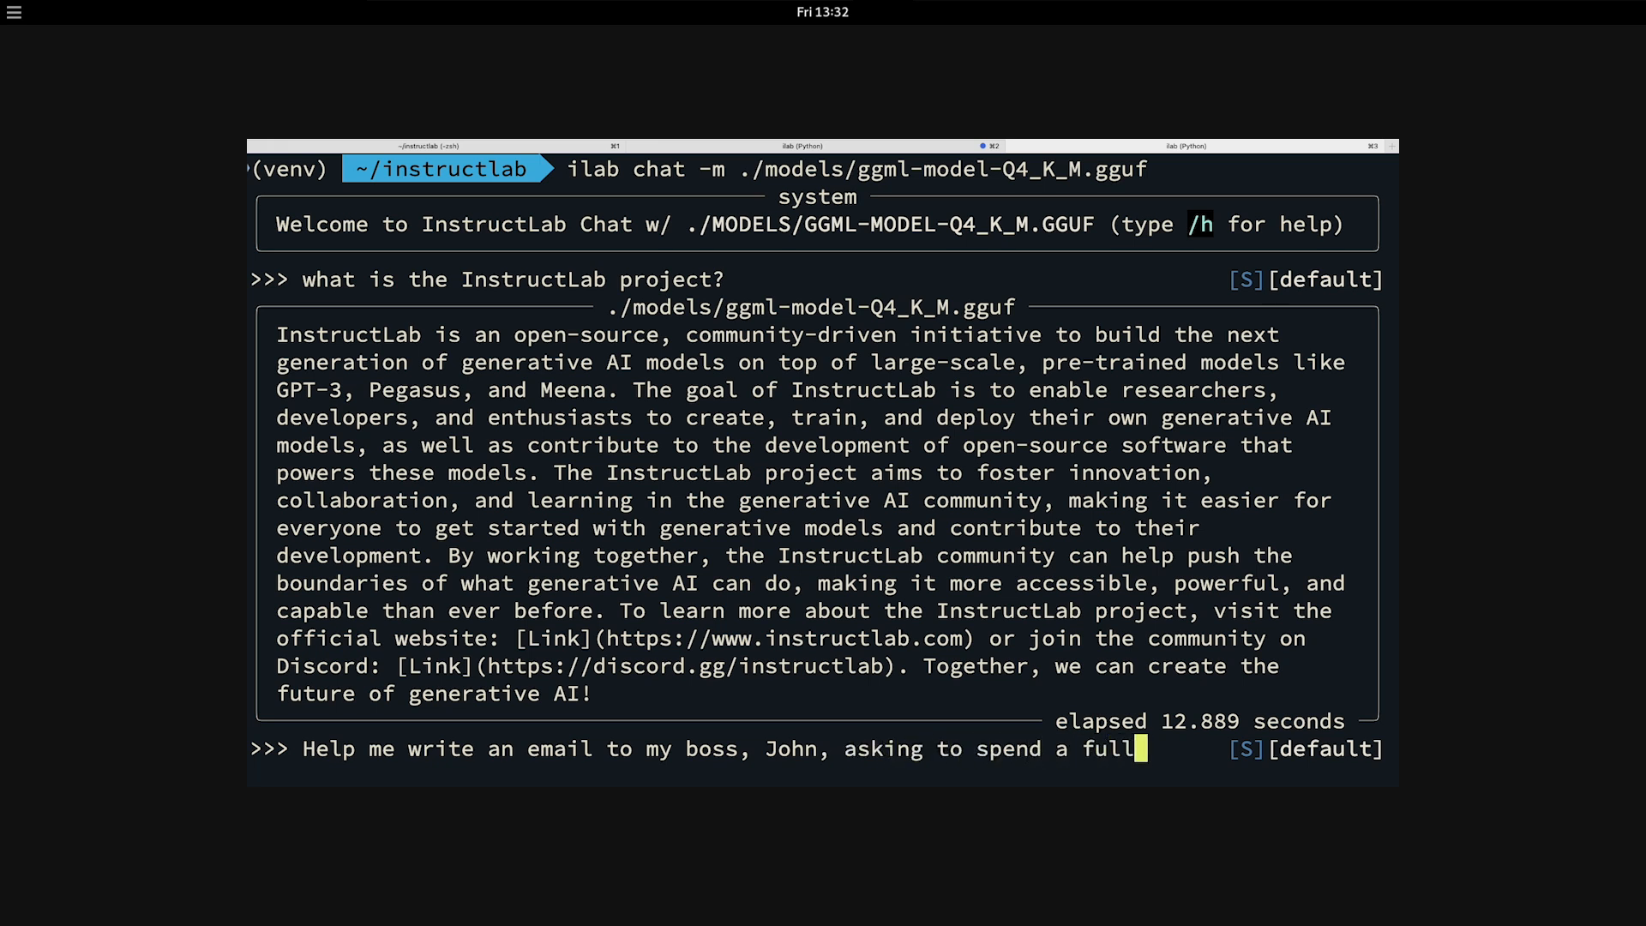
type("day investigating hte In")
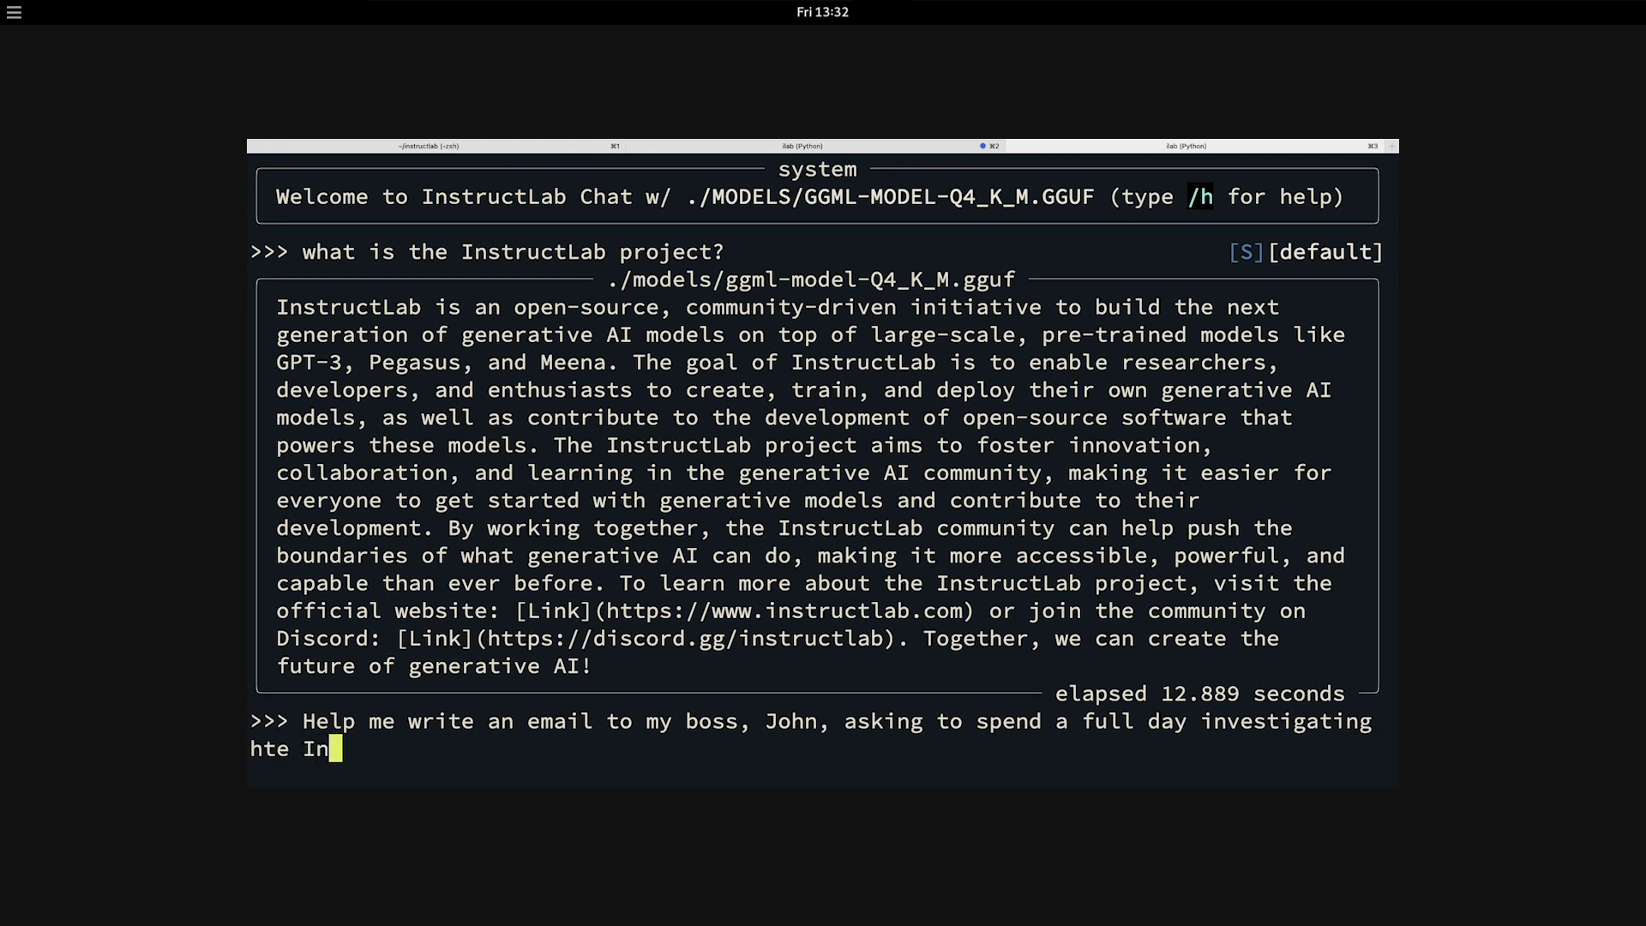
key("BackSpace")
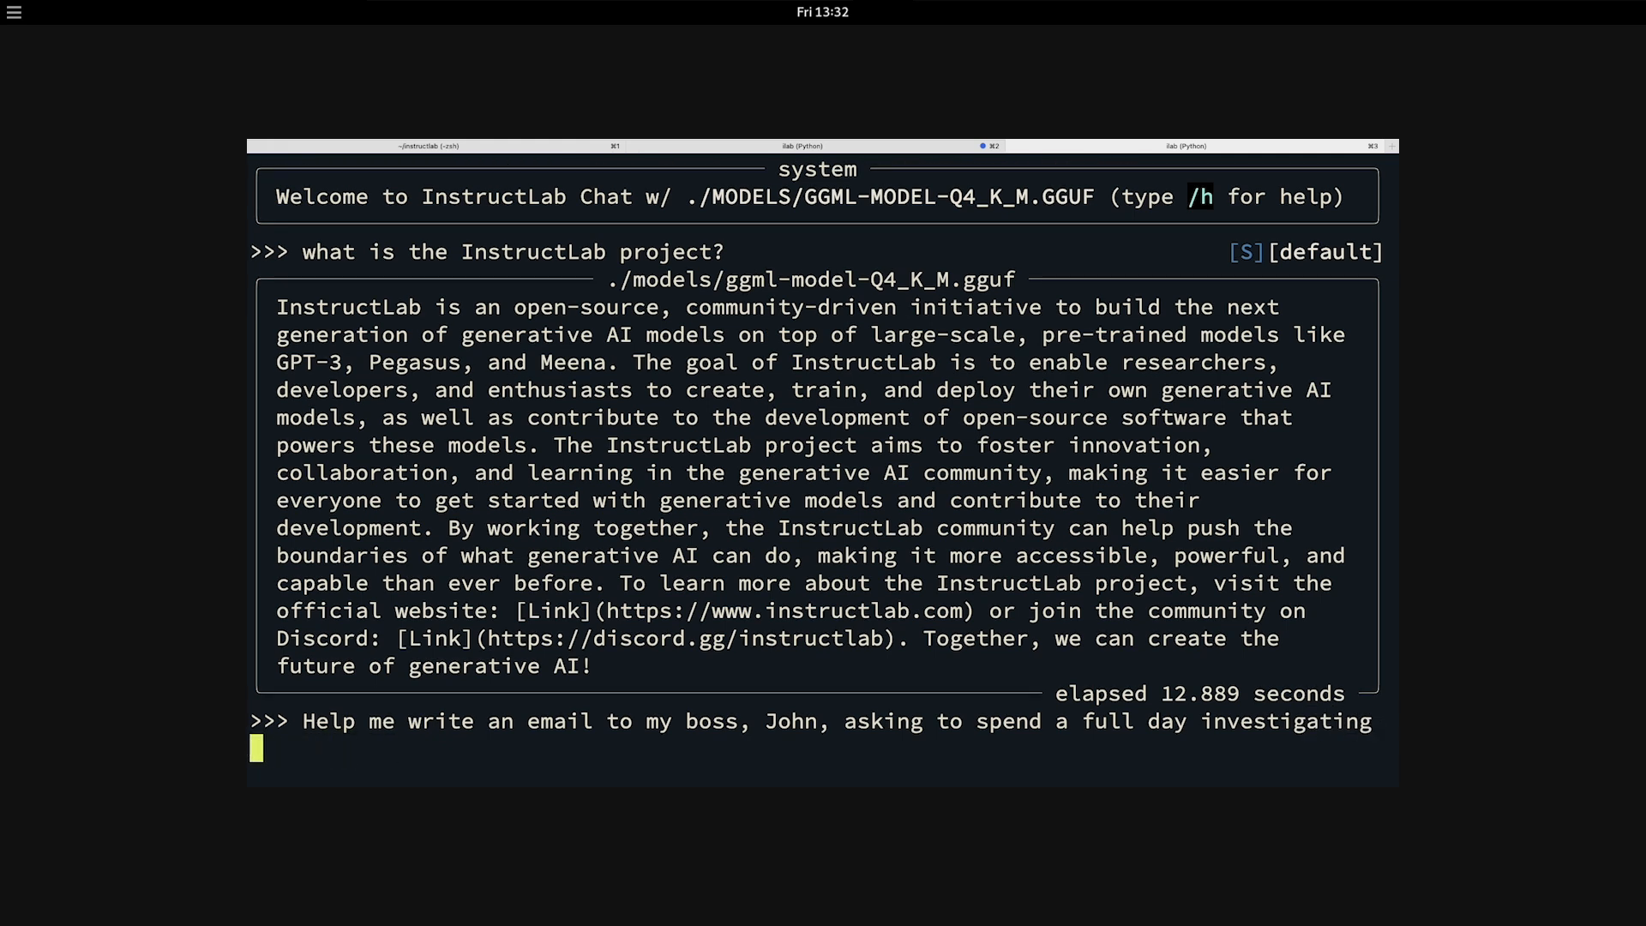
type("the I")
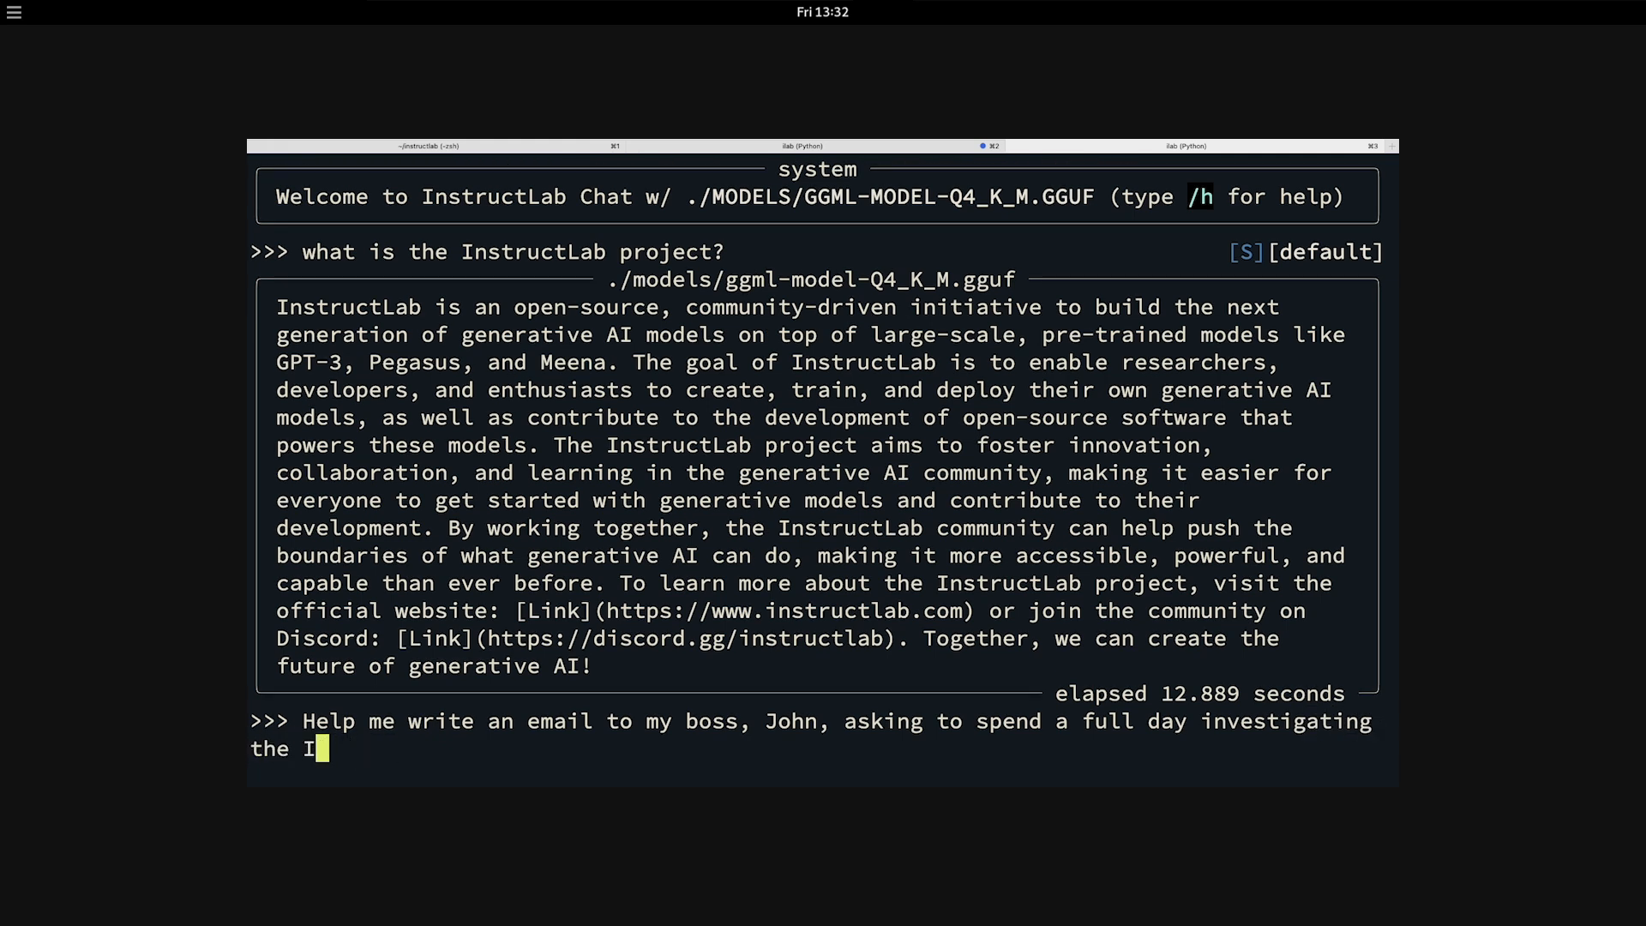
type("nstructLab")
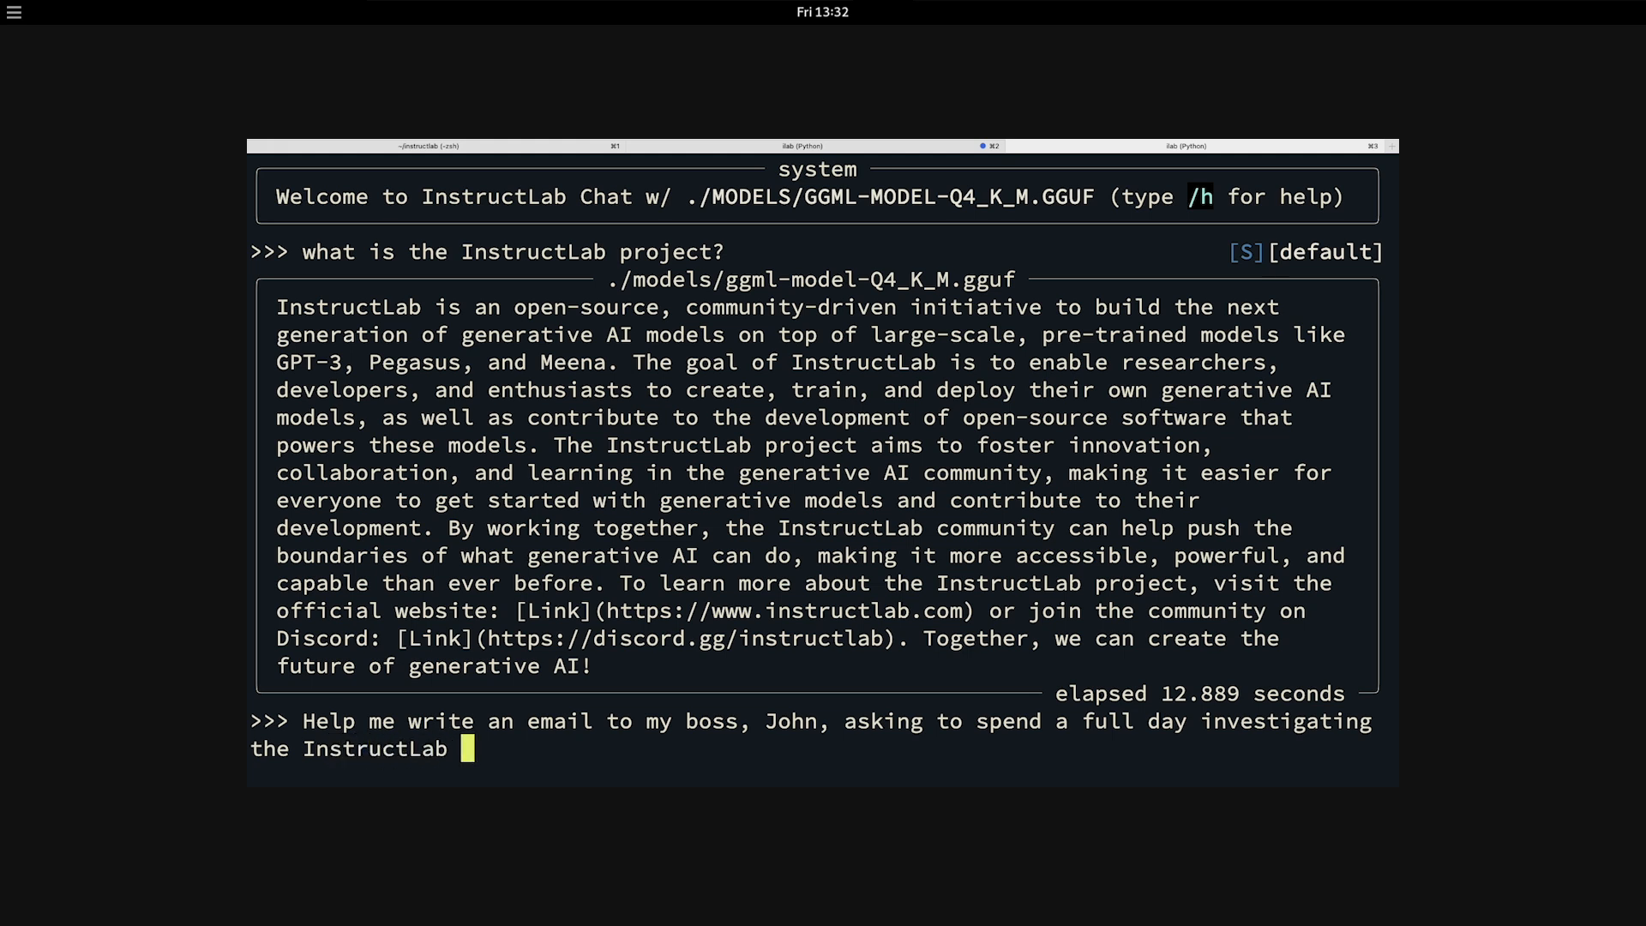
type("Project and hi")
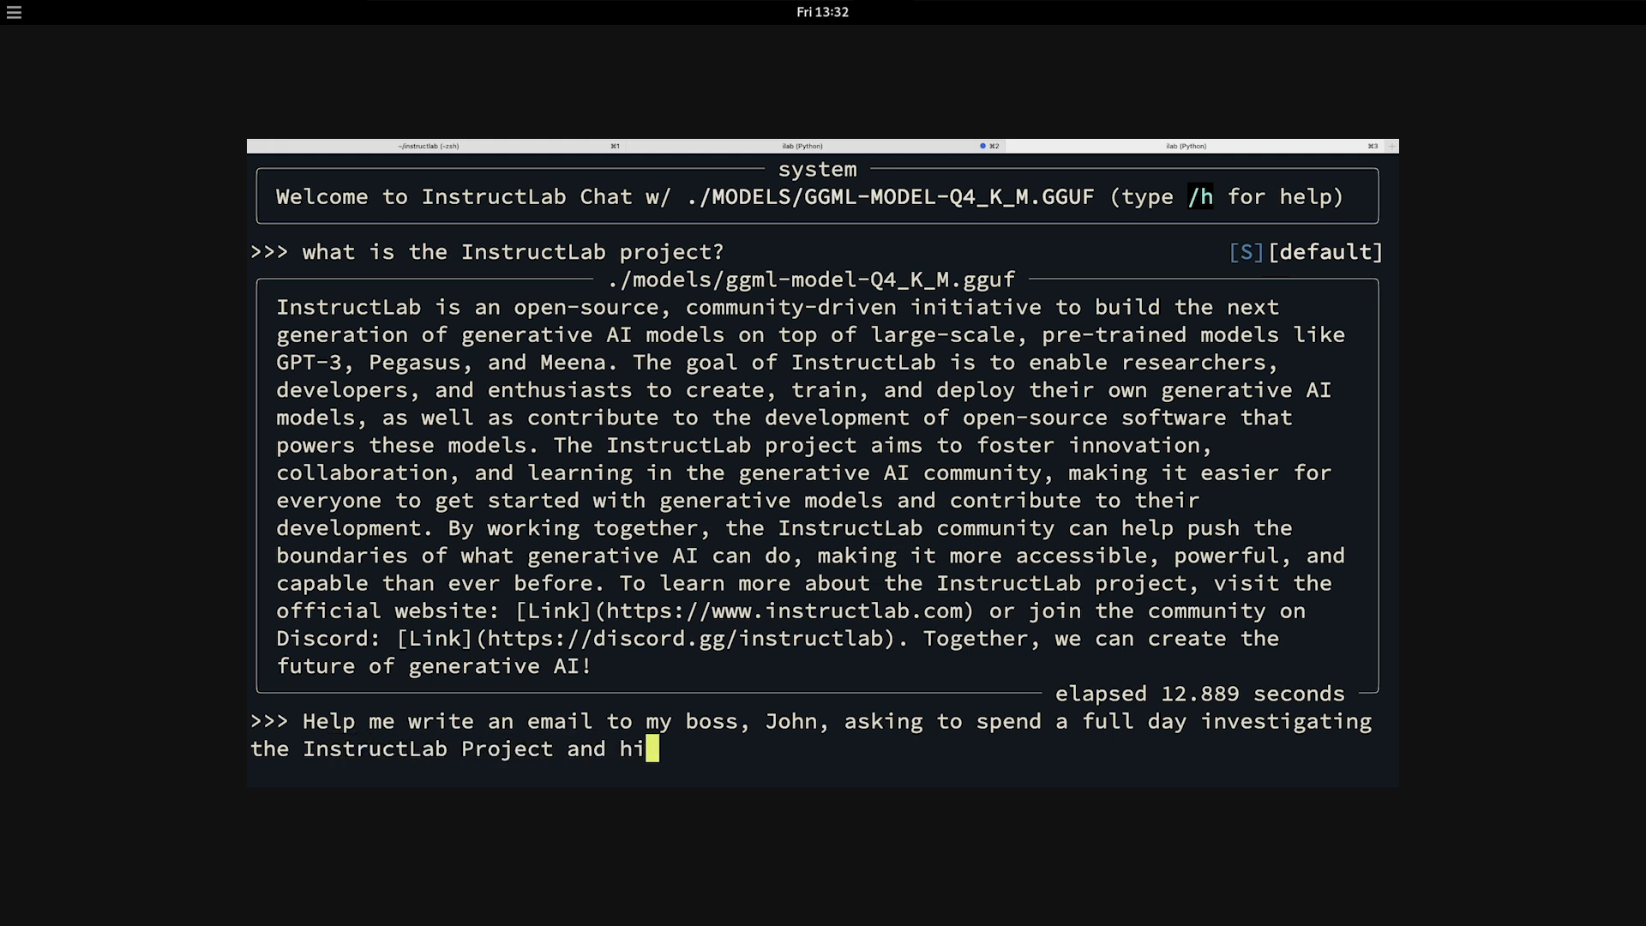
type("ghlight the ben")
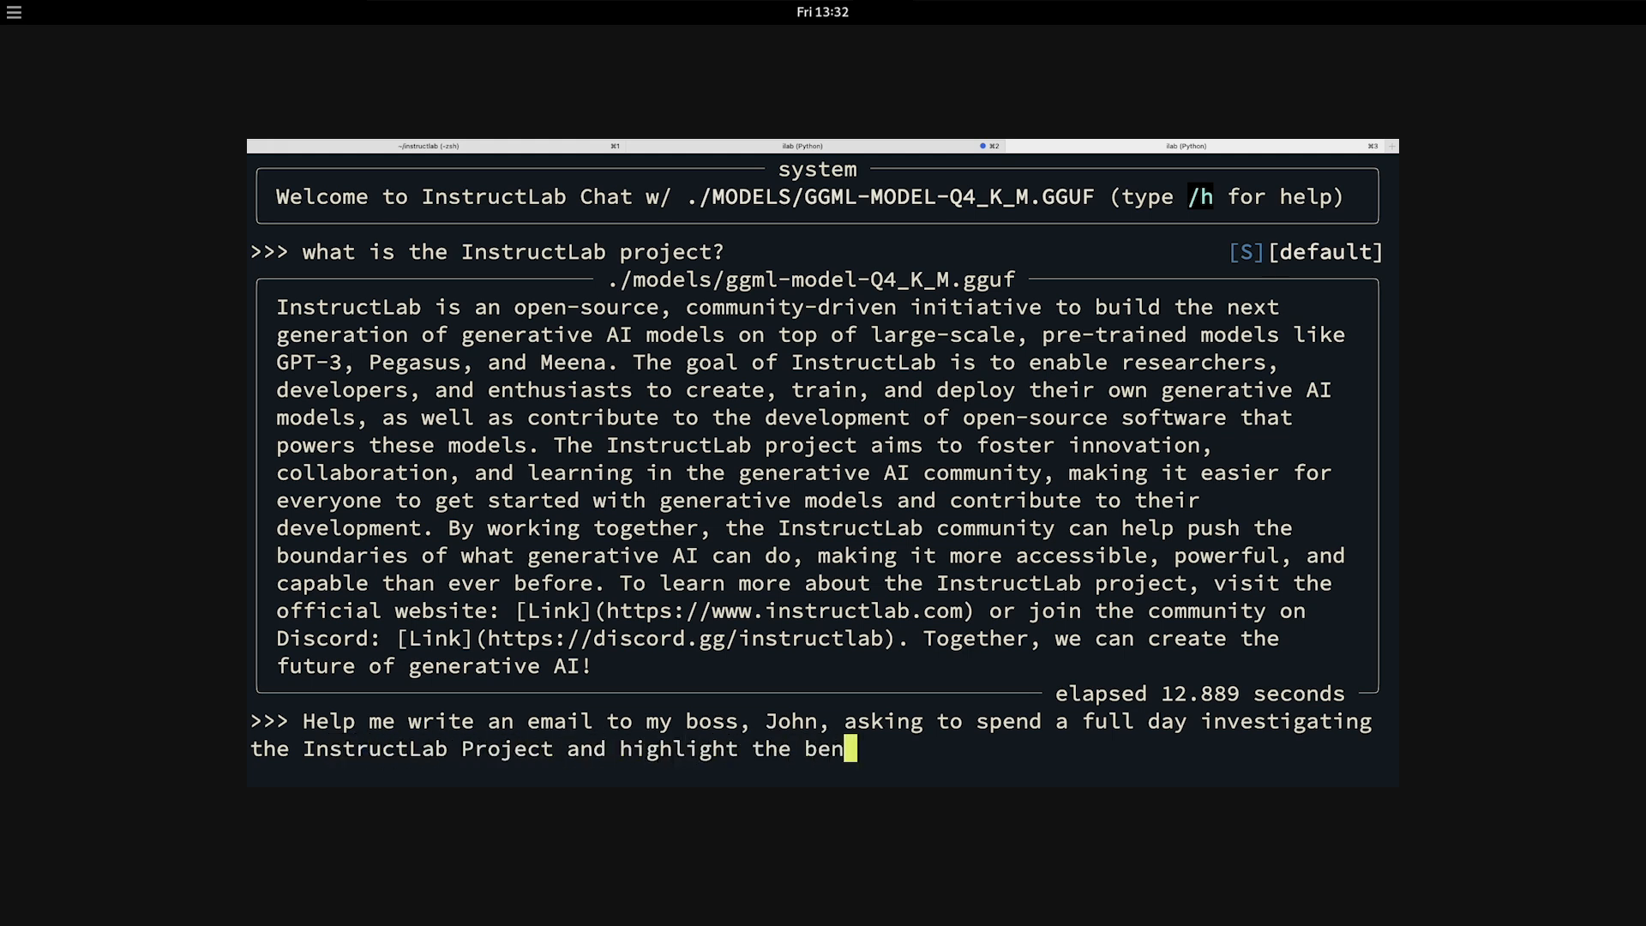
type("efits to our compa")
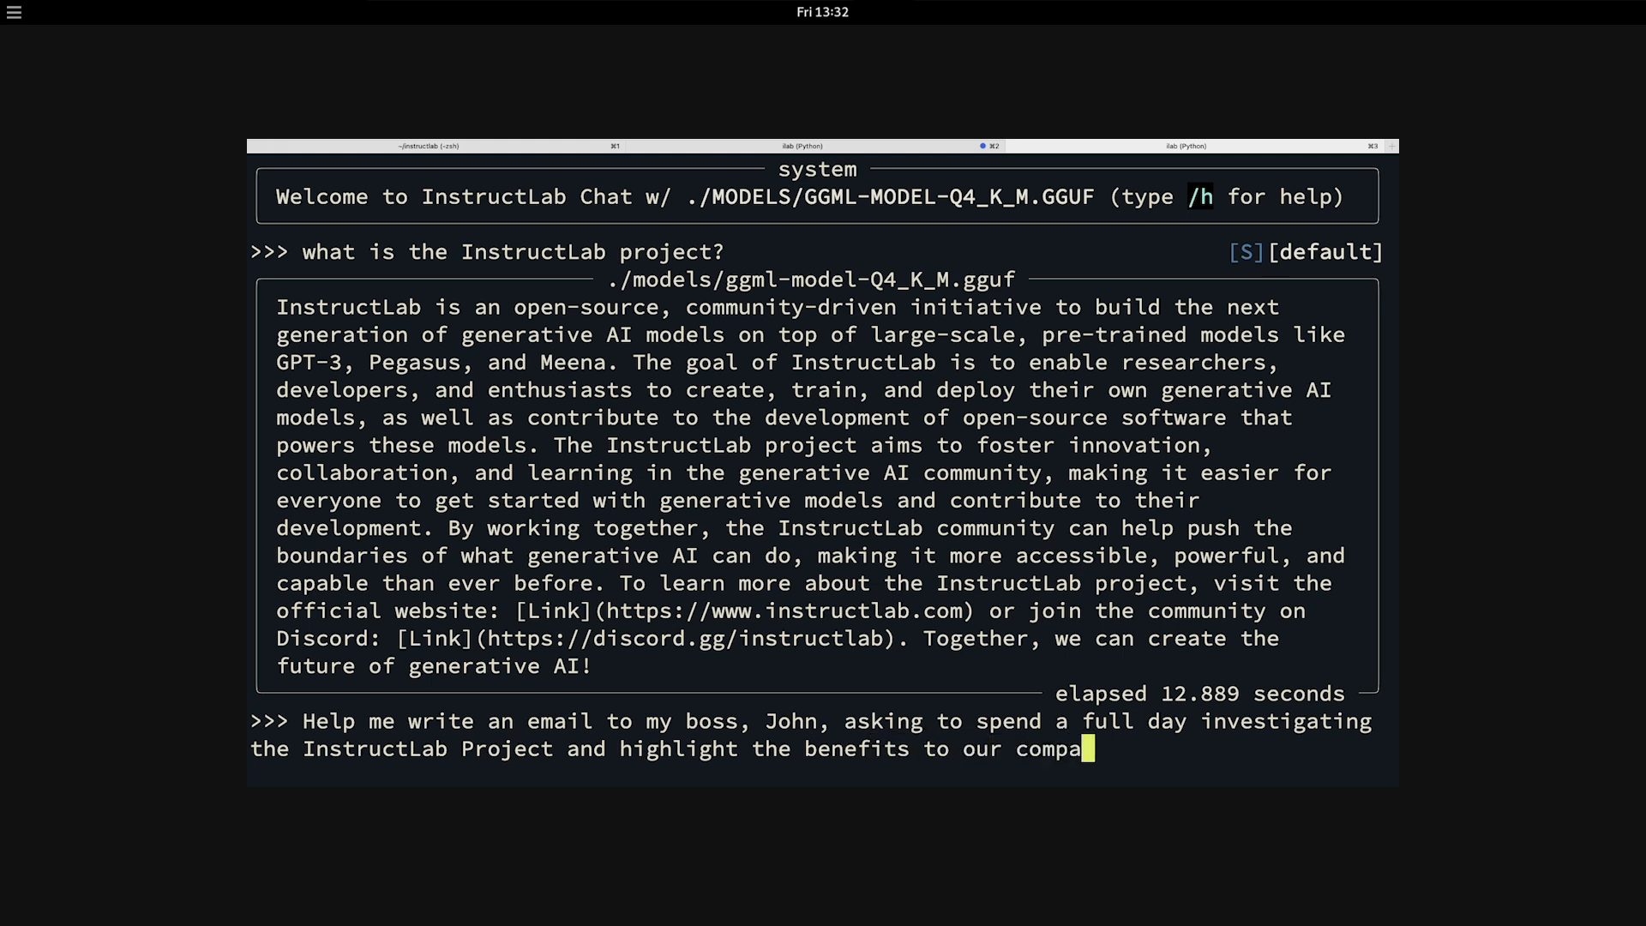
type("ny from impo")
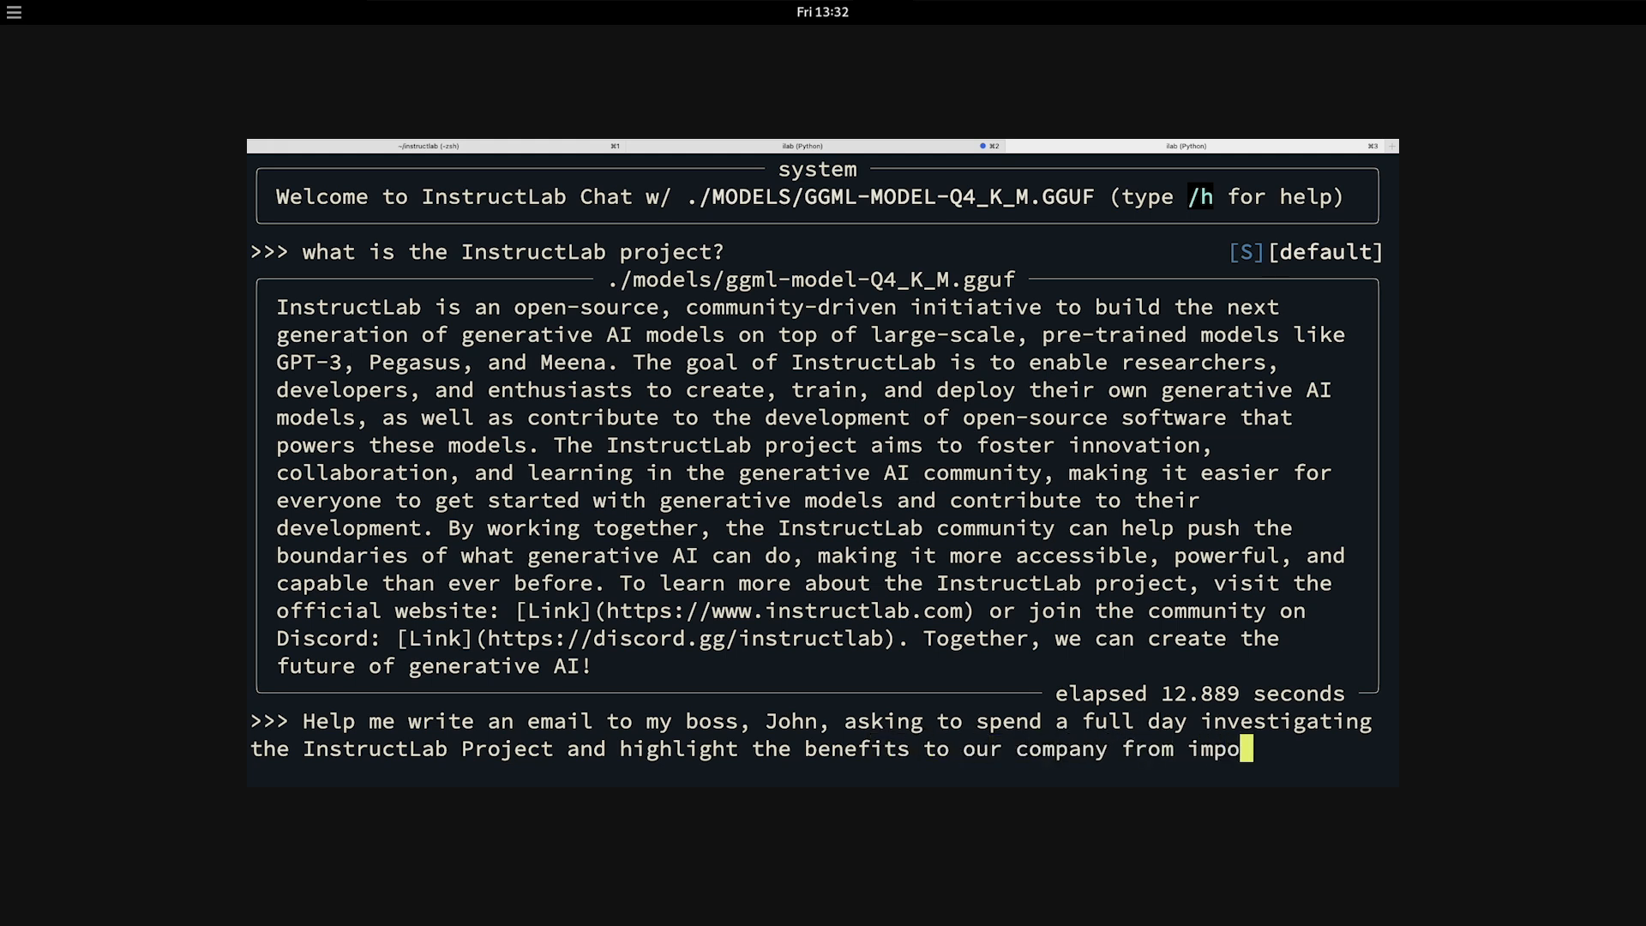
type("lementing t")
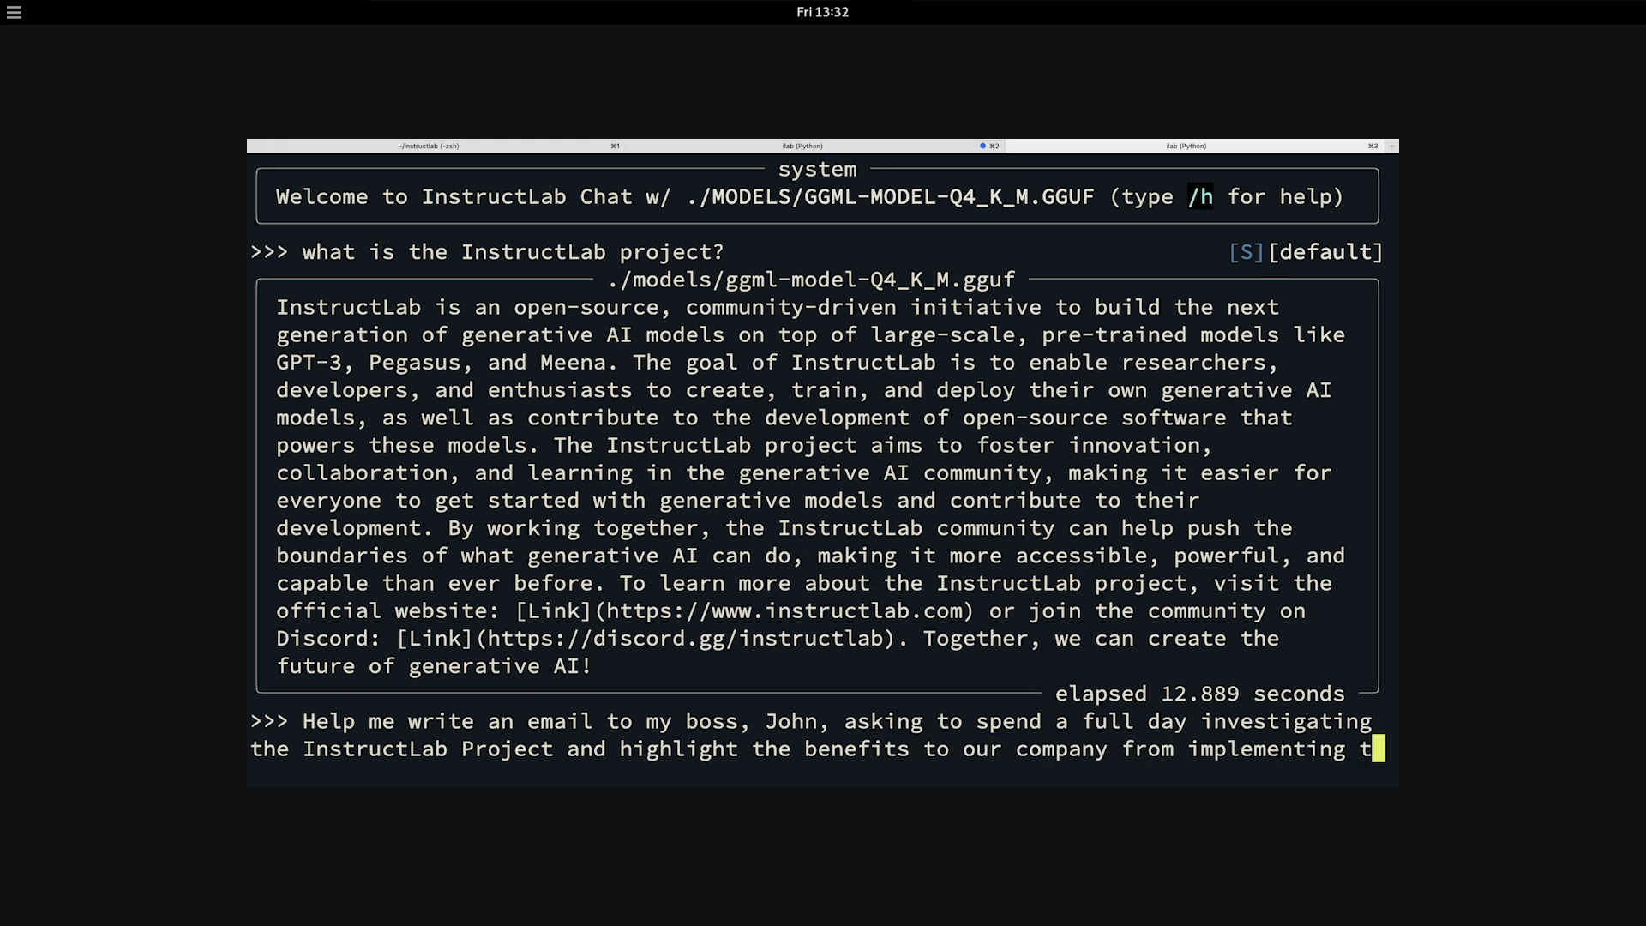
type("he Ins")
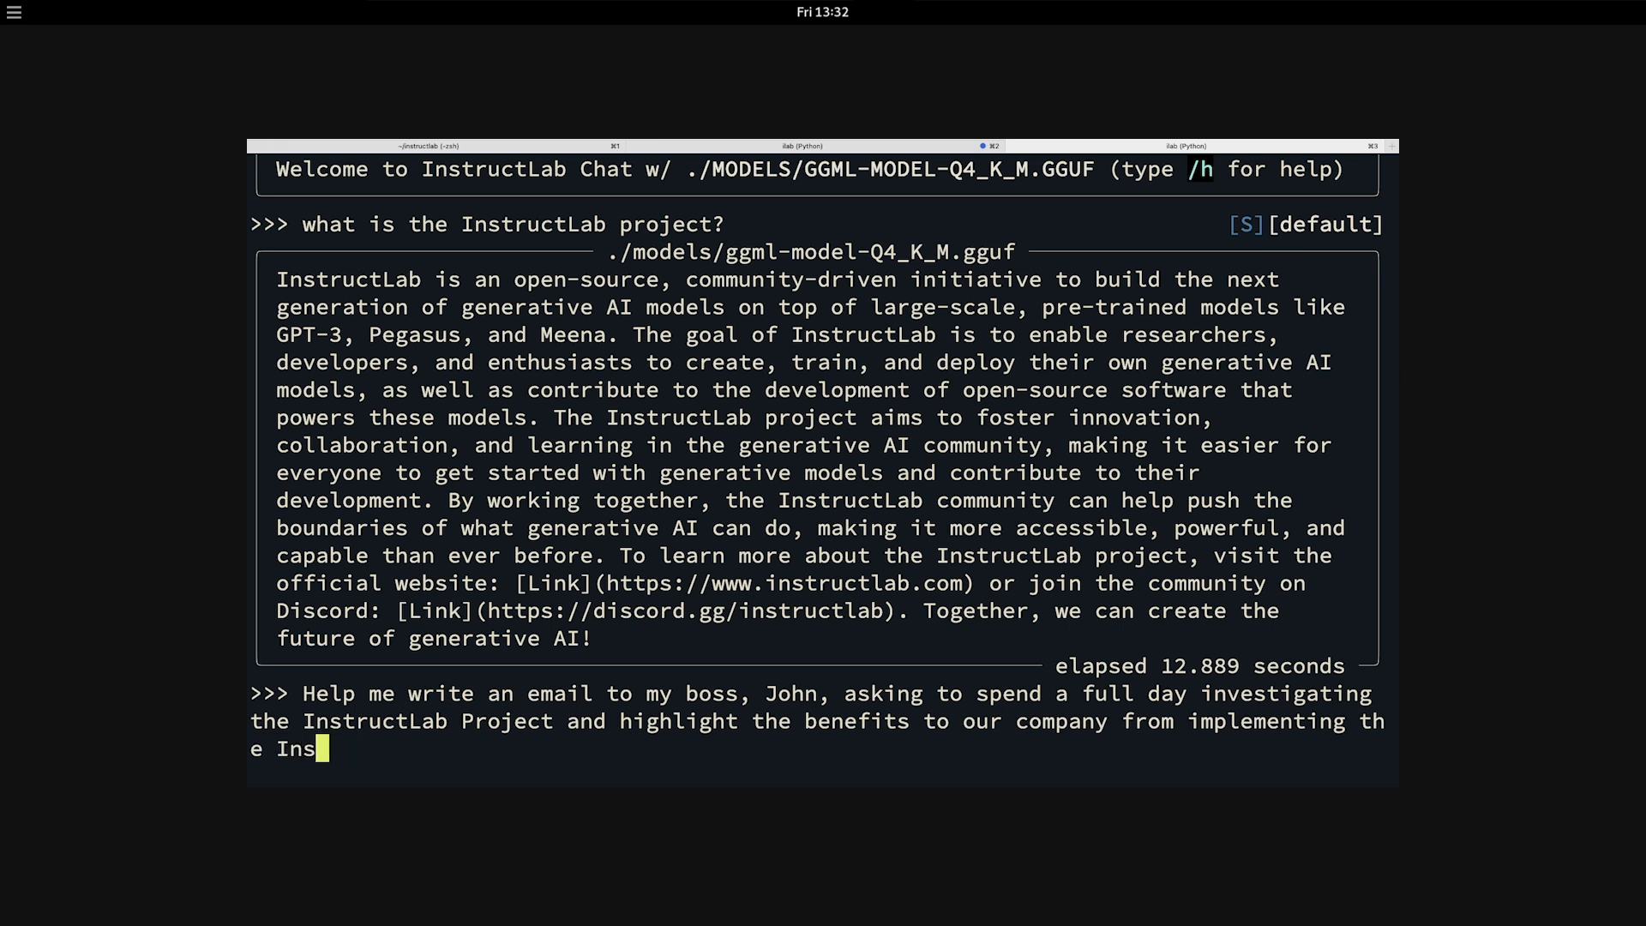
type("tructLab Project.")
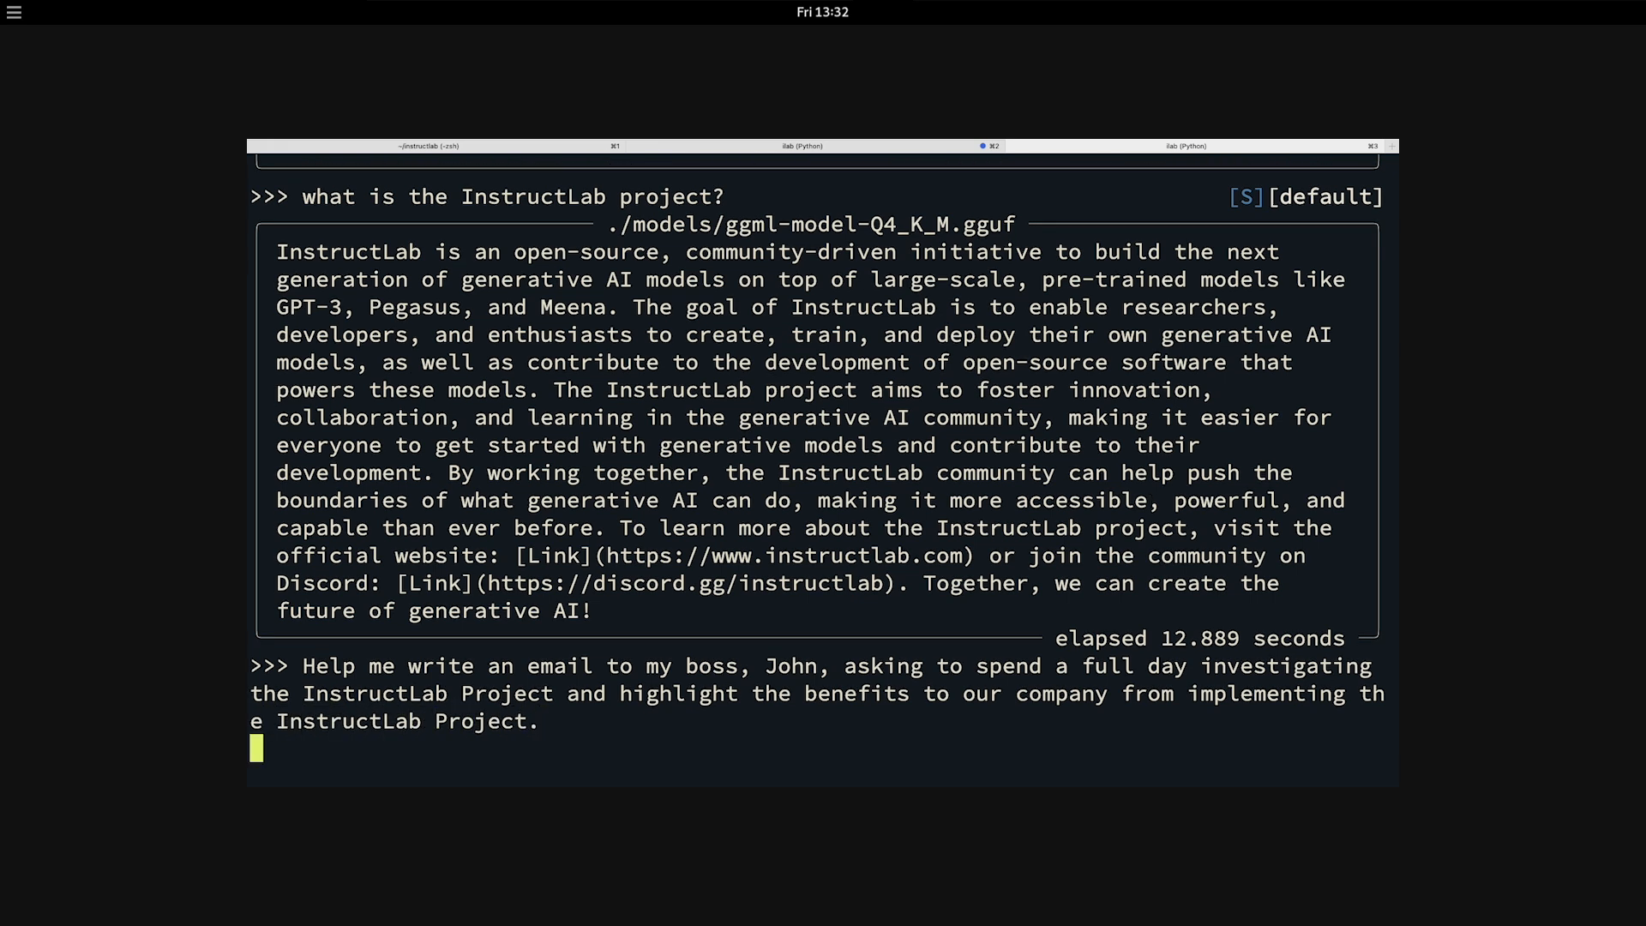
key("Return")
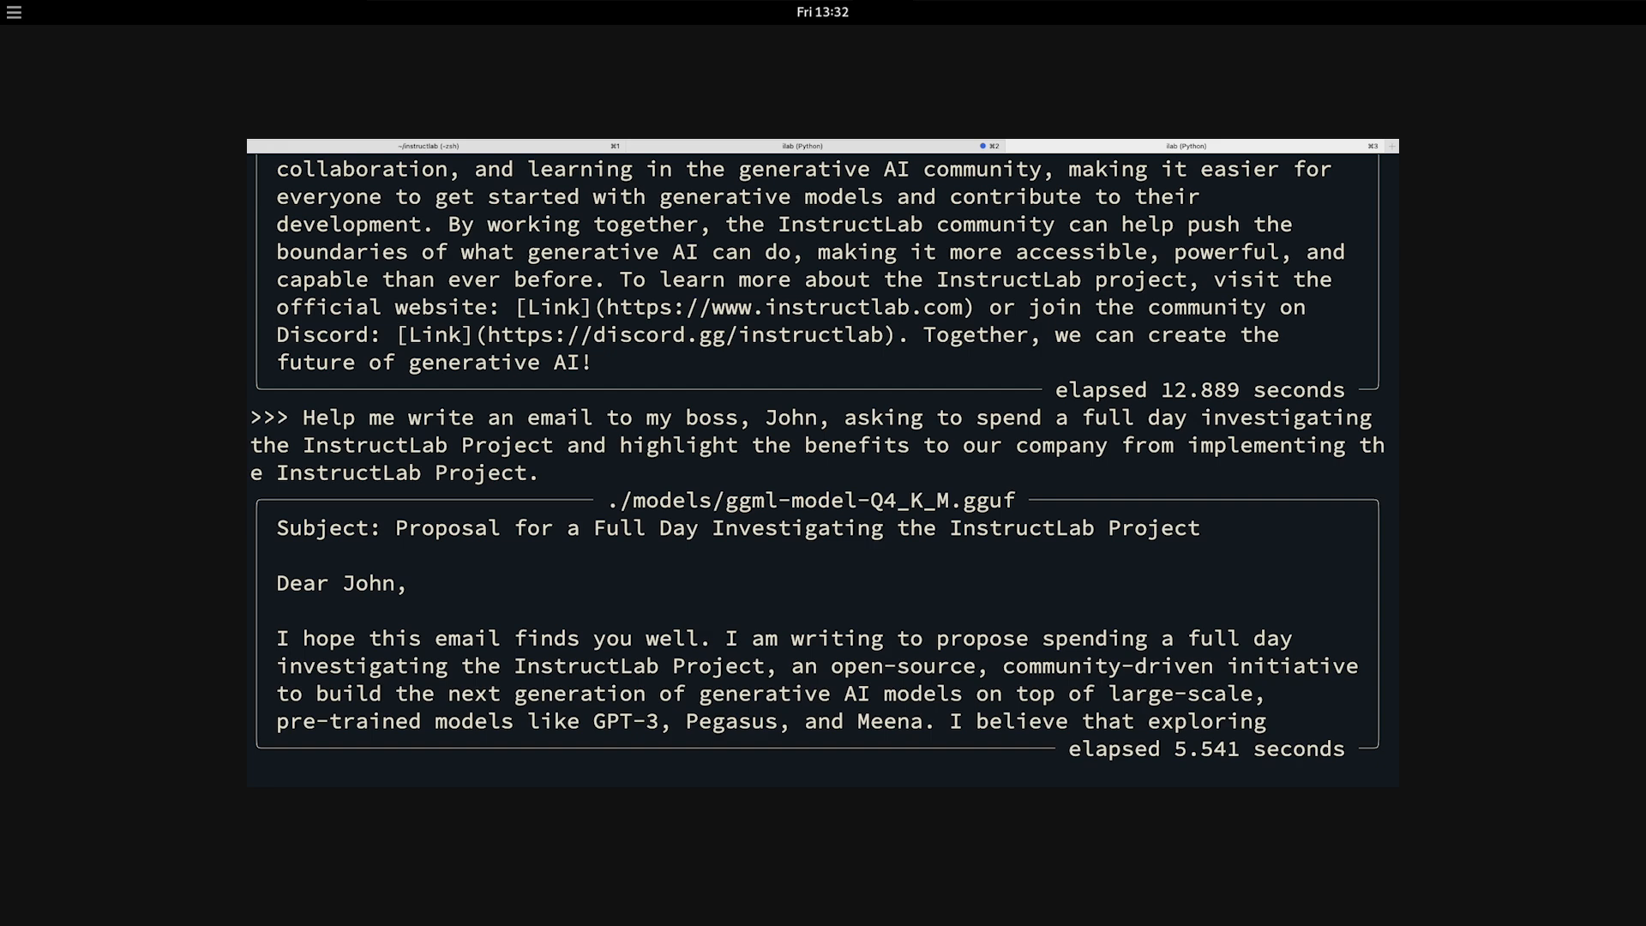
scroll("down", 3)
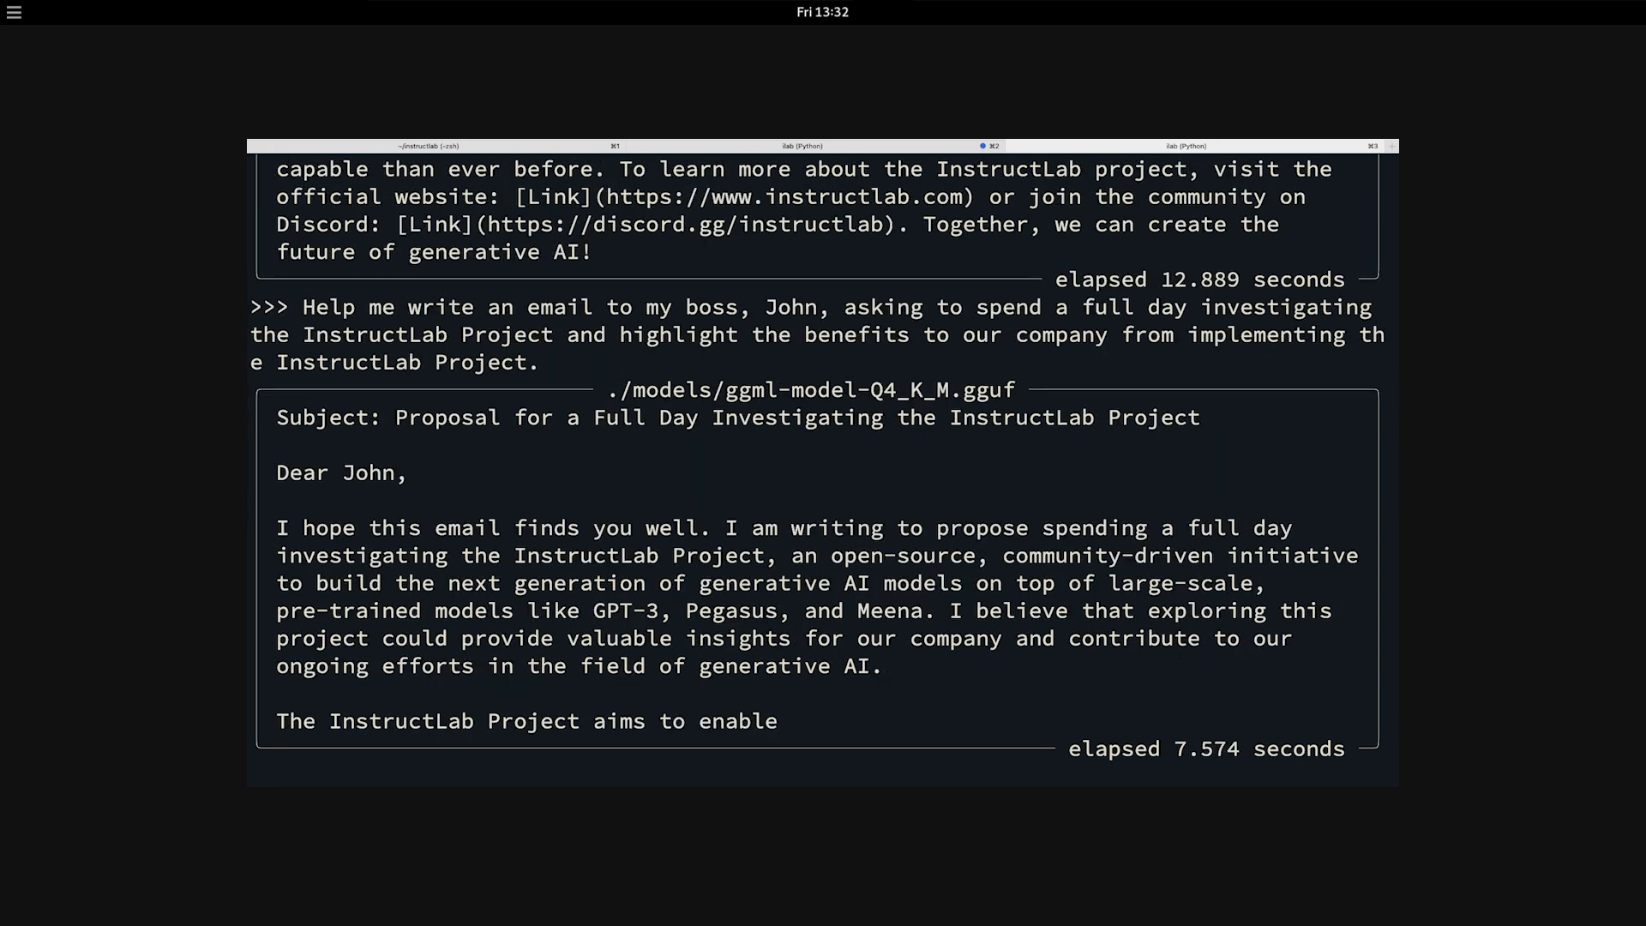